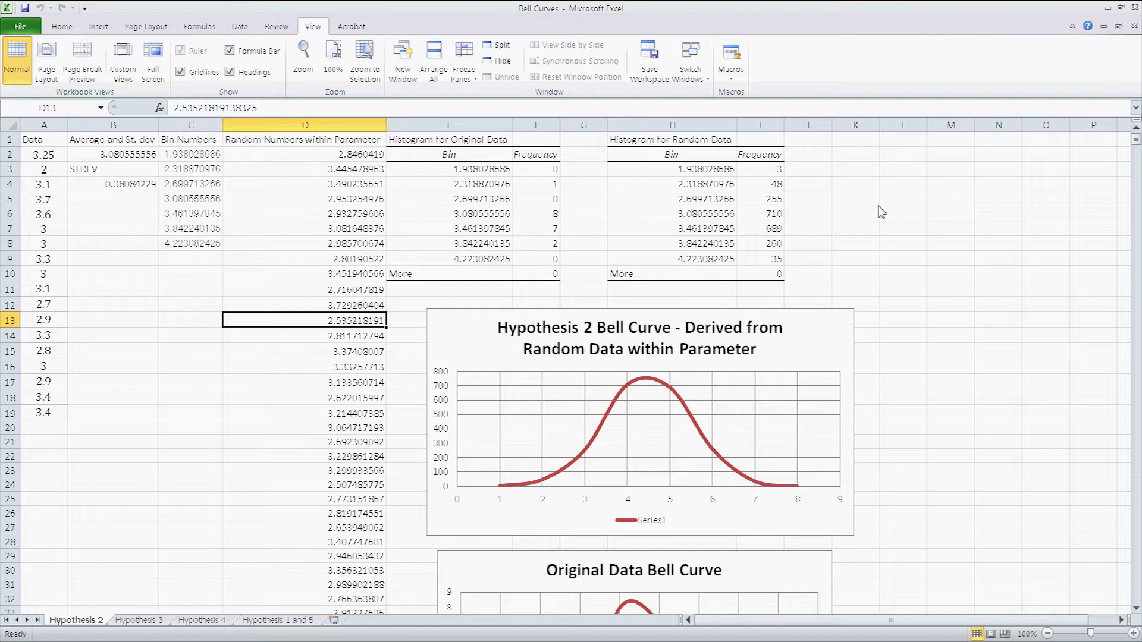
pyautogui.moveTo(259, 374)
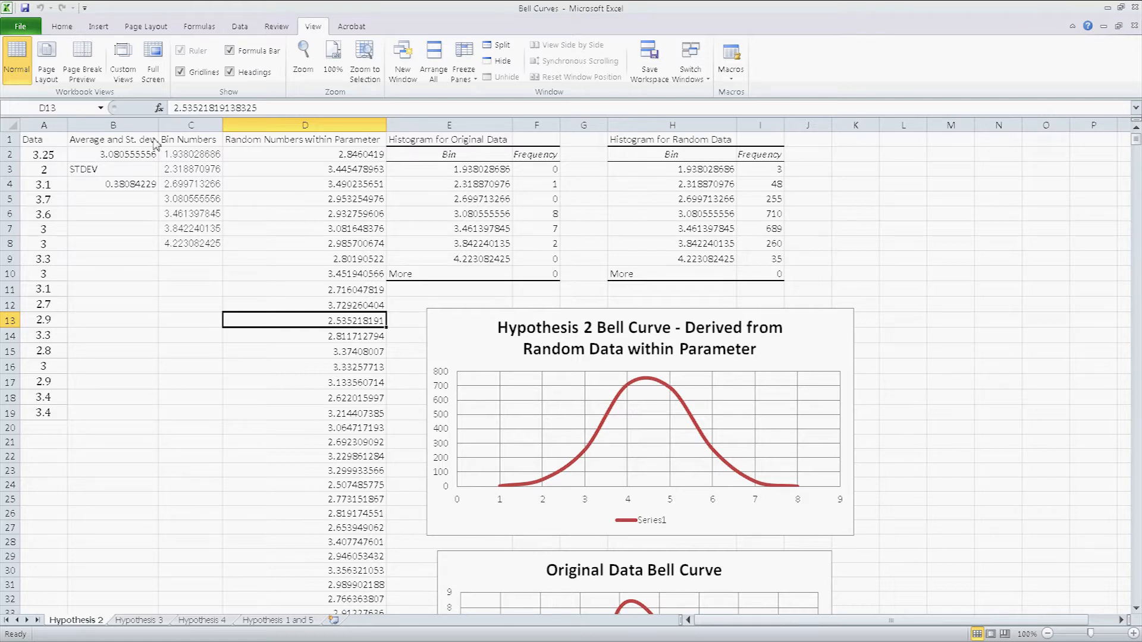
pyautogui.moveTo(157, 153)
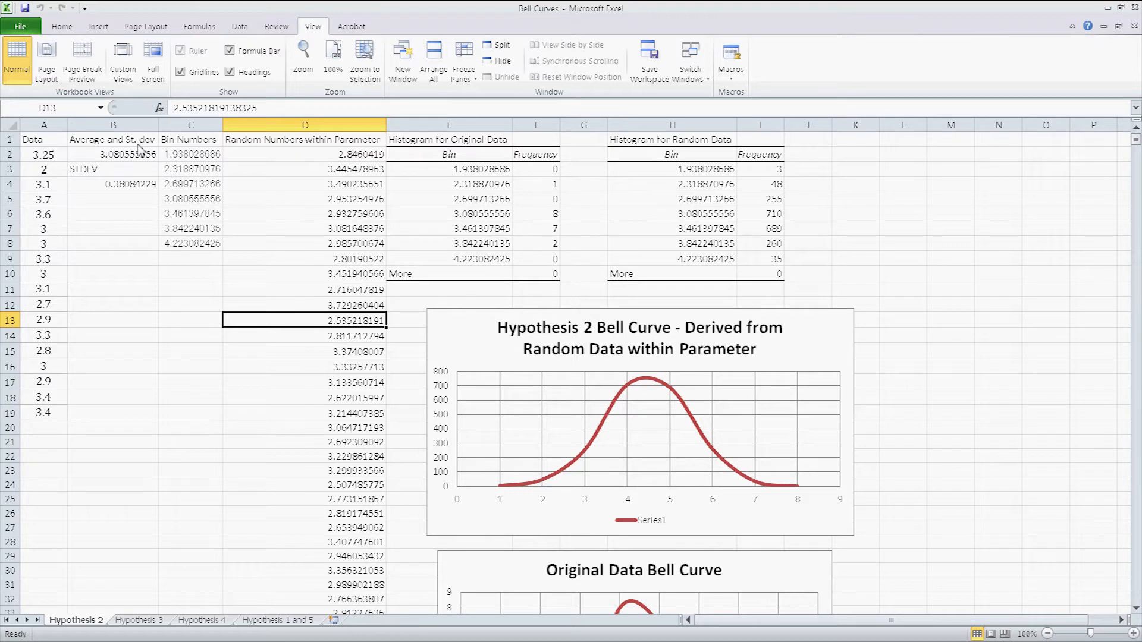
pyautogui.moveTo(146, 168)
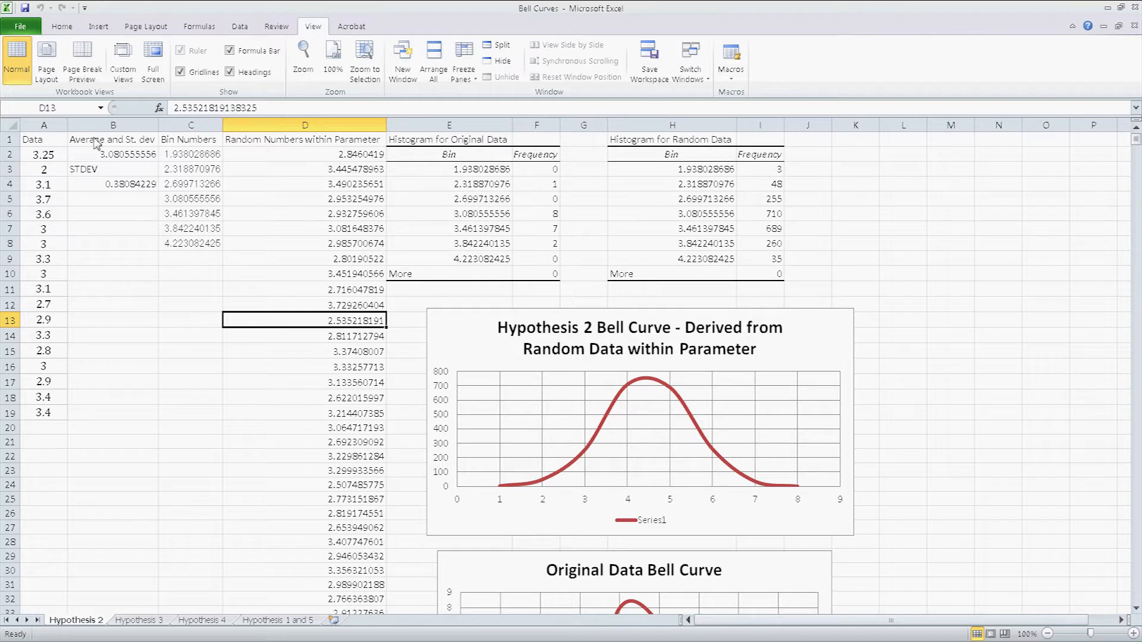
# Select the random numbers and cell D4 for deletion, keeping only column A's Data
pyautogui.moveTo(113, 169); pyautogui.dragTo(113, 183)
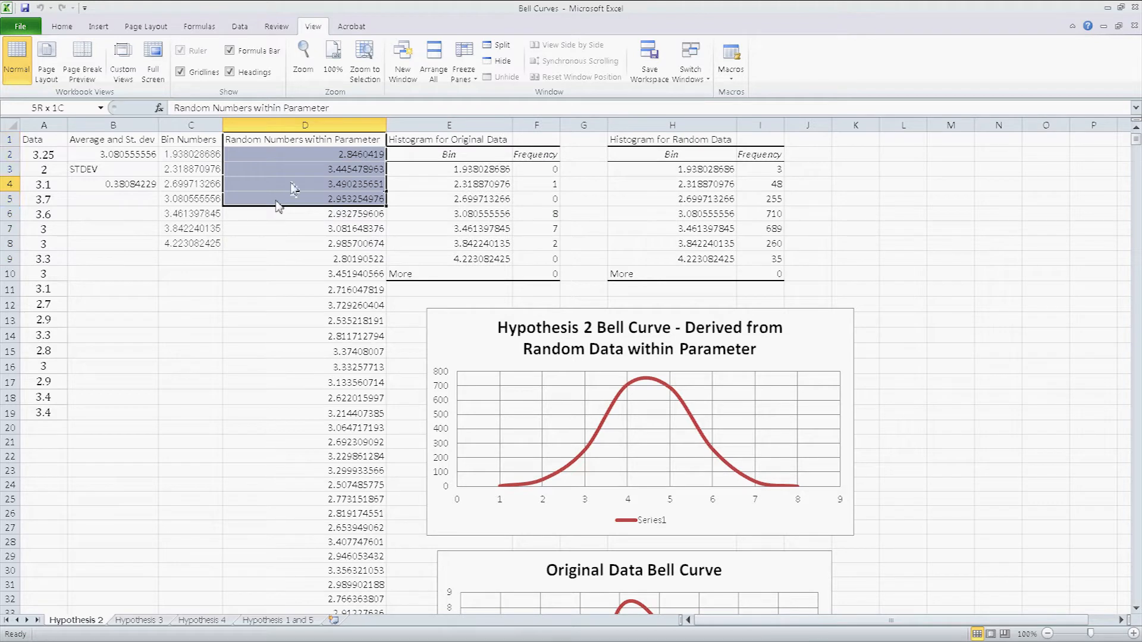
pyautogui.click(304, 184)
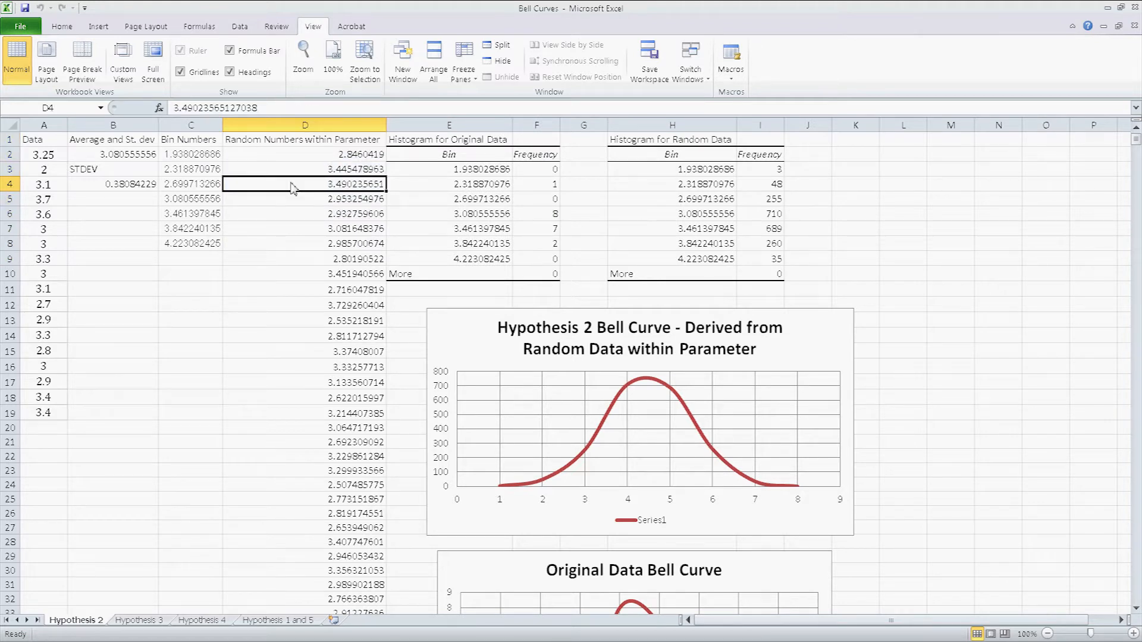
pyautogui.moveTo(276, 176)
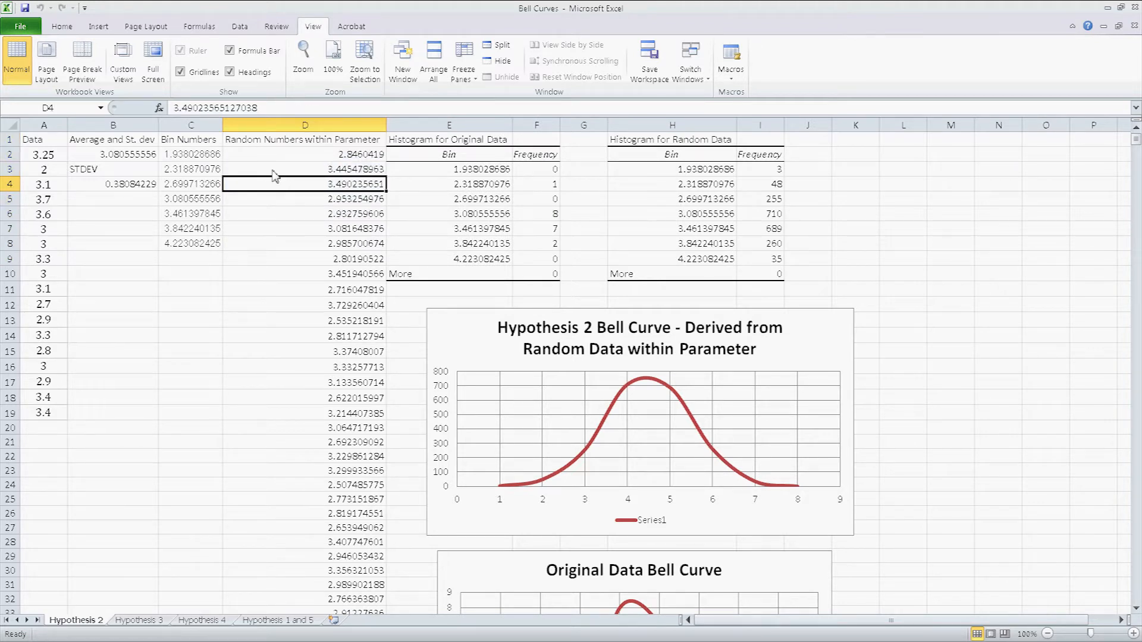
pyautogui.moveTo(264, 166)
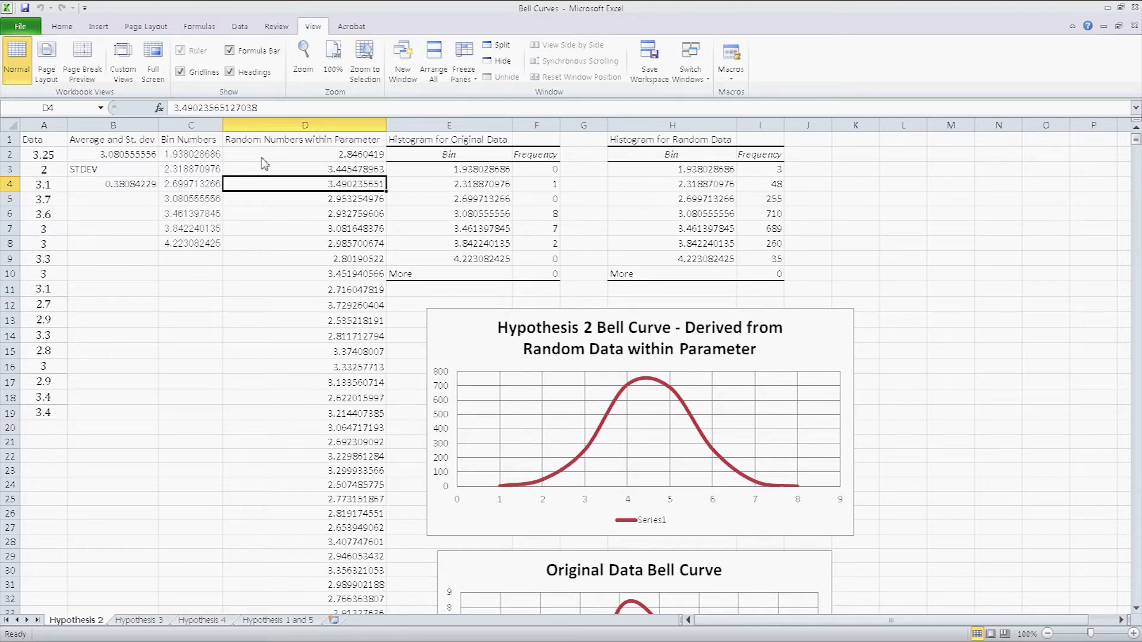
pyautogui.moveTo(638, 123)
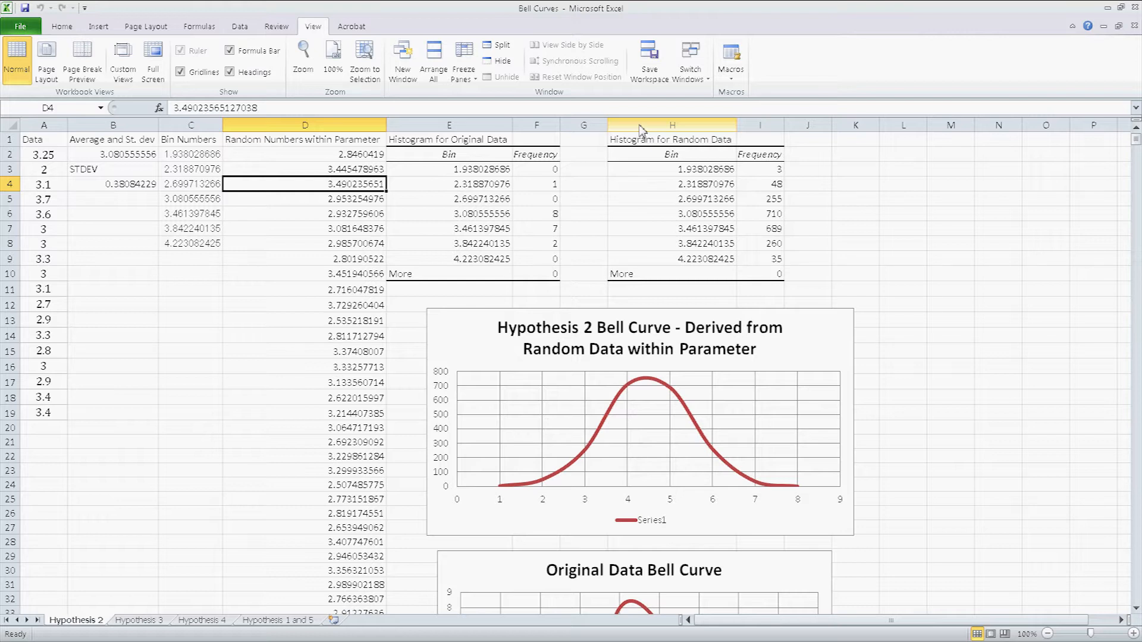
pyautogui.moveTo(367, 250)
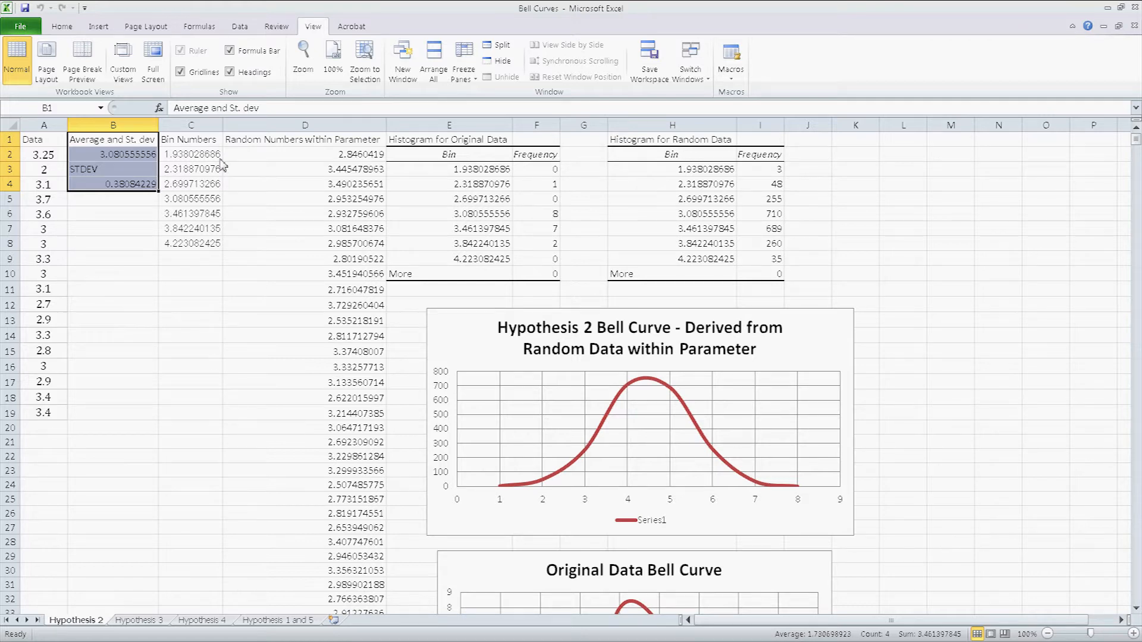
pyautogui.moveTo(62, 251)
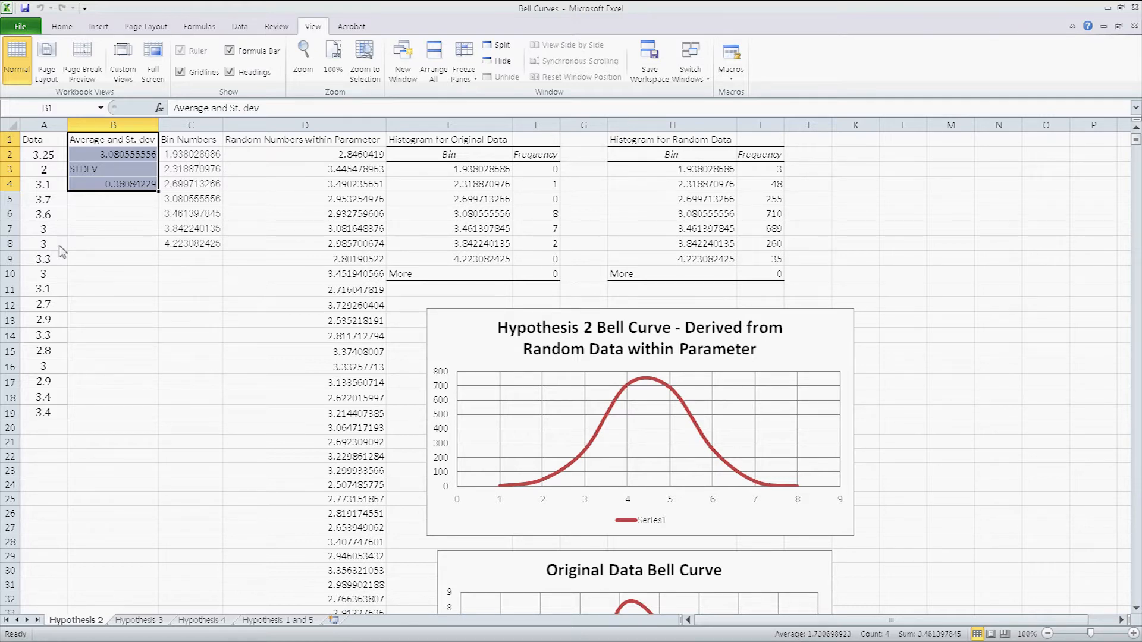
pyautogui.moveTo(142, 155)
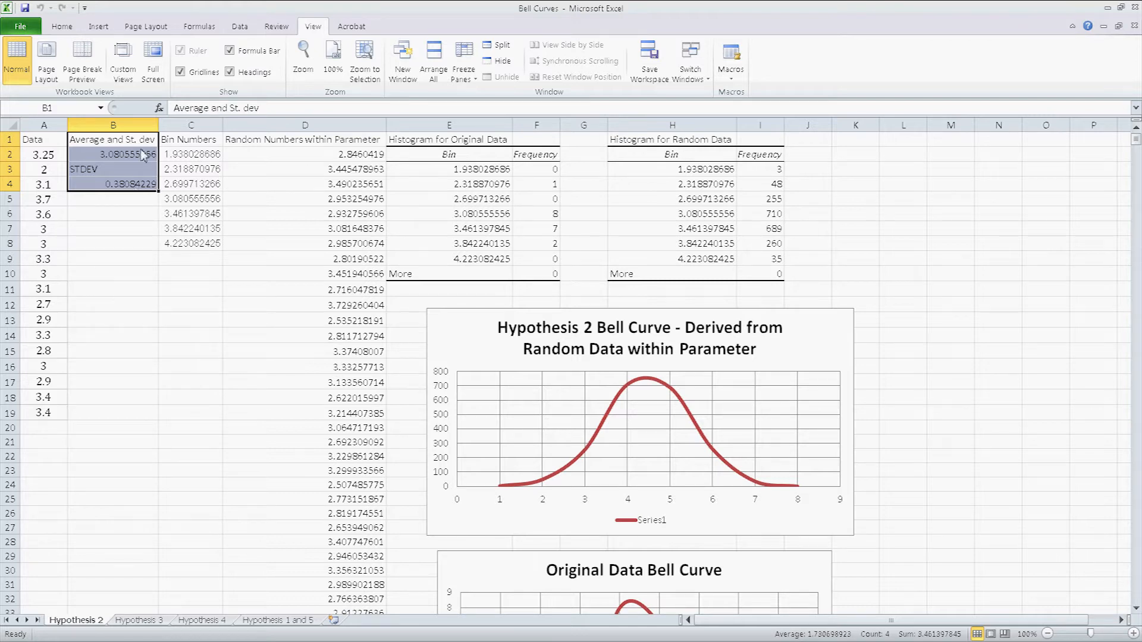
pyautogui.moveTo(211, 190)
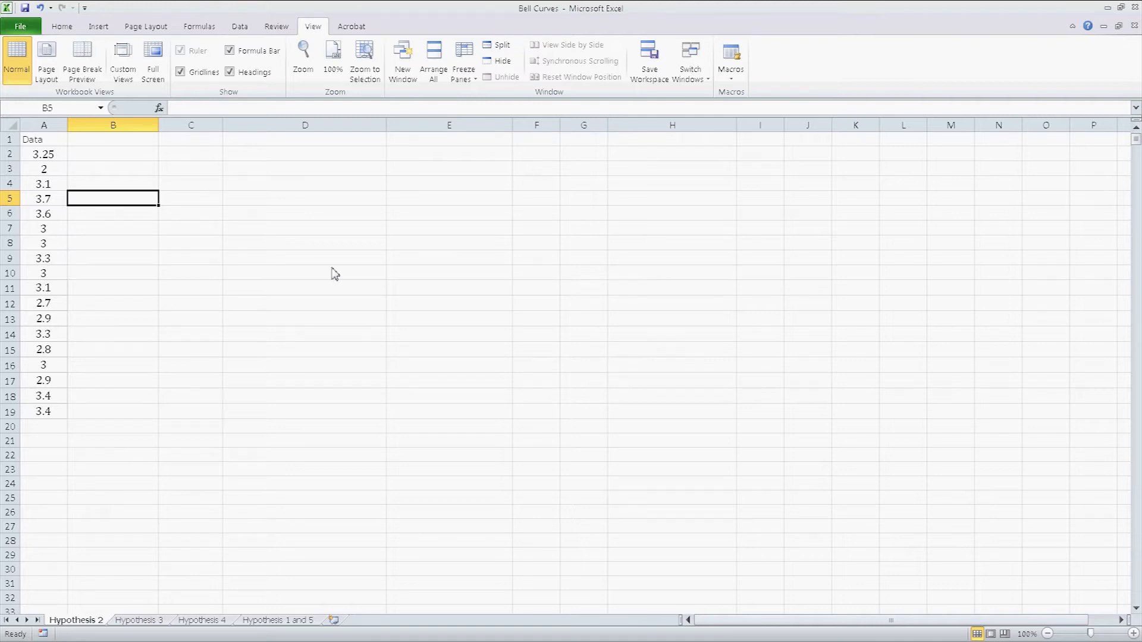
pyautogui.moveTo(91, 153)
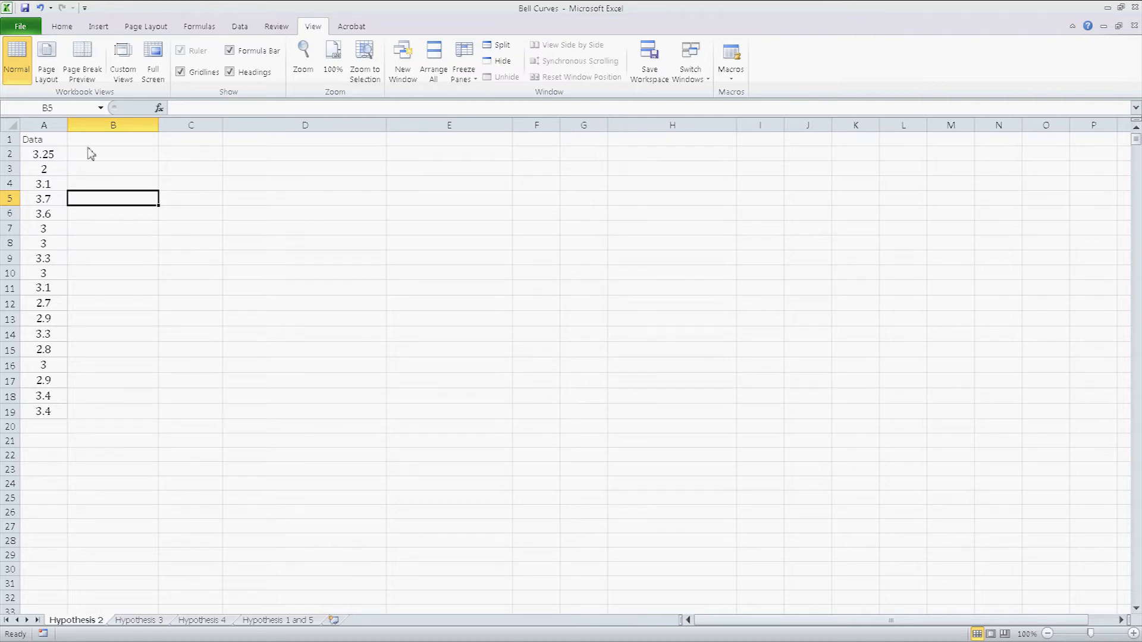
# From cell B1, choose Record Macro under View > Macros
pyautogui.click(112, 139)
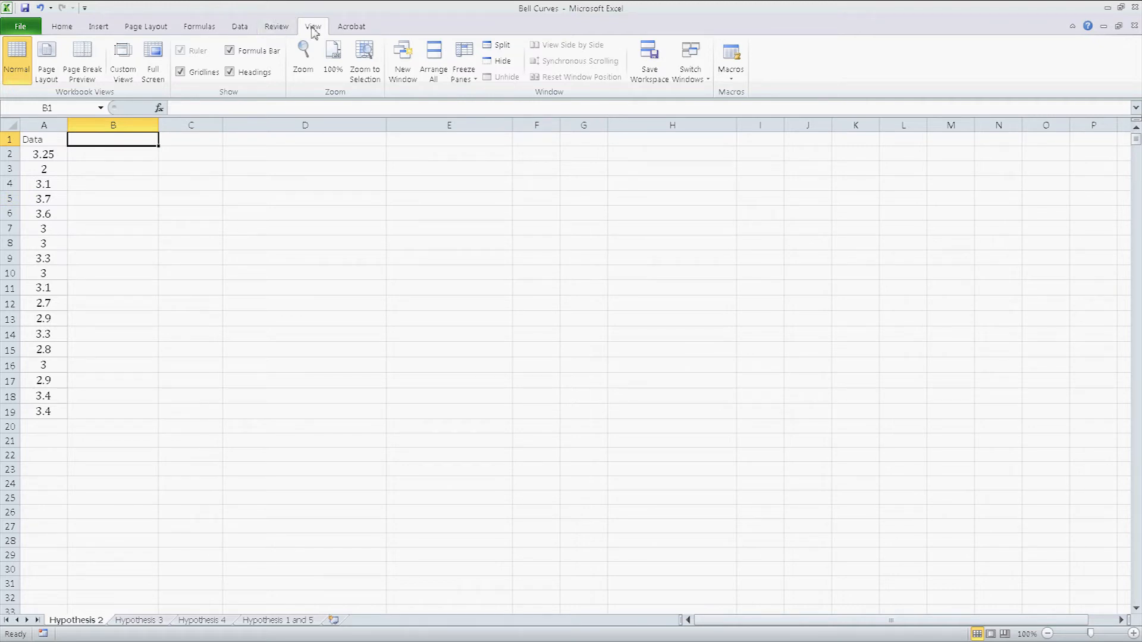
pyautogui.moveTo(731, 61)
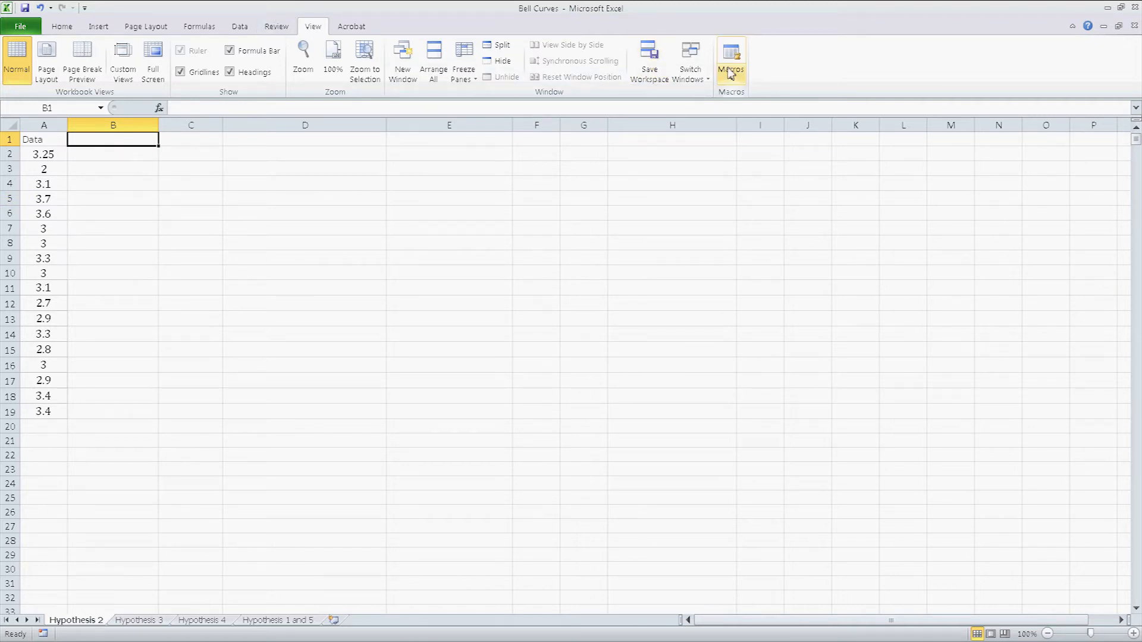
pyautogui.click(731, 59)
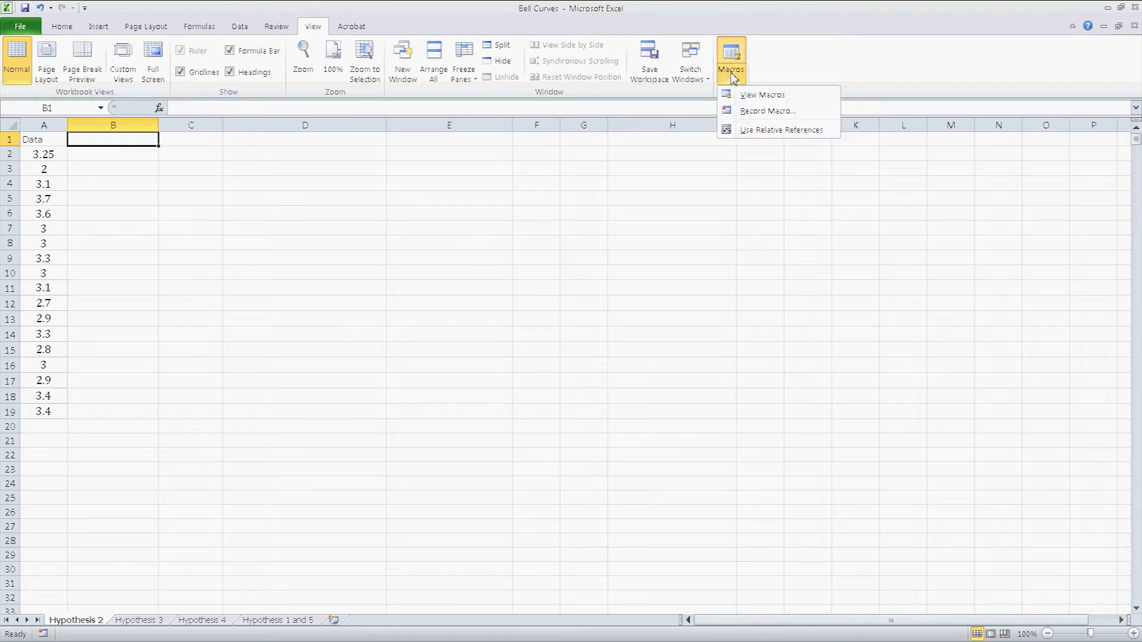
pyautogui.moveTo(766, 110)
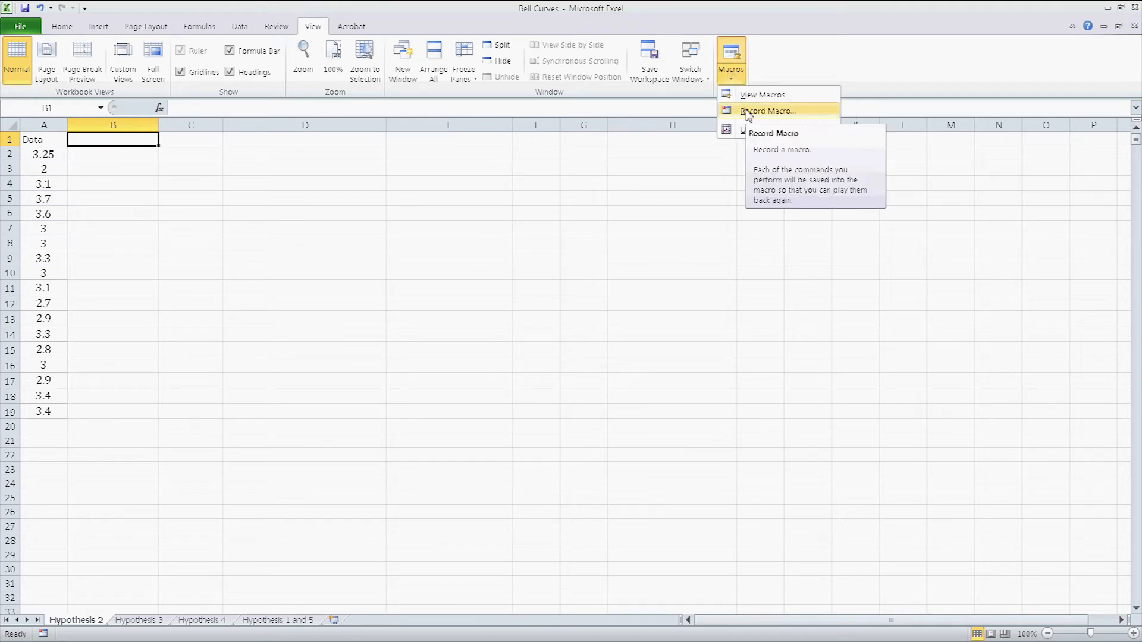
pyautogui.click(768, 110)
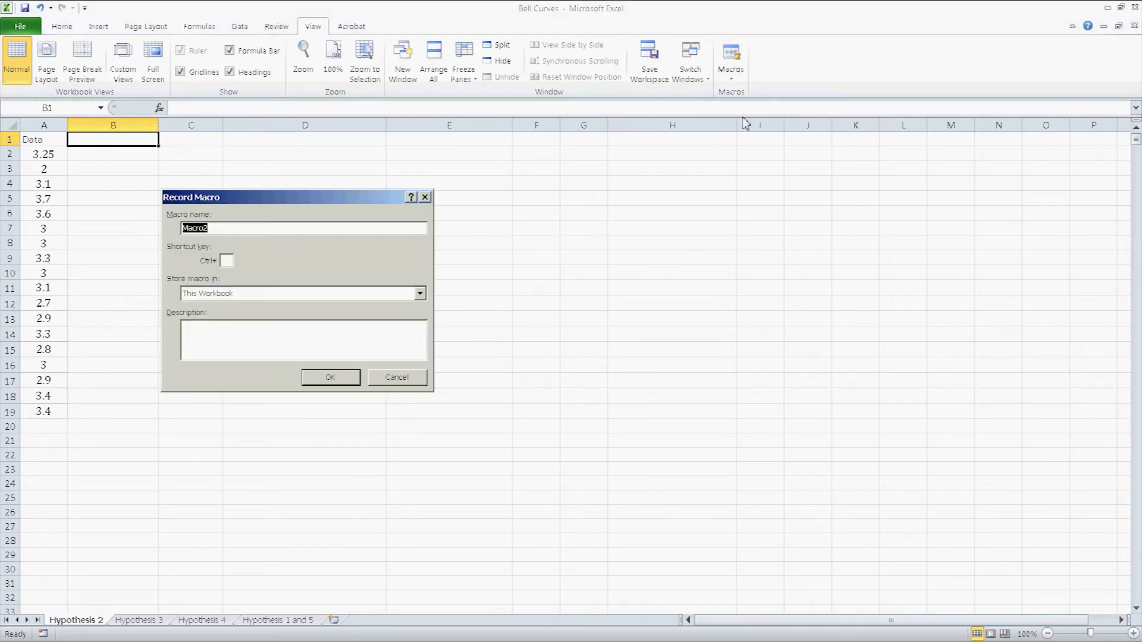
pyautogui.moveTo(202, 242)
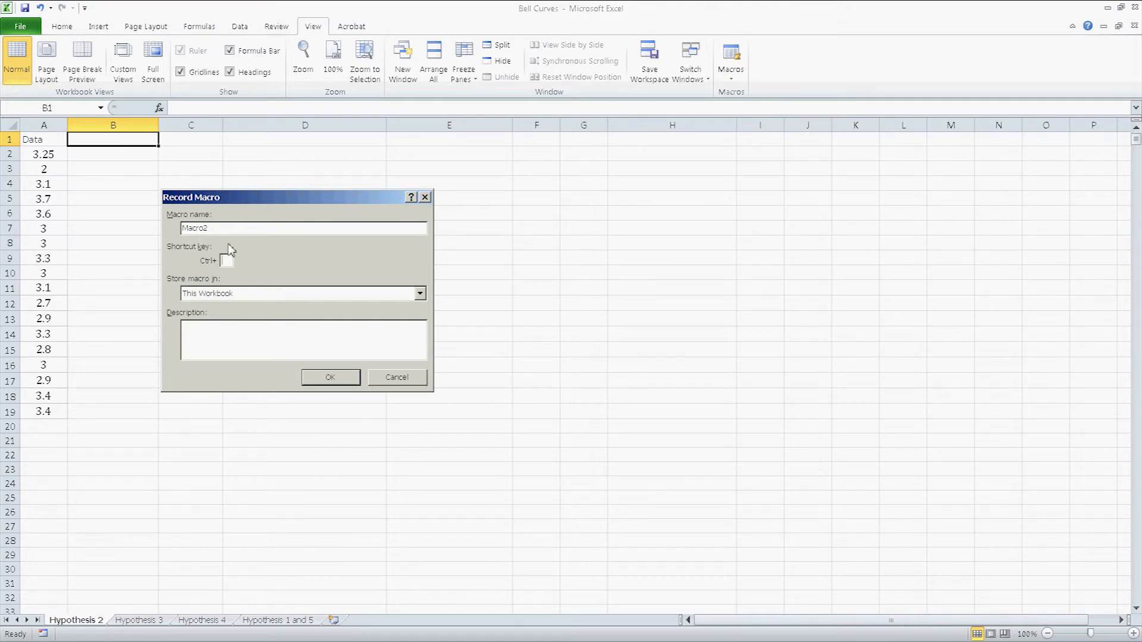
# Assign the Ctrl+d shortcut, confirm, and accept the shortcut-conflict warning to begin recording
pyautogui.write('d')
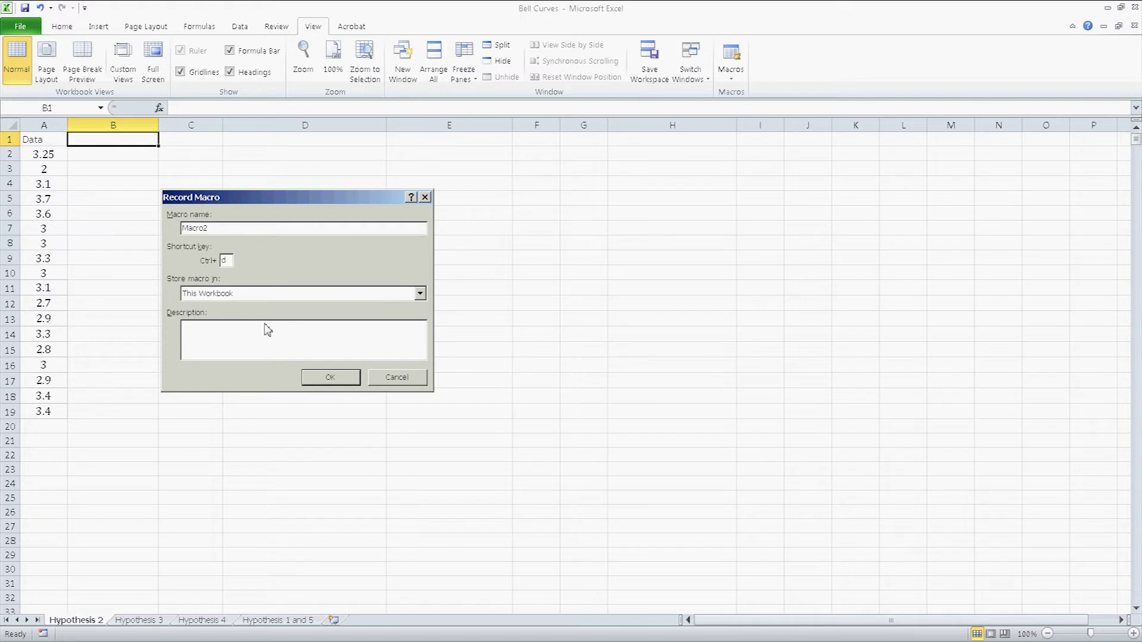
pyautogui.click(330, 377)
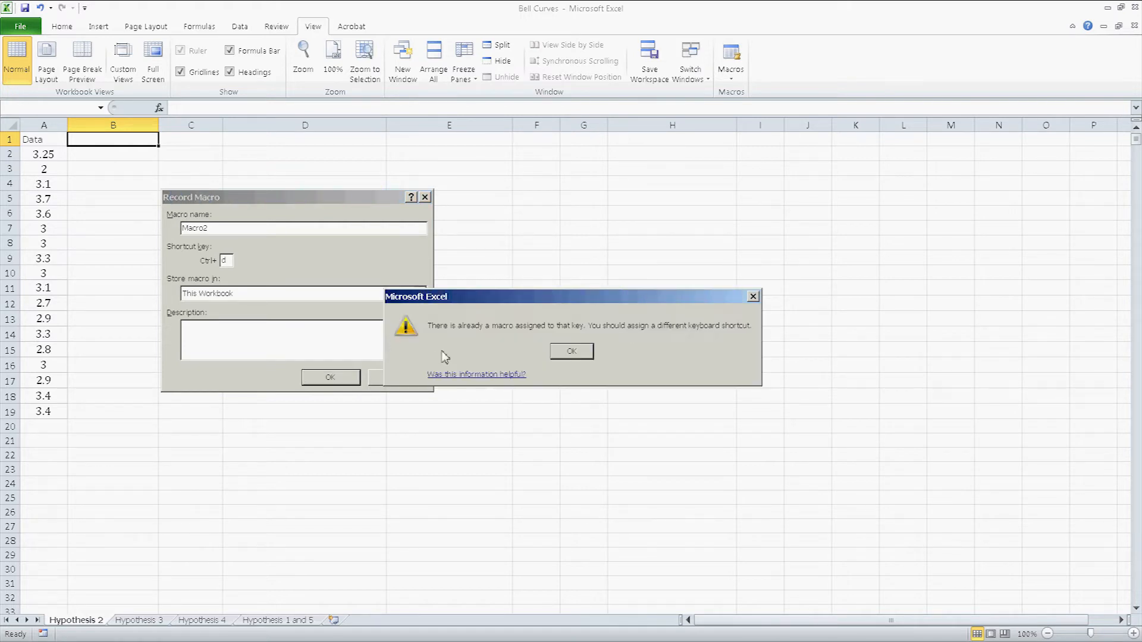
pyautogui.click(570, 351)
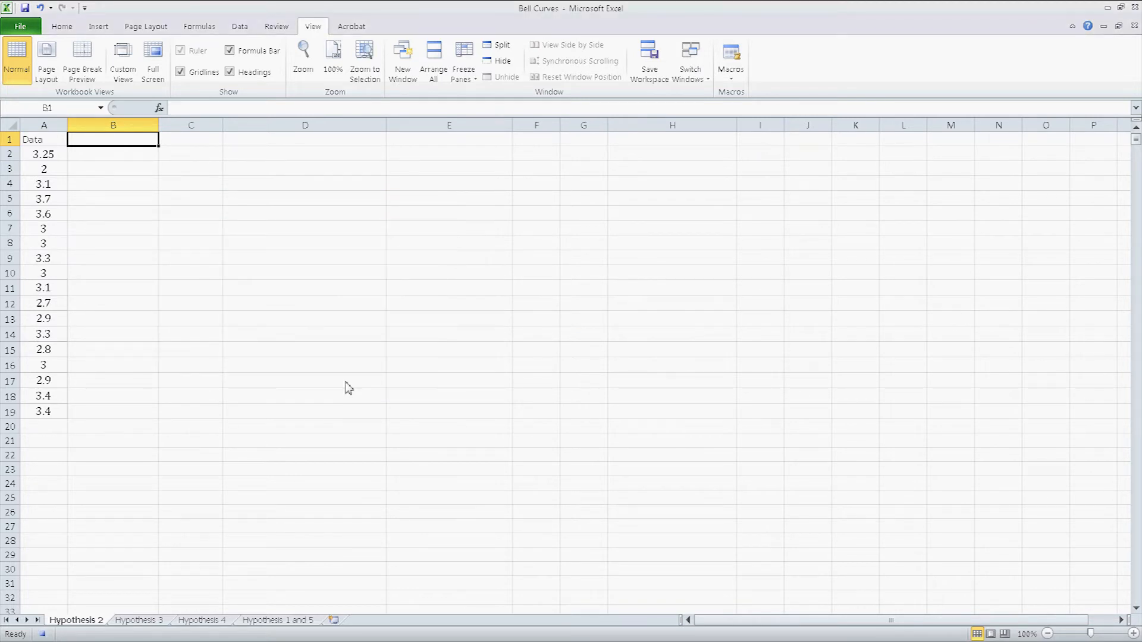
pyautogui.moveTo(325, 378)
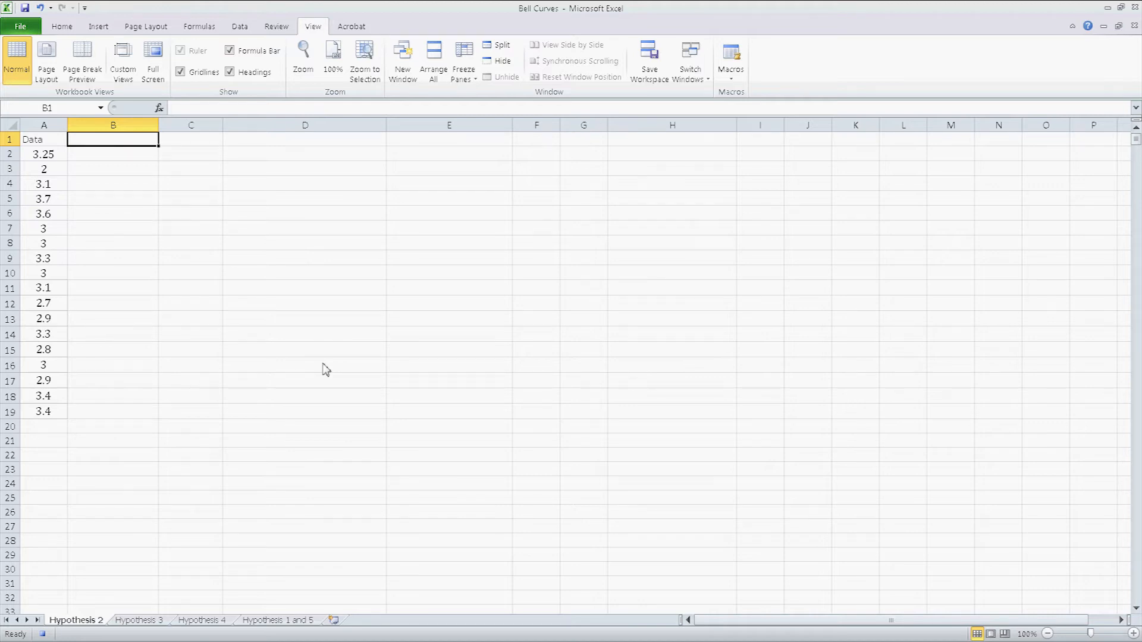
pyautogui.write('Average')
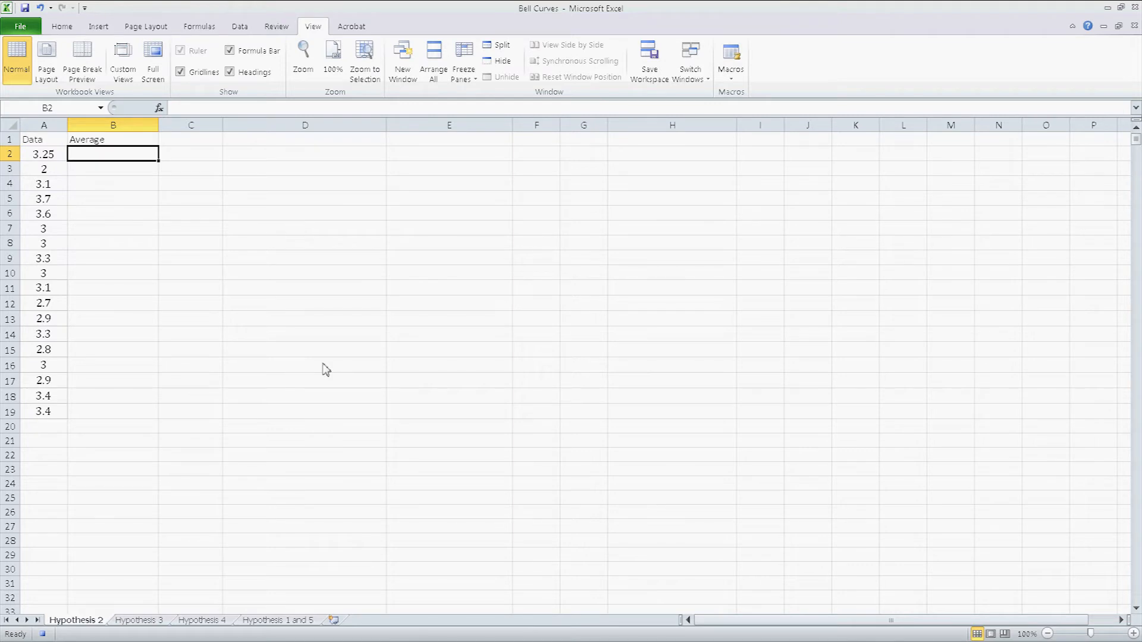
# Enter =AVERAGE(A2:A19) in B2, giving 3.080555556
pyautogui.write('=')
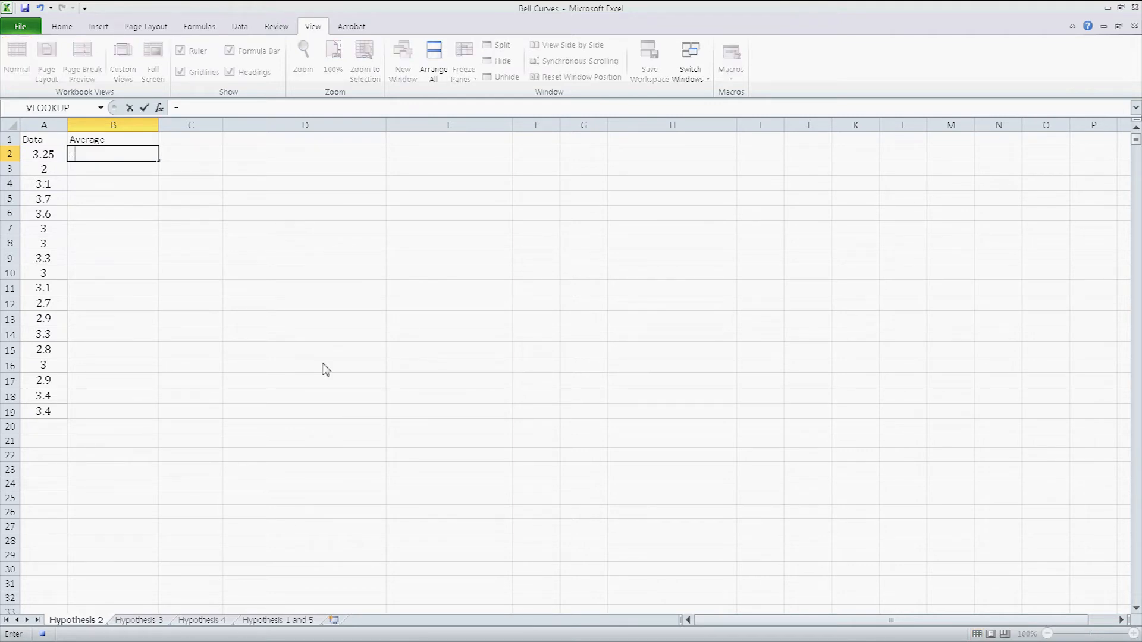
pyautogui.write('a')
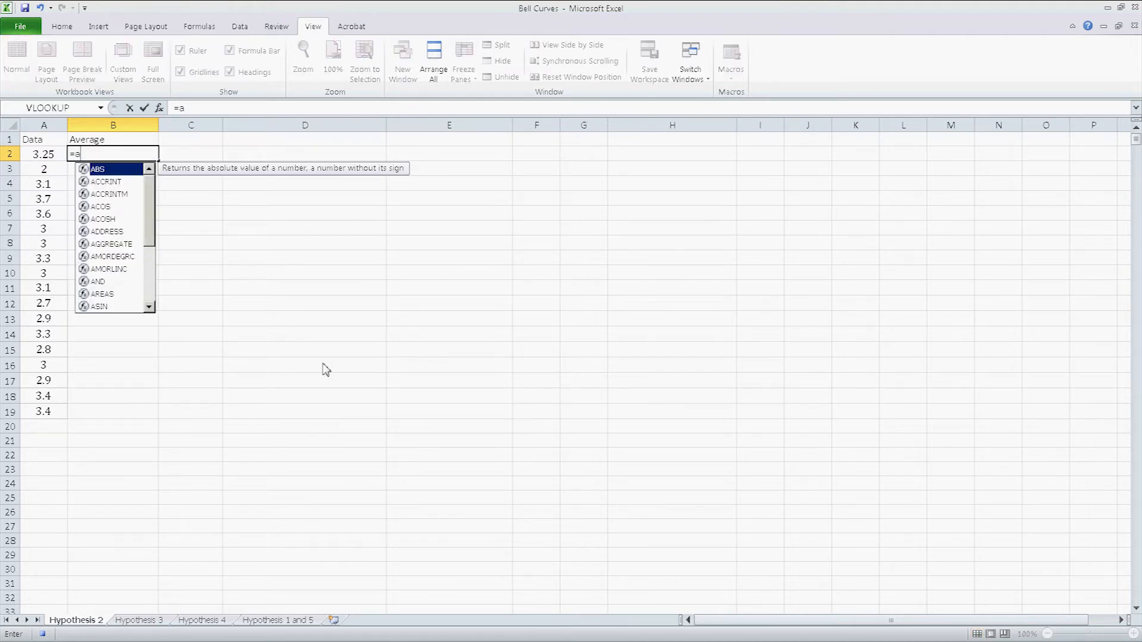
pyautogui.write('verage(')
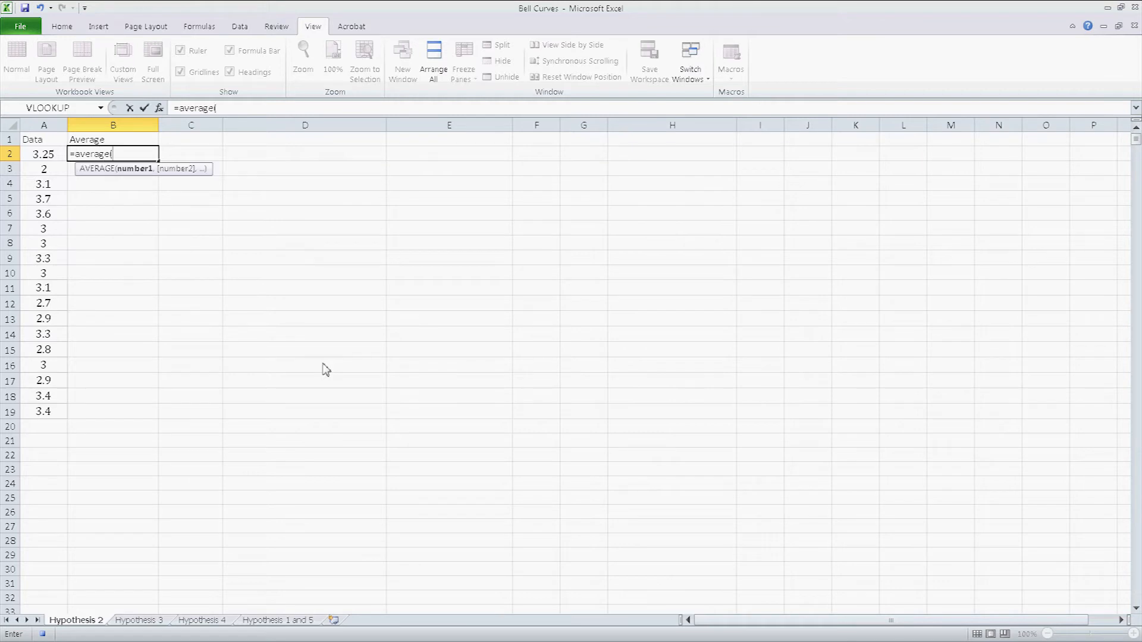
pyautogui.moveTo(50, 163)
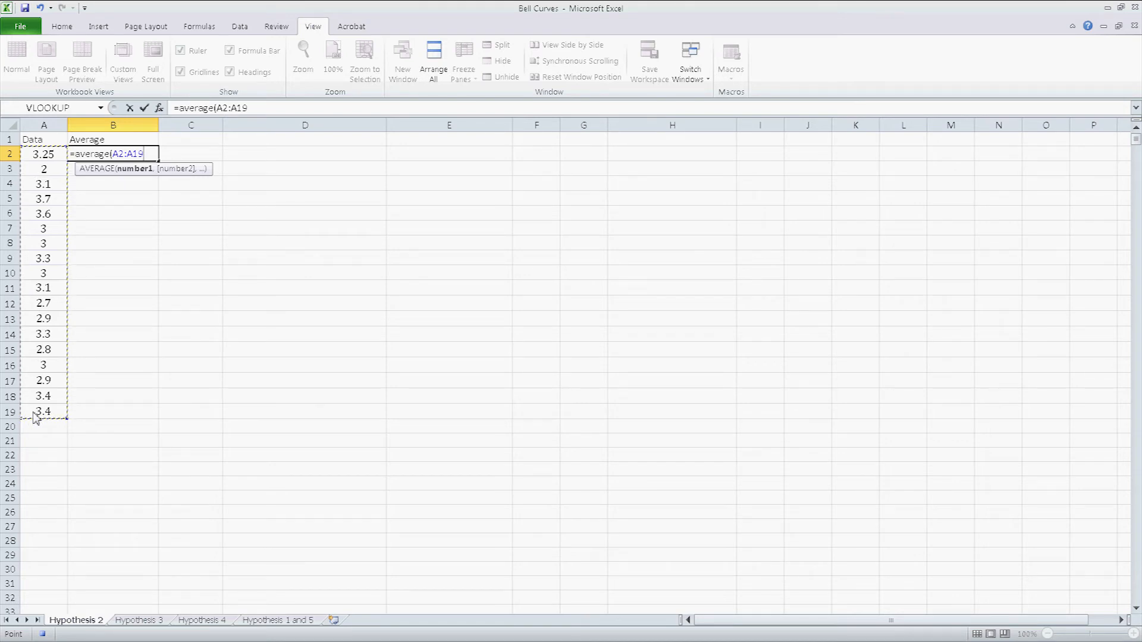
pyautogui.write(')')
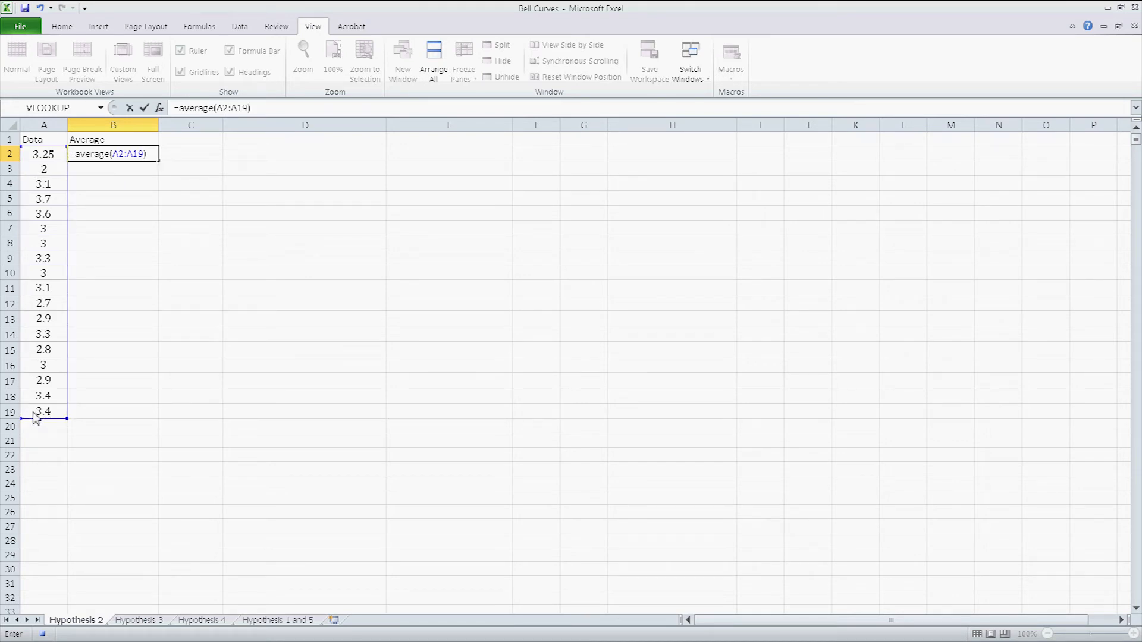
pyautogui.press('Return')
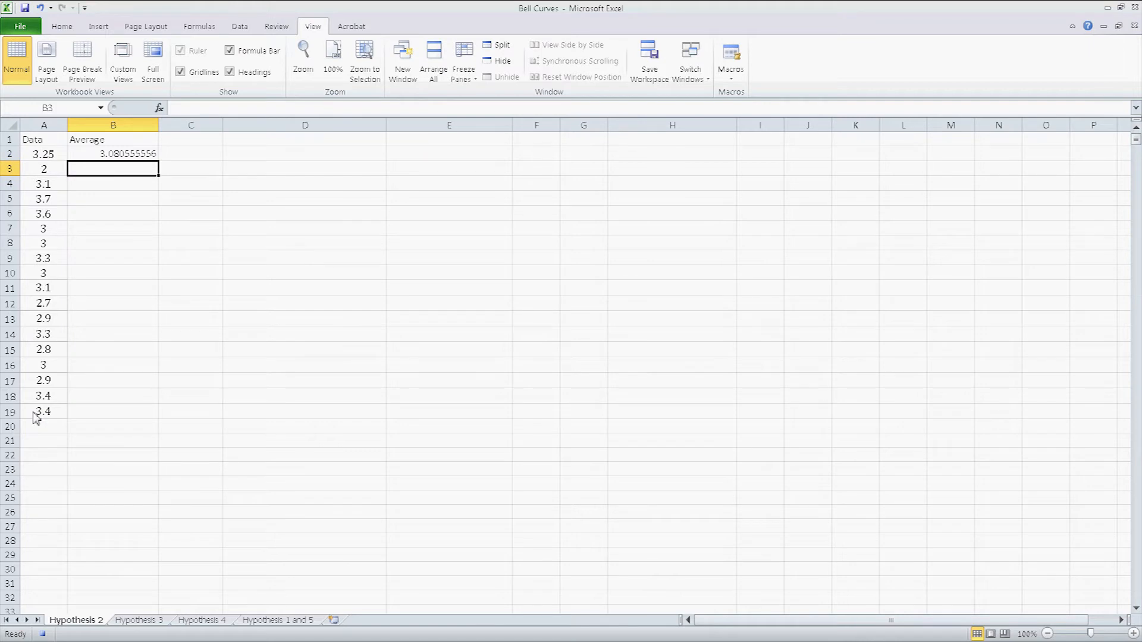
# Type the 'Standard Dev' label in B3 and =STDEV(A2:A19) in B4, giving 0.38084229
pyautogui.write('St')
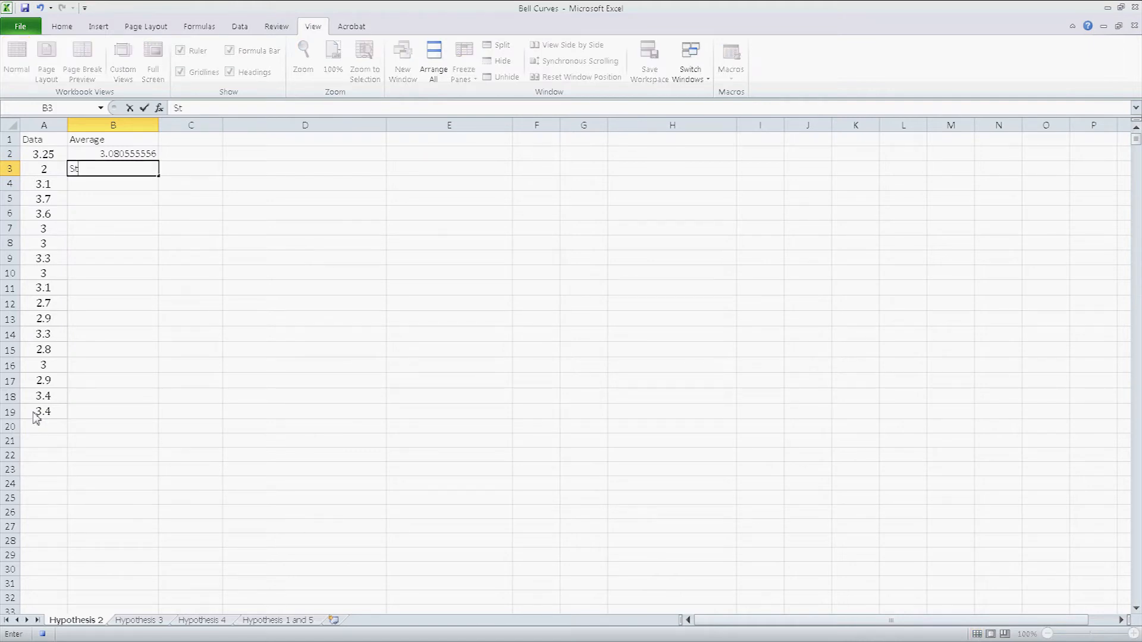
pyautogui.write('andard Dev')
pyautogui.click(113, 183)
pyautogui.write('=')
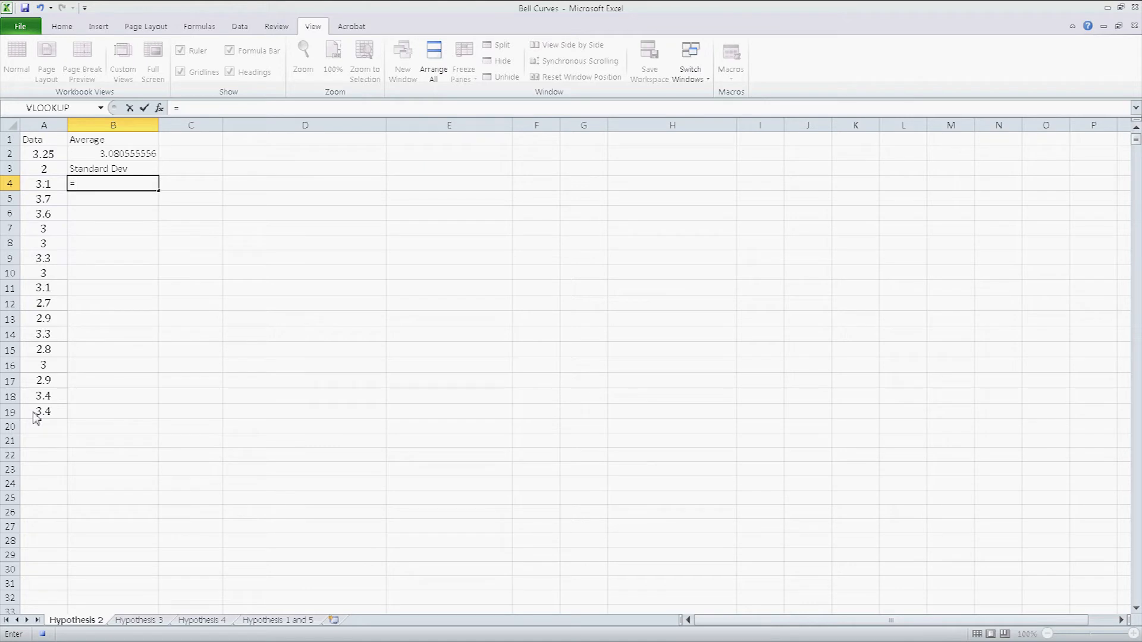
pyautogui.write('std')
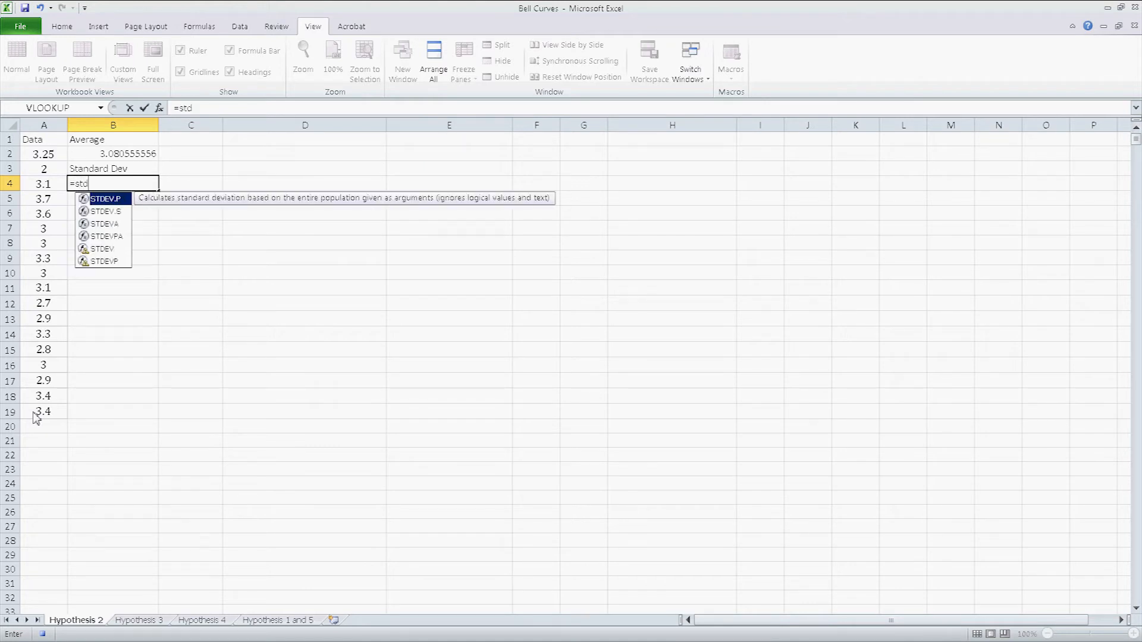
pyautogui.write('ev')
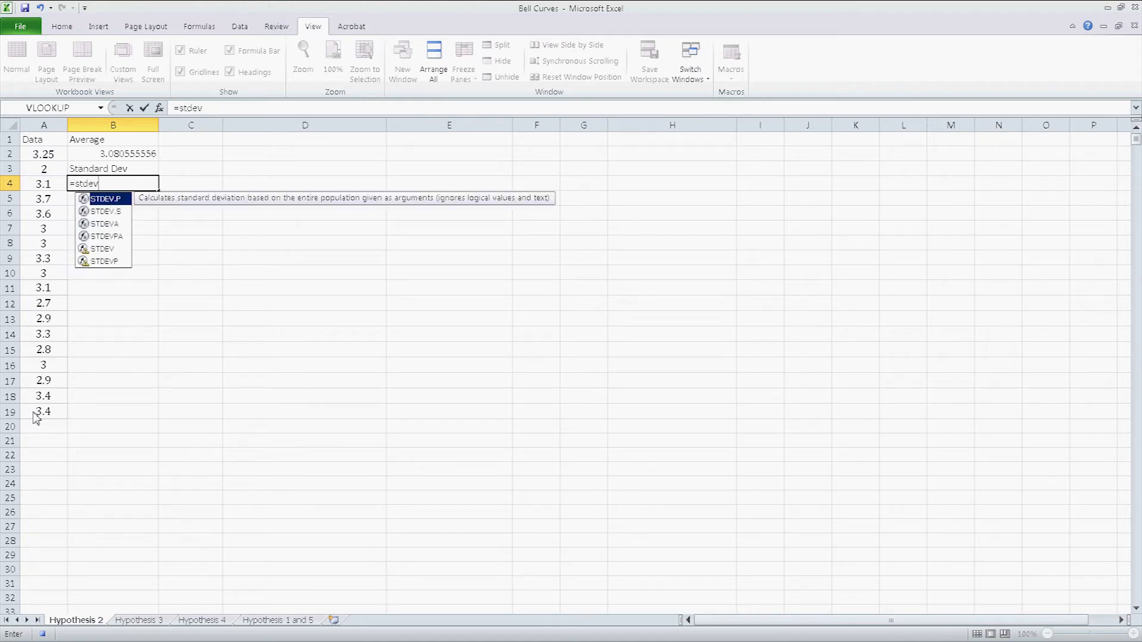
pyautogui.moveTo(102, 266)
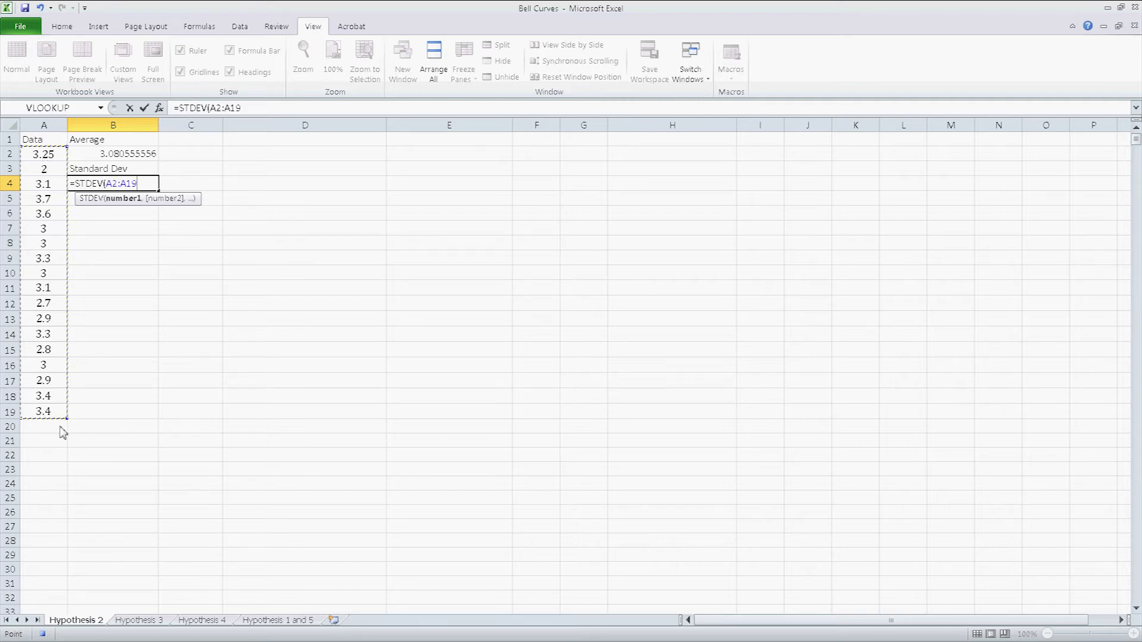
pyautogui.press('Return')
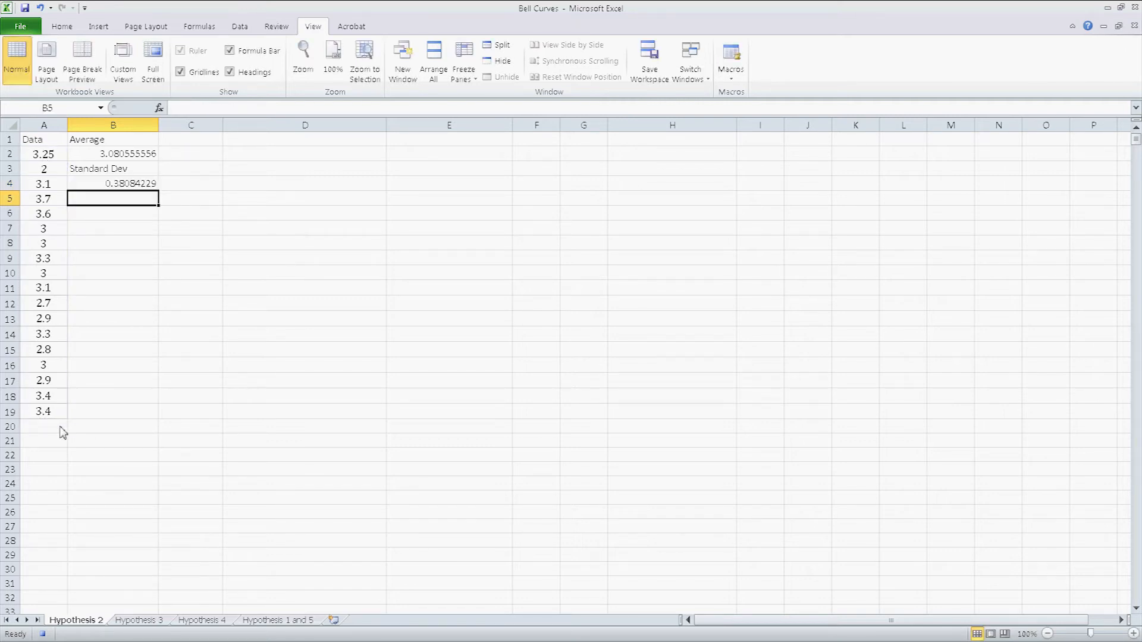
pyautogui.moveTo(91, 313)
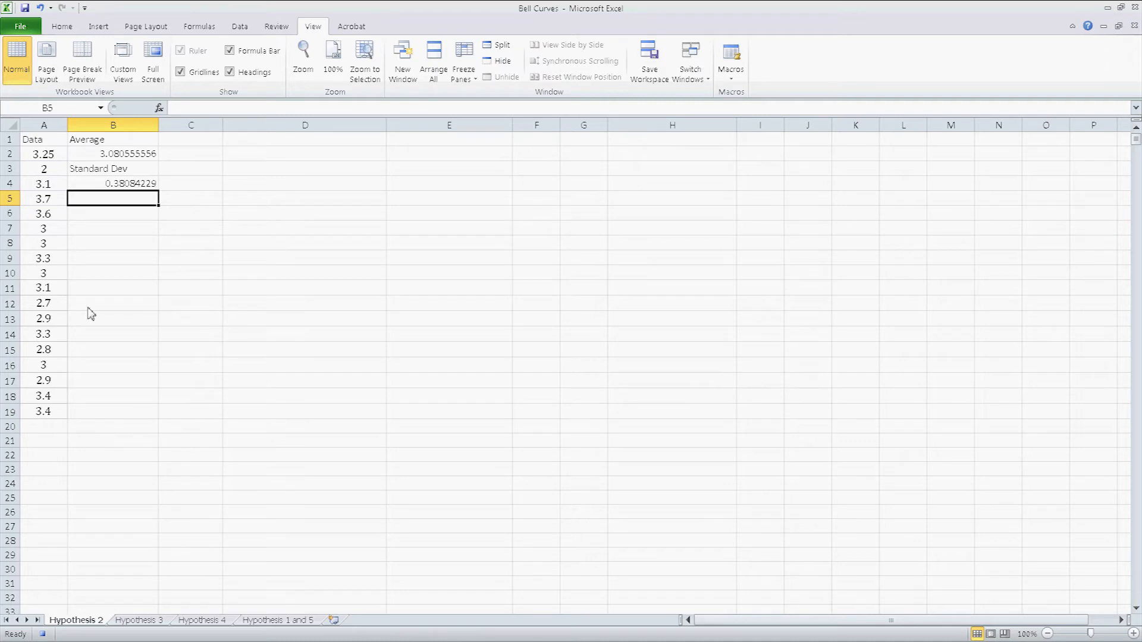
# Return to cell B1 and stop the macro recording
pyautogui.click(113, 140)
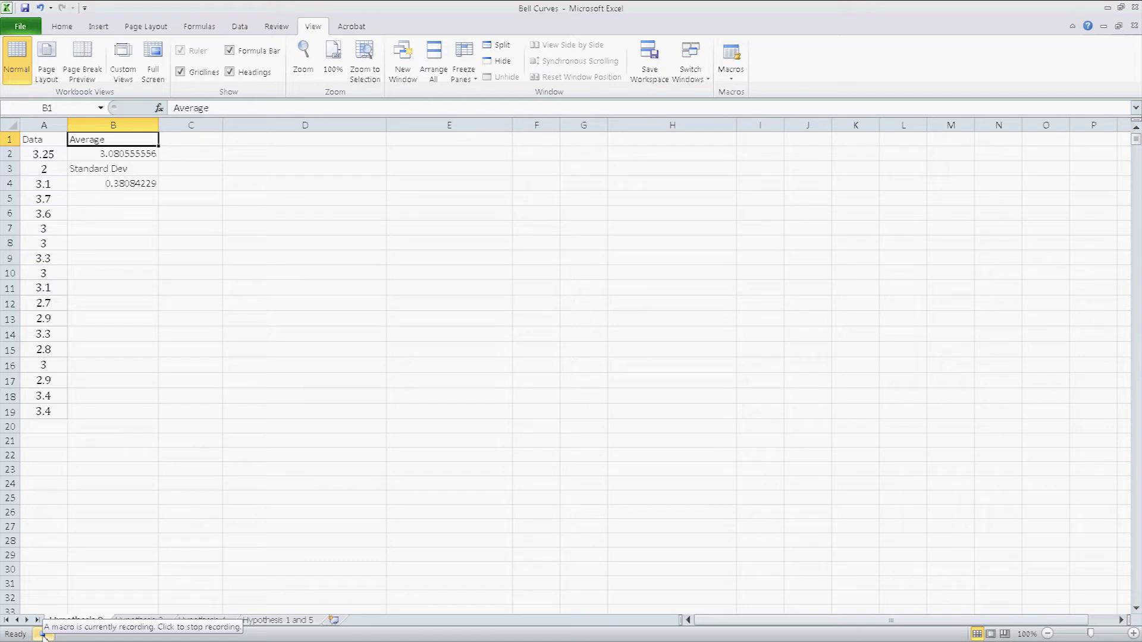
pyautogui.click(42, 633)
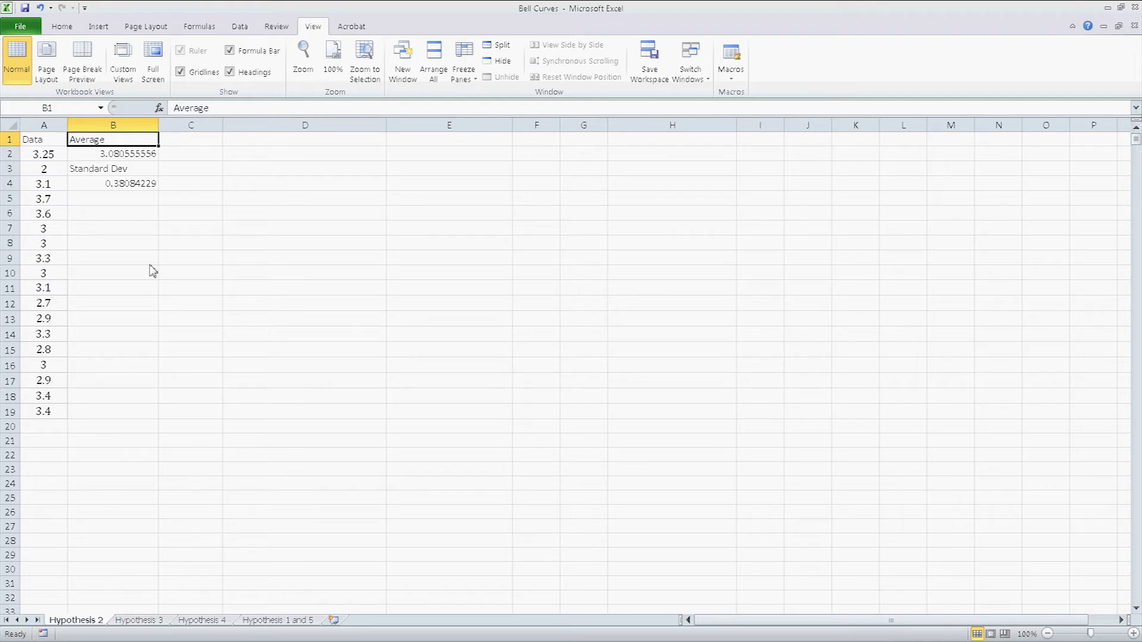
pyautogui.moveTo(116, 153)
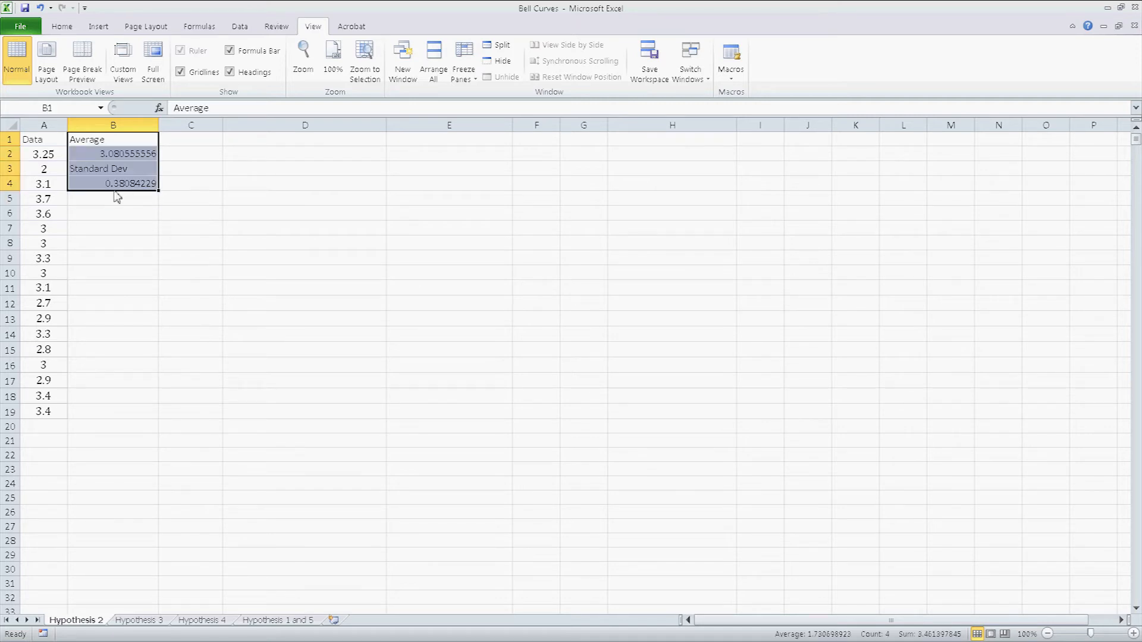
# Delete B1:B4 and replay the macro from B1 to restore Average and Standard Dev
pyautogui.press('Delete')
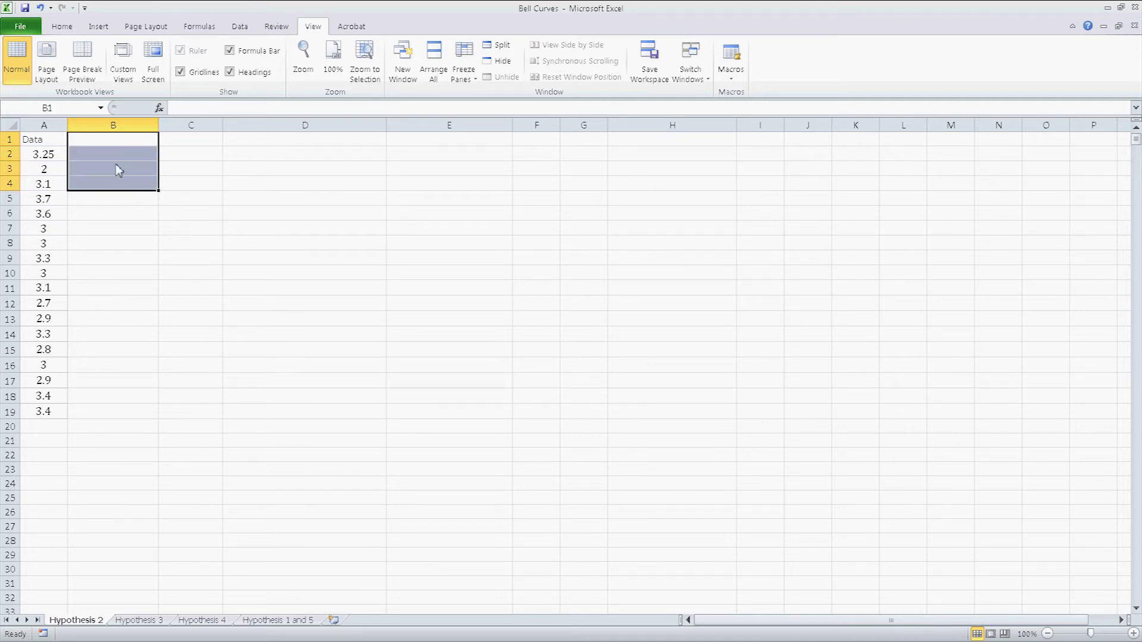
pyautogui.click(113, 139)
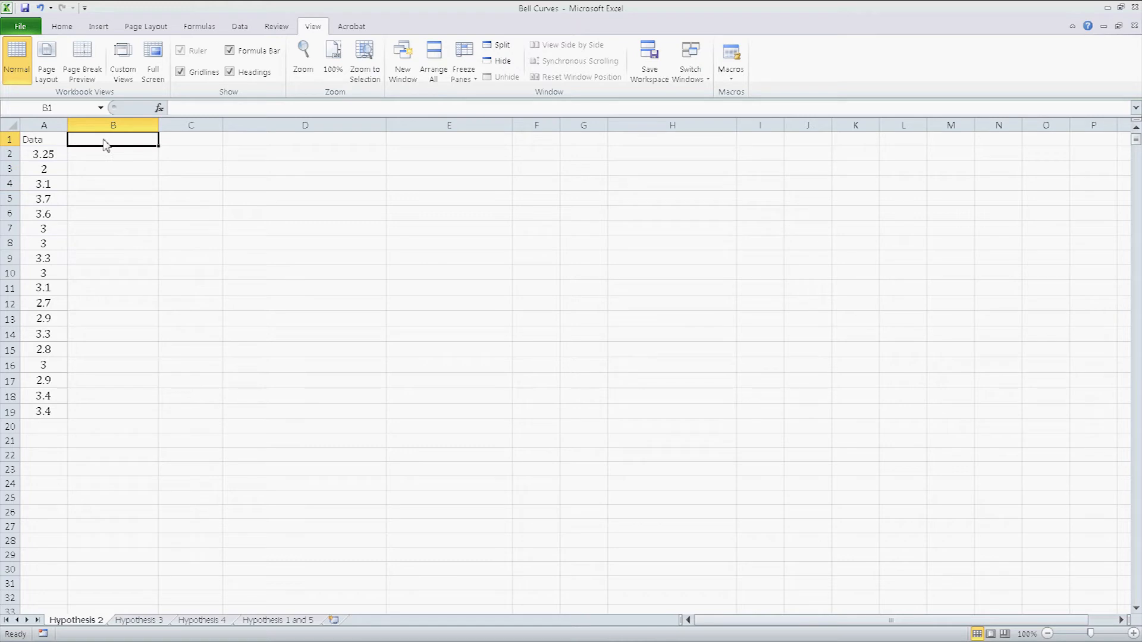
pyautogui.moveTo(110, 147)
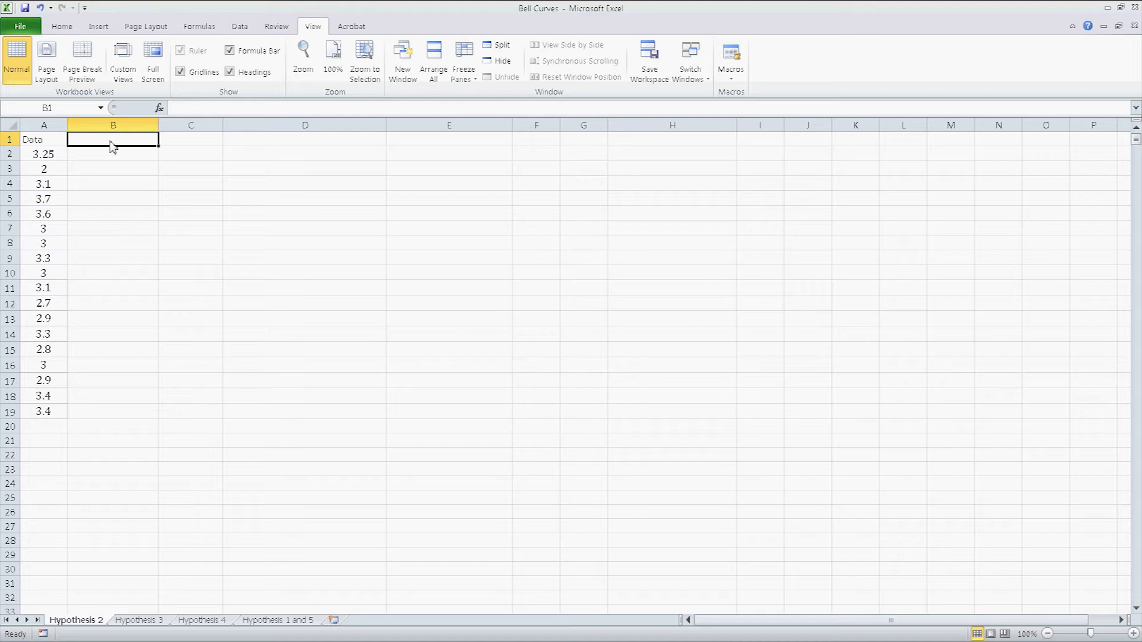
pyautogui.write('Average')
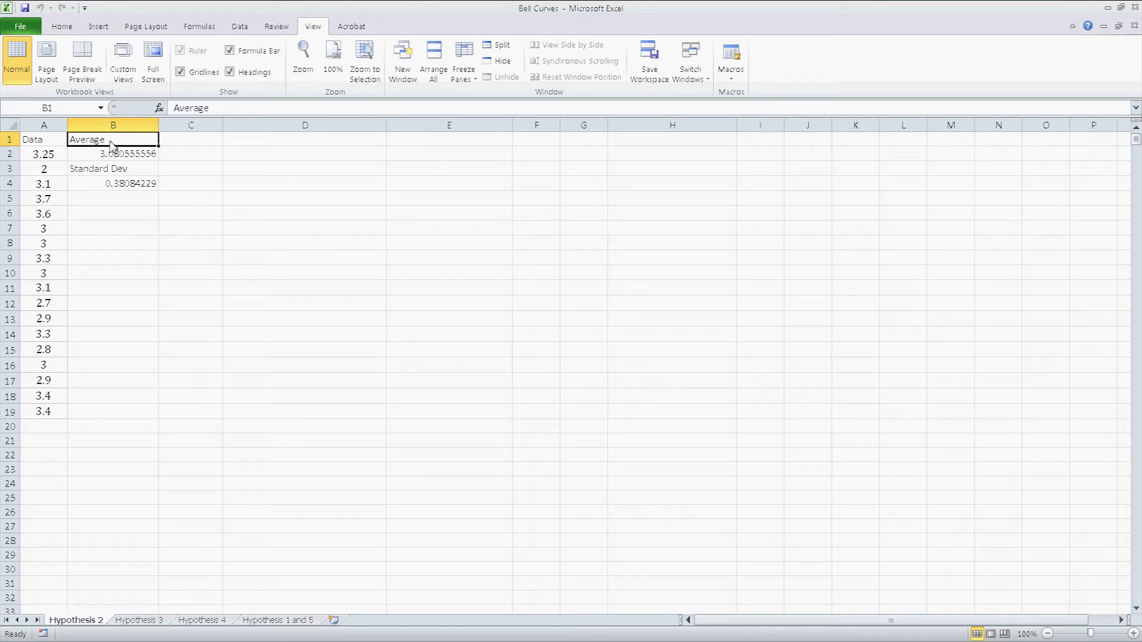
pyautogui.moveTo(449, 125)
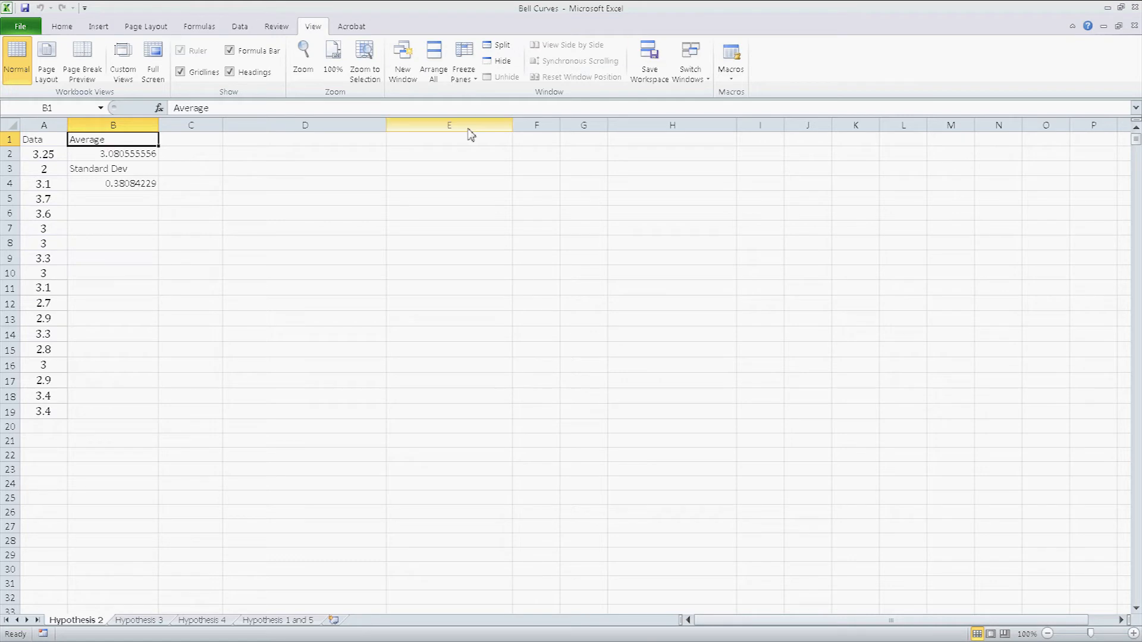
pyautogui.click(730, 58)
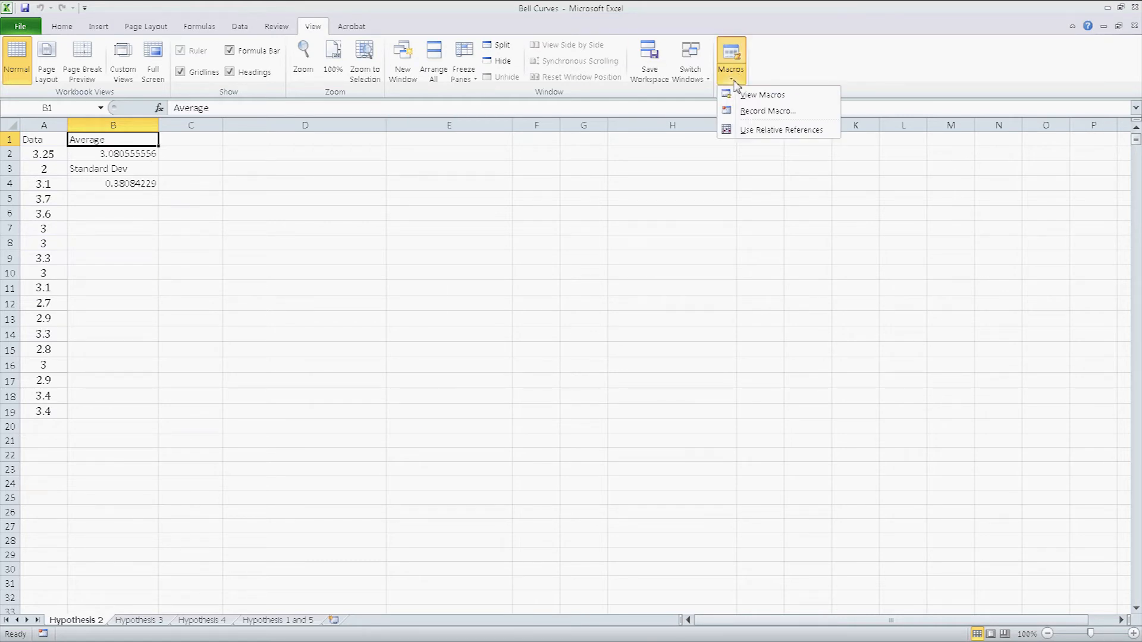
# Select Macro2 in the Macro dialog and open its code in the VBA editor
pyautogui.click(761, 94)
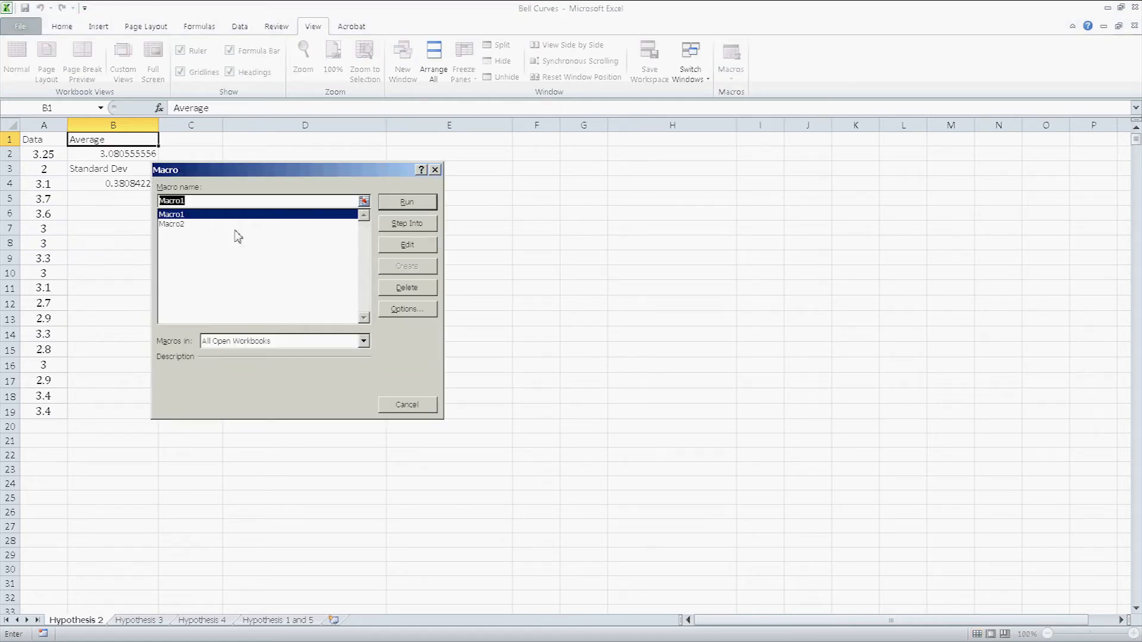
pyautogui.click(172, 224)
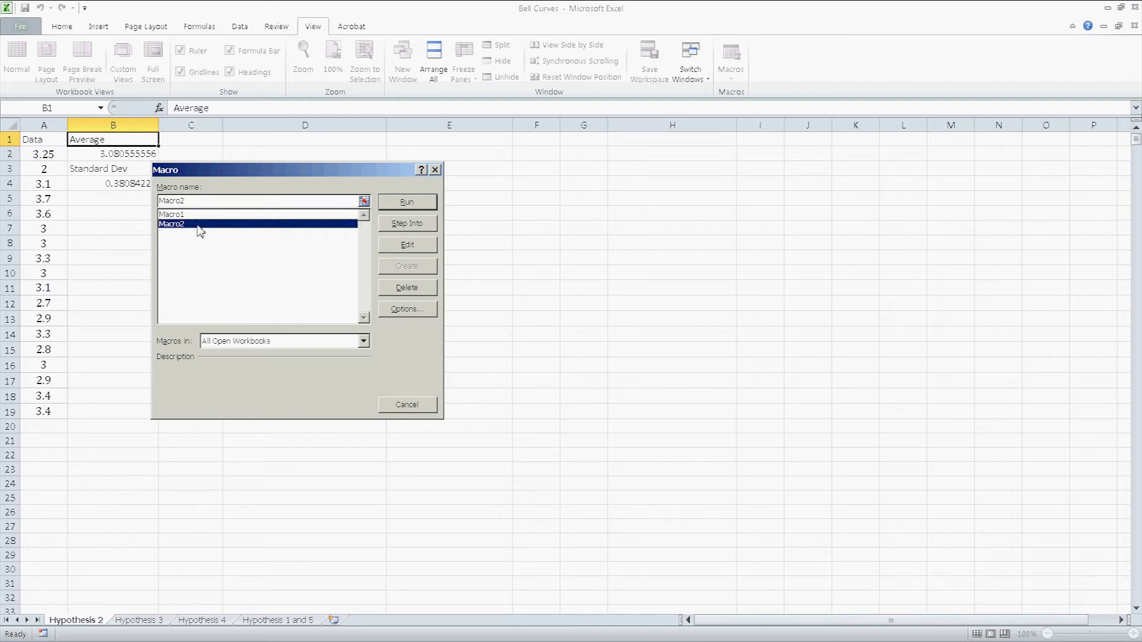
pyautogui.moveTo(281, 183)
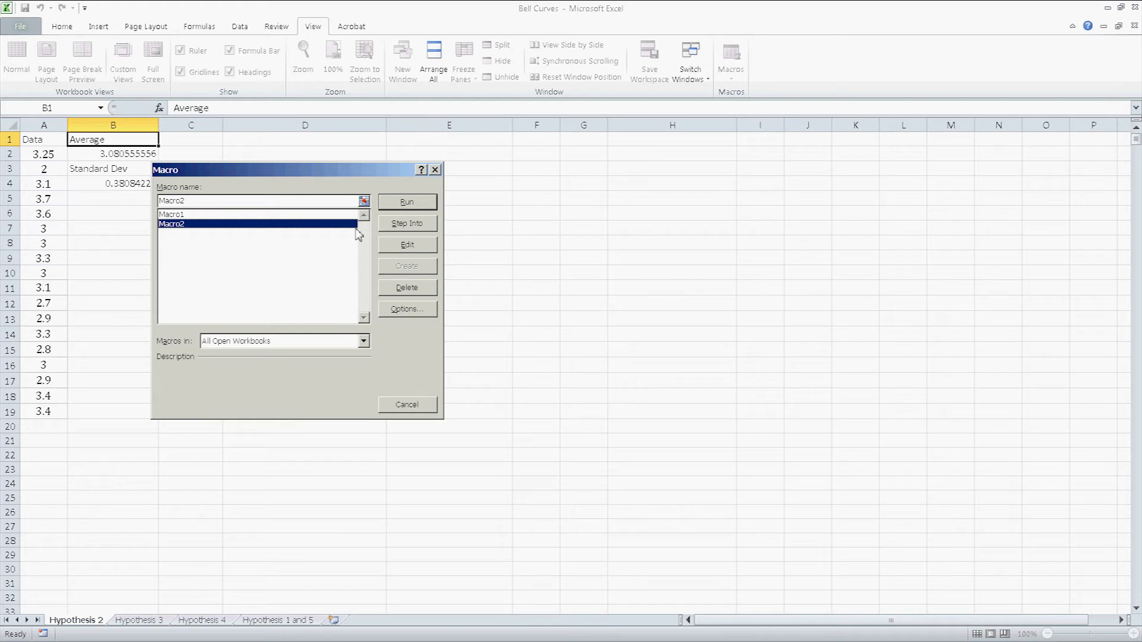
pyautogui.moveTo(411, 239)
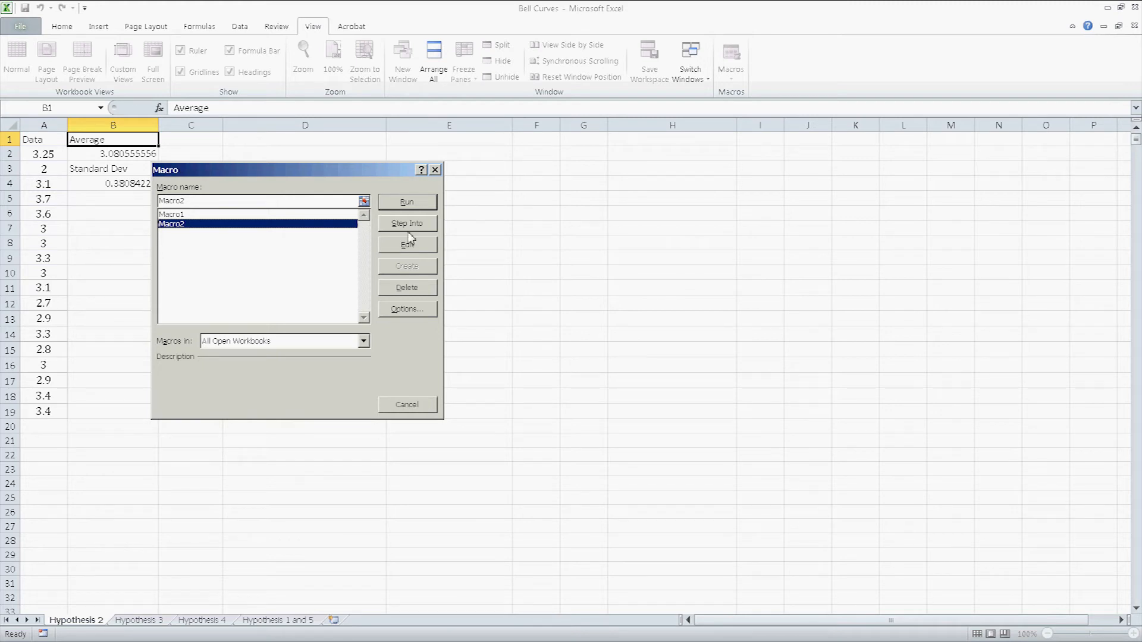
pyautogui.click(406, 244)
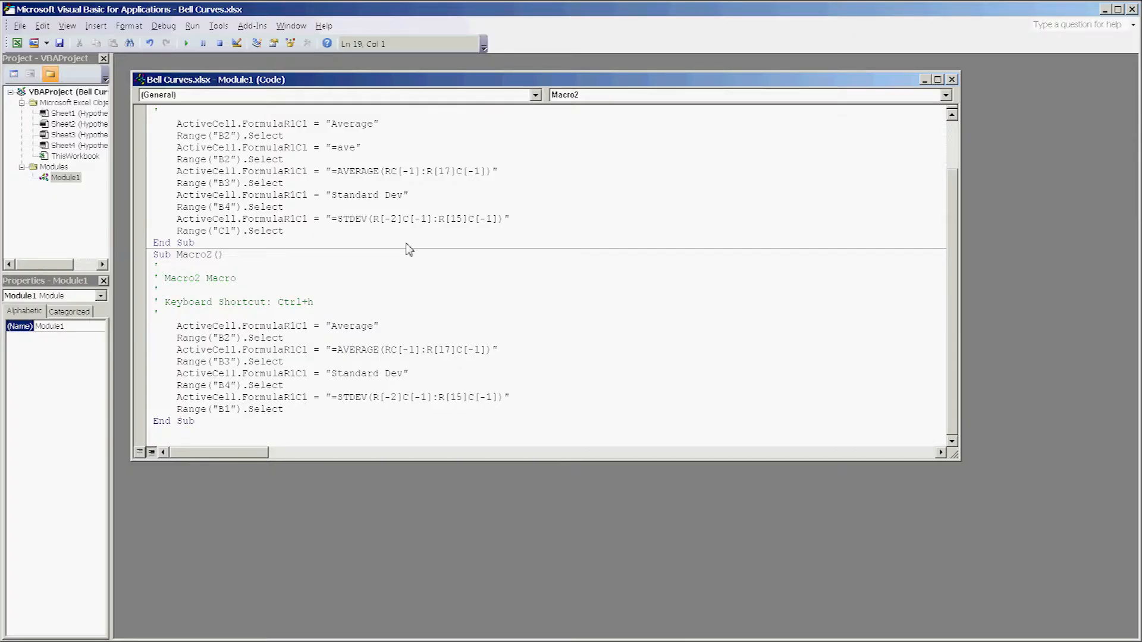
pyautogui.moveTo(234, 245)
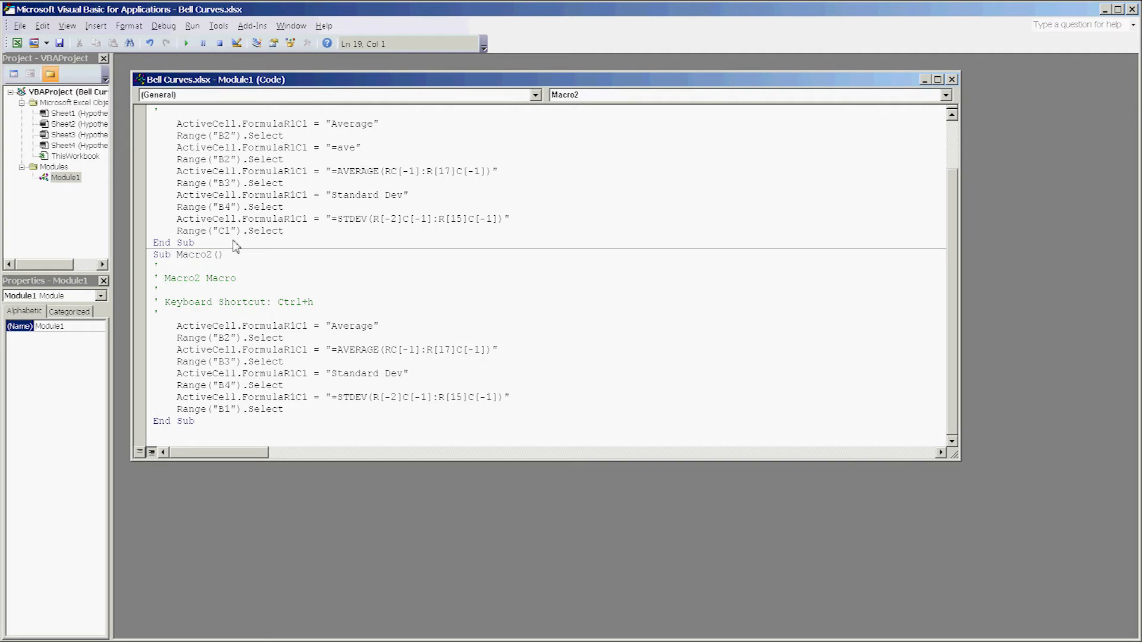
pyautogui.scroll(3)
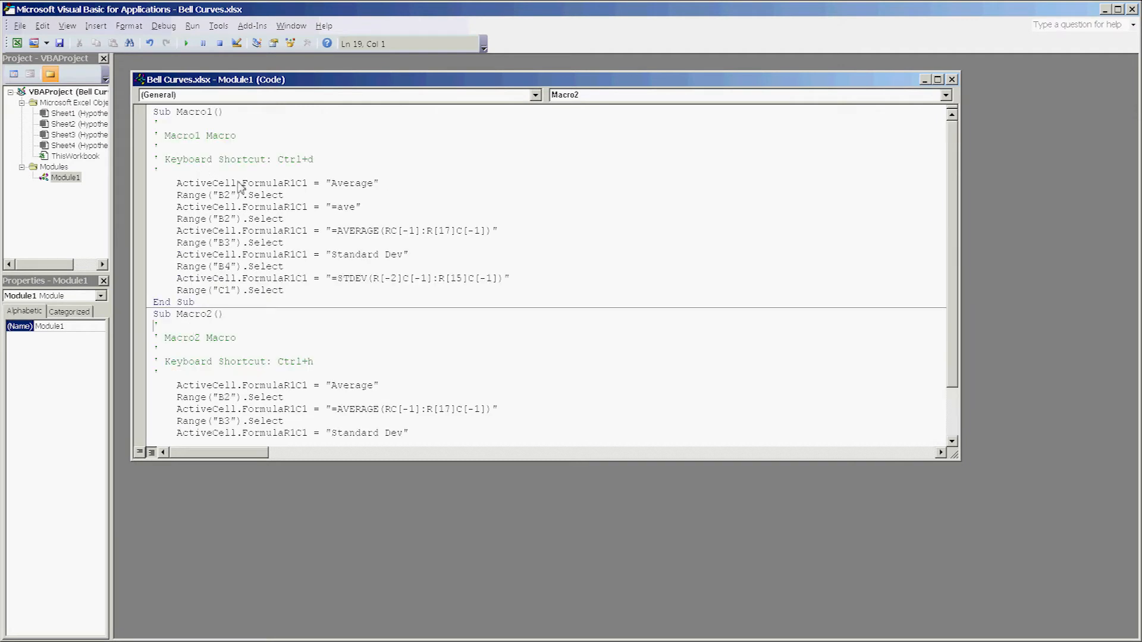
pyautogui.scroll(-3)
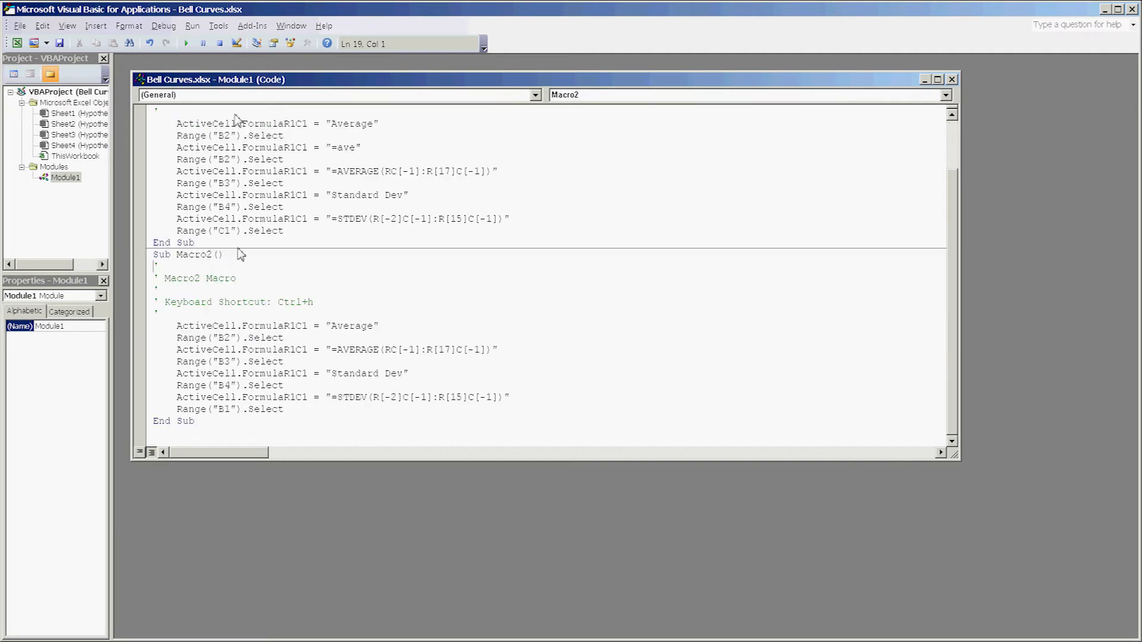
pyautogui.scroll(3)
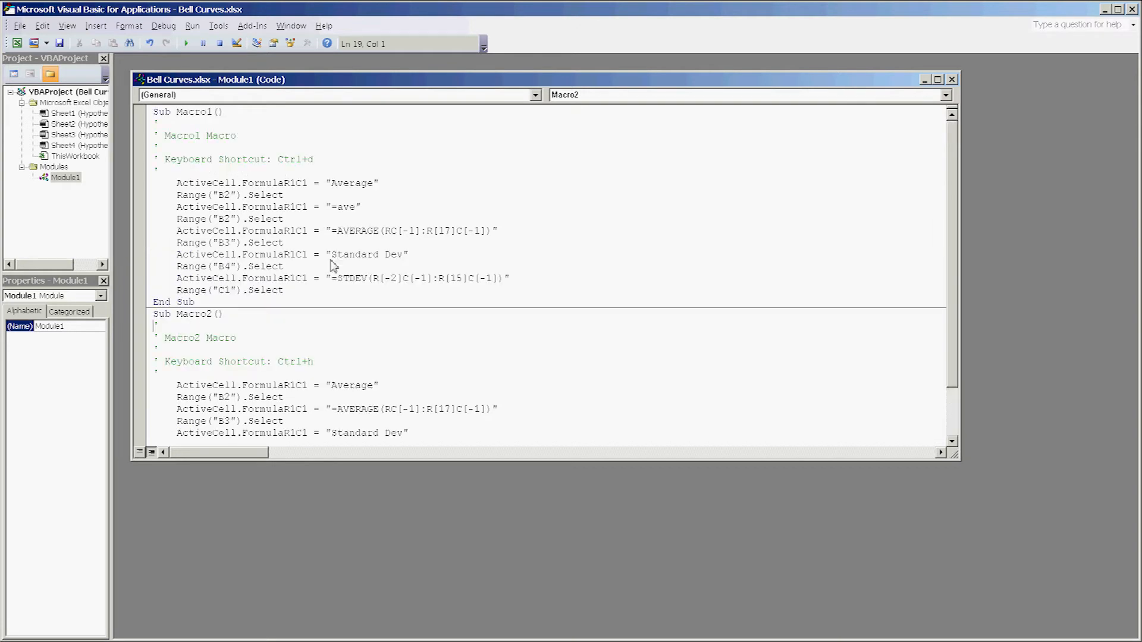
pyautogui.moveTo(286, 214)
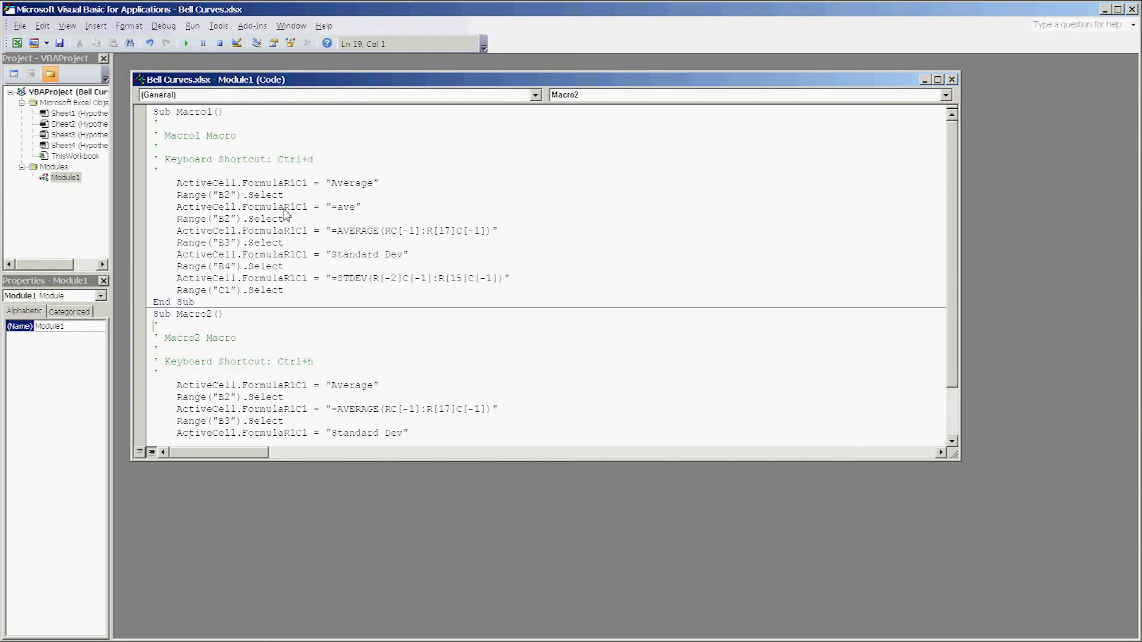
pyautogui.moveTo(337, 215)
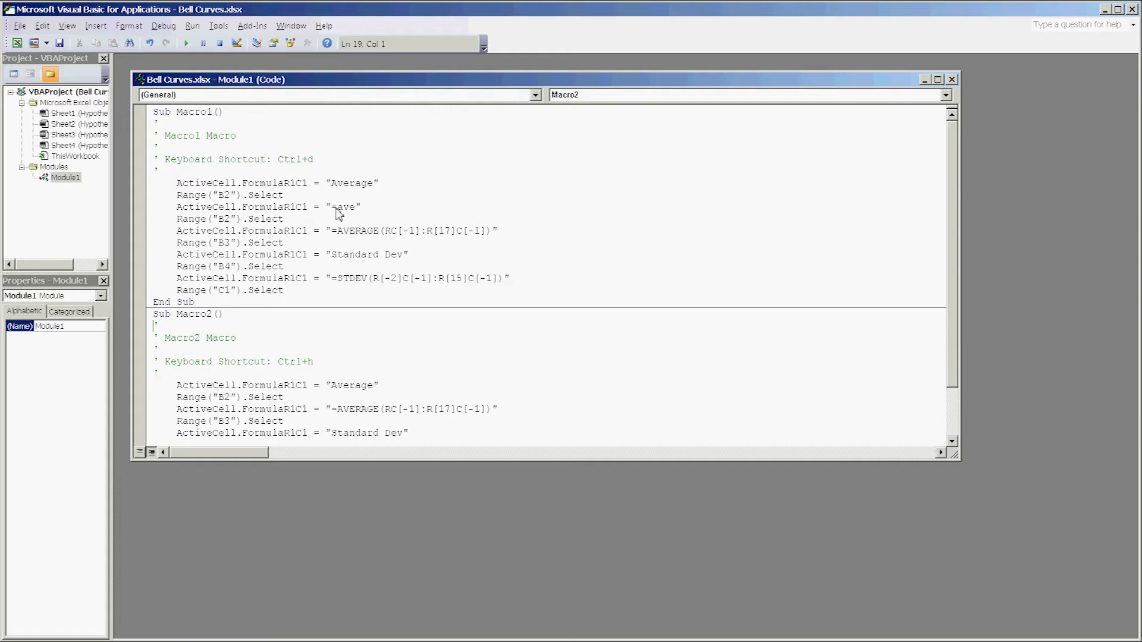
pyautogui.moveTo(390, 223)
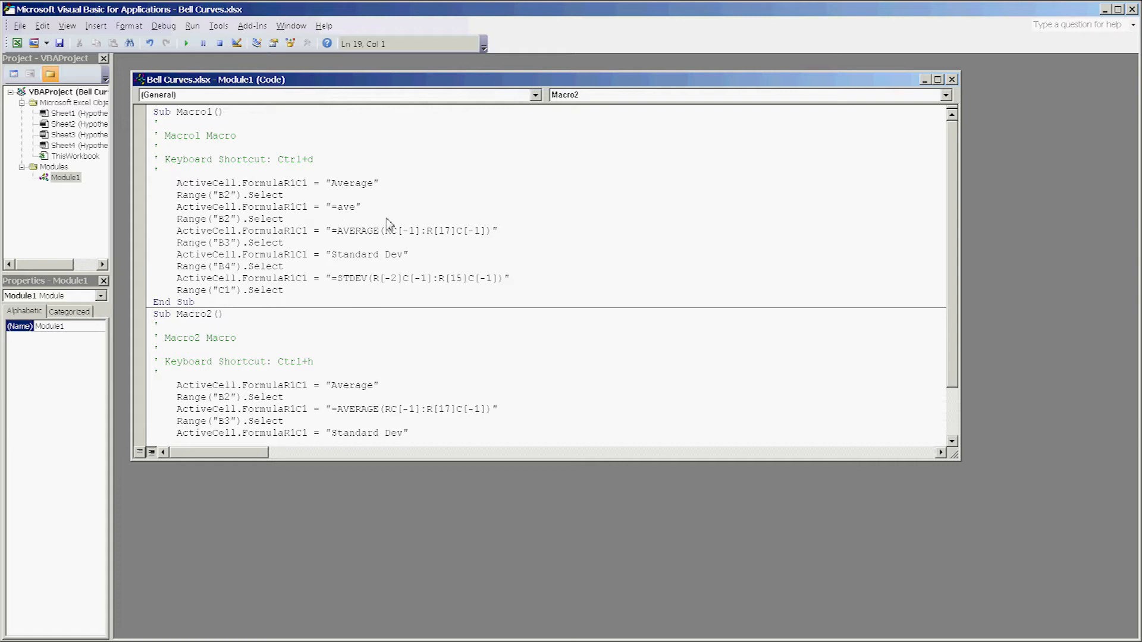
pyautogui.moveTo(203, 230)
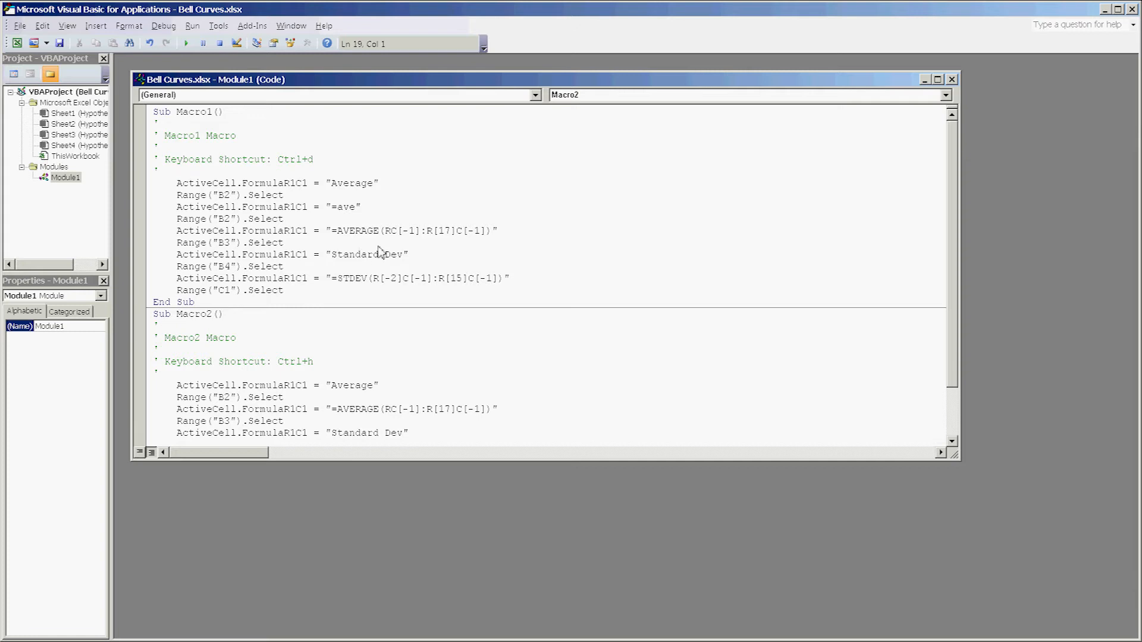
pyautogui.scroll(-3)
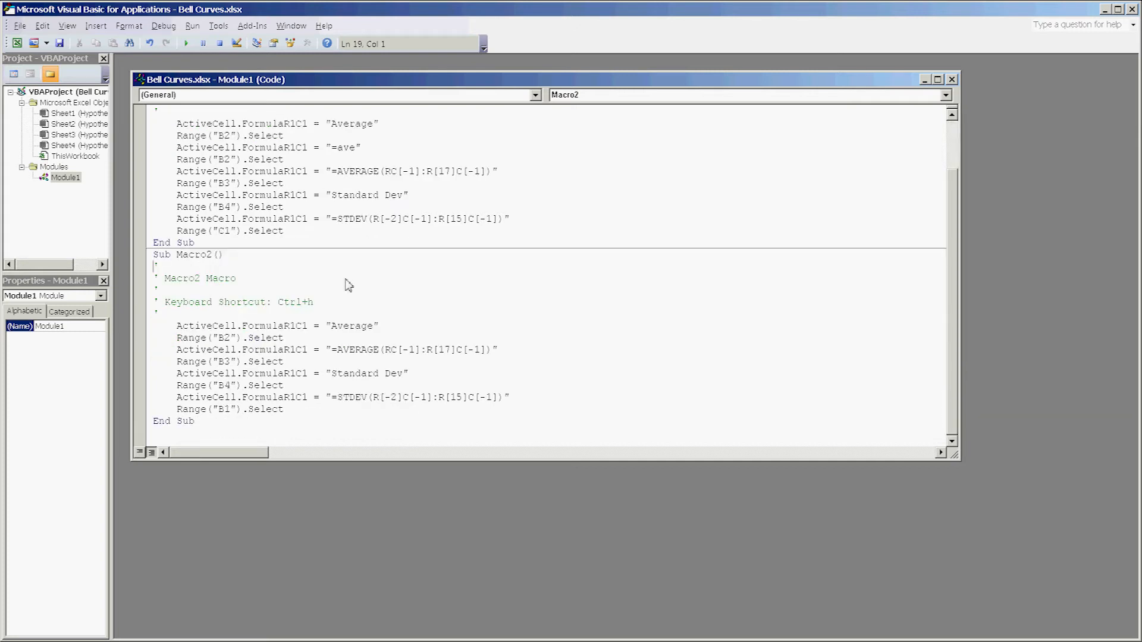
pyautogui.moveTo(306, 309)
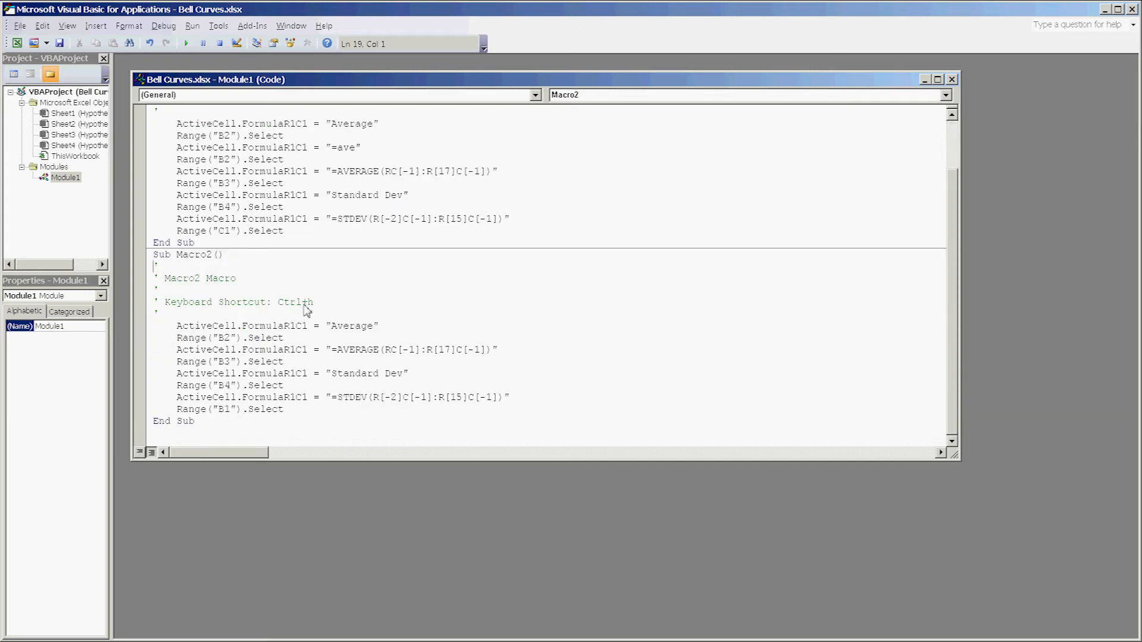
pyautogui.moveTo(179, 327)
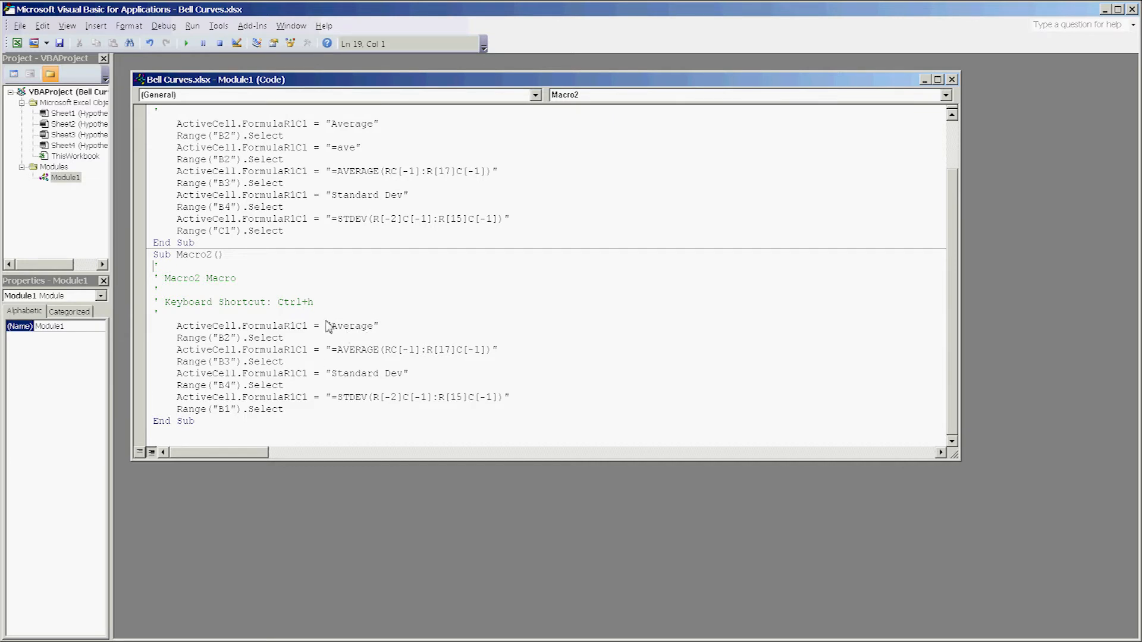
pyautogui.doubleClick(351, 326)
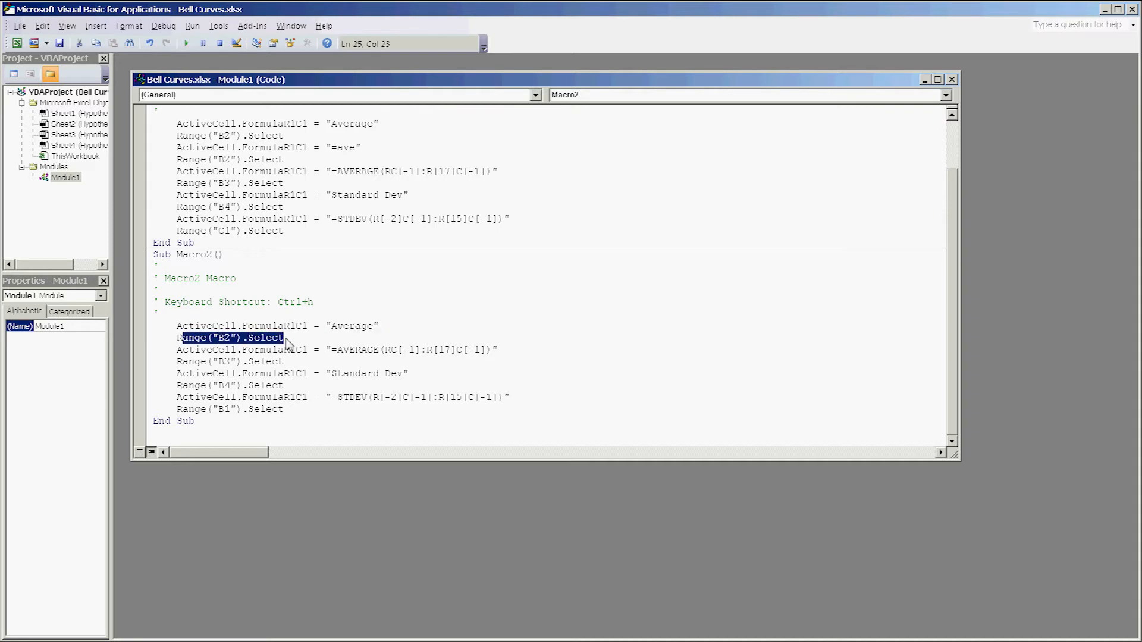
pyautogui.moveTo(376, 343)
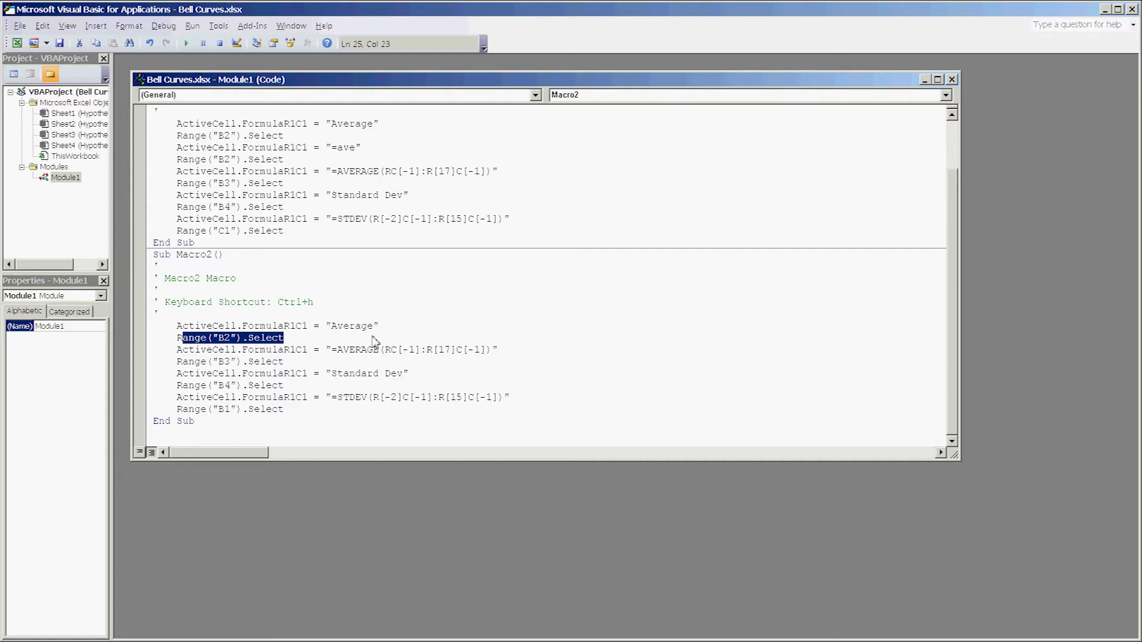
pyautogui.moveTo(333, 354)
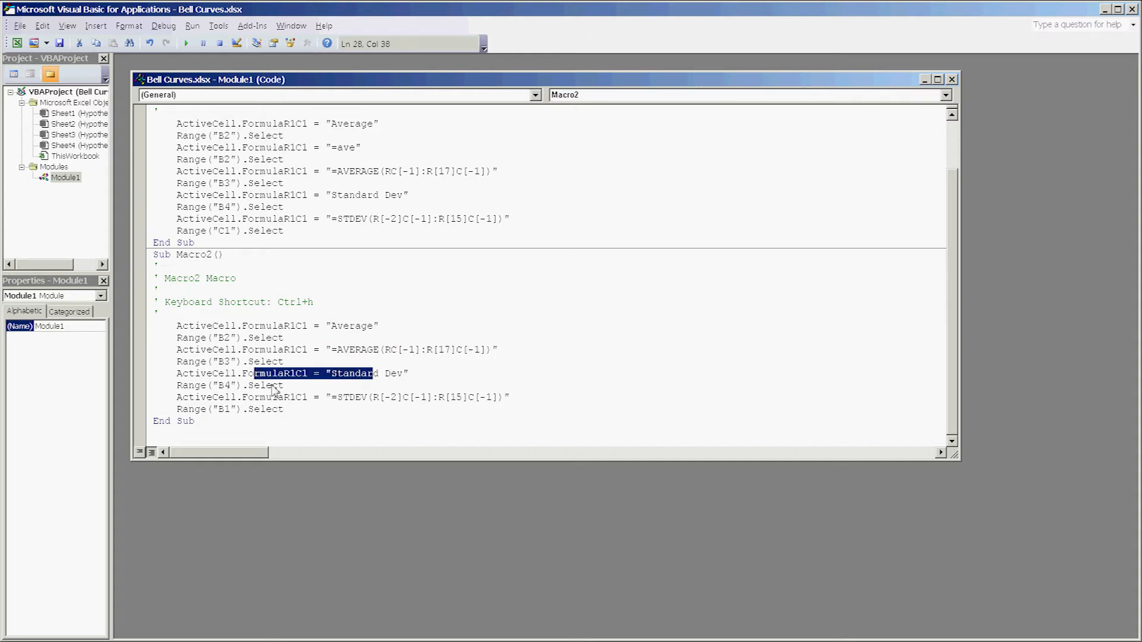
pyautogui.moveTo(467, 415)
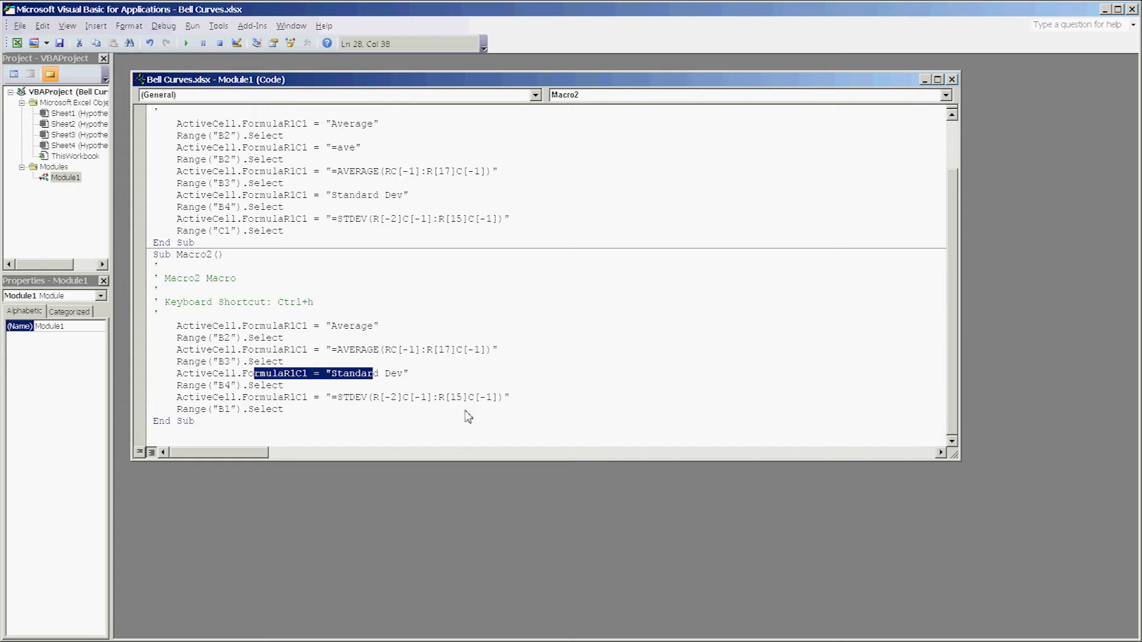
pyautogui.moveTo(459, 412)
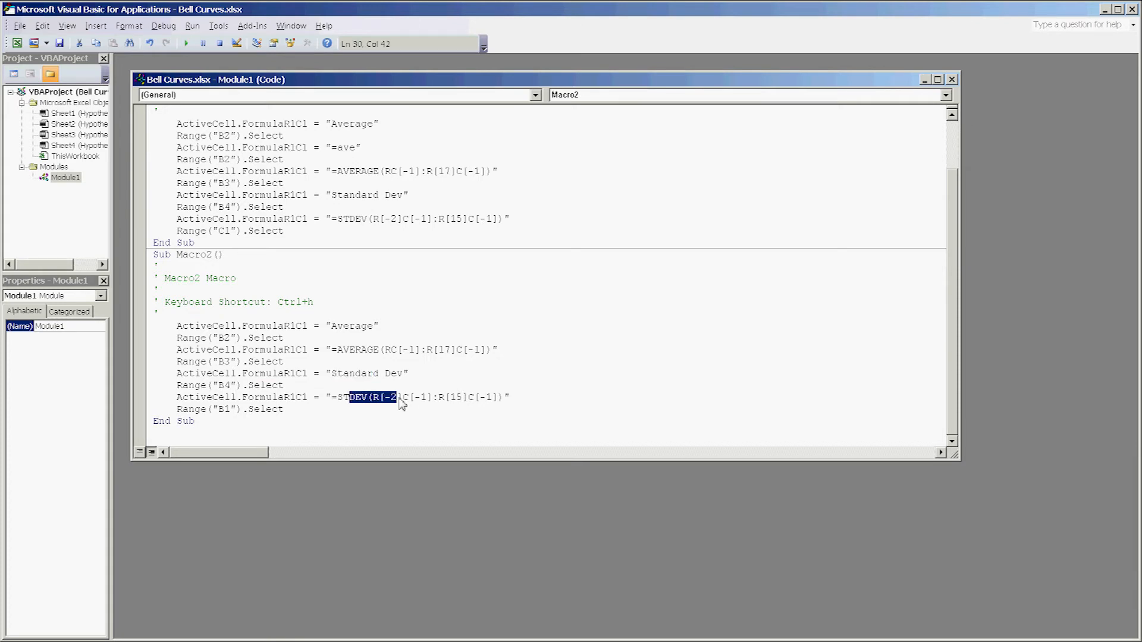
pyautogui.moveTo(228, 413)
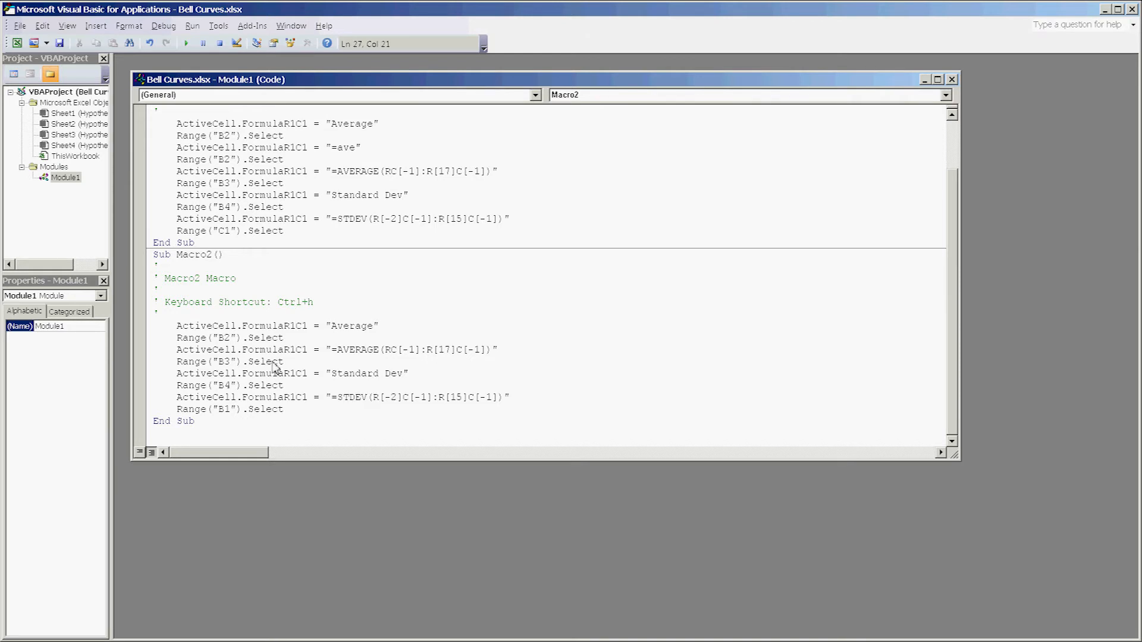
pyautogui.moveTo(260, 354)
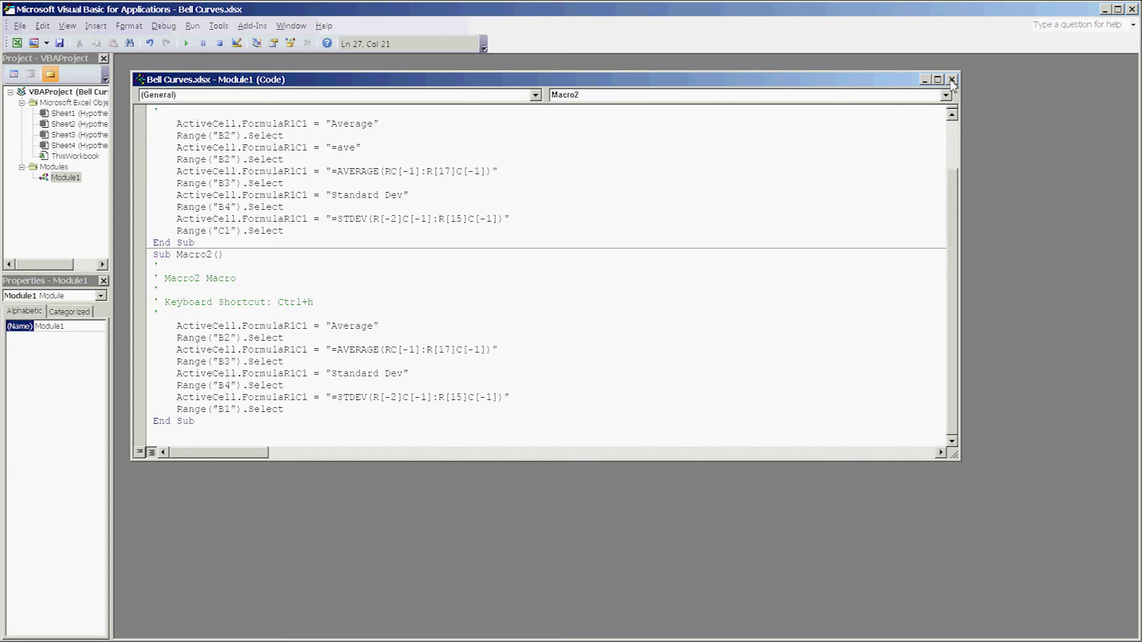
# Close the VBA code window and return to the Hypothesis 2 worksheet
pyautogui.click(951, 79)
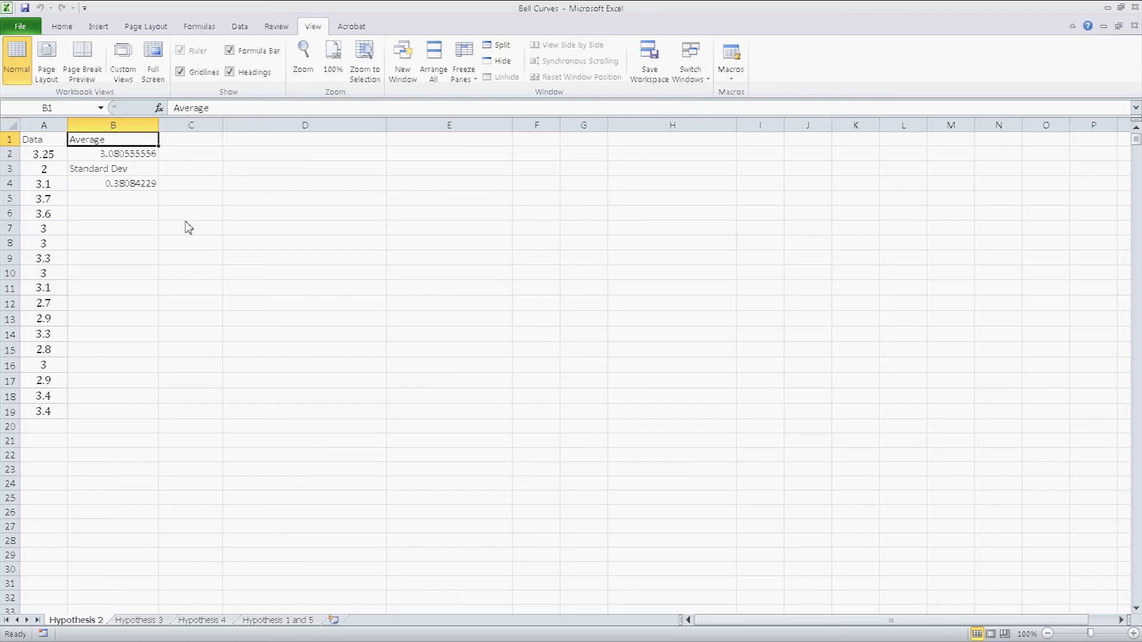
pyautogui.moveTo(29, 367)
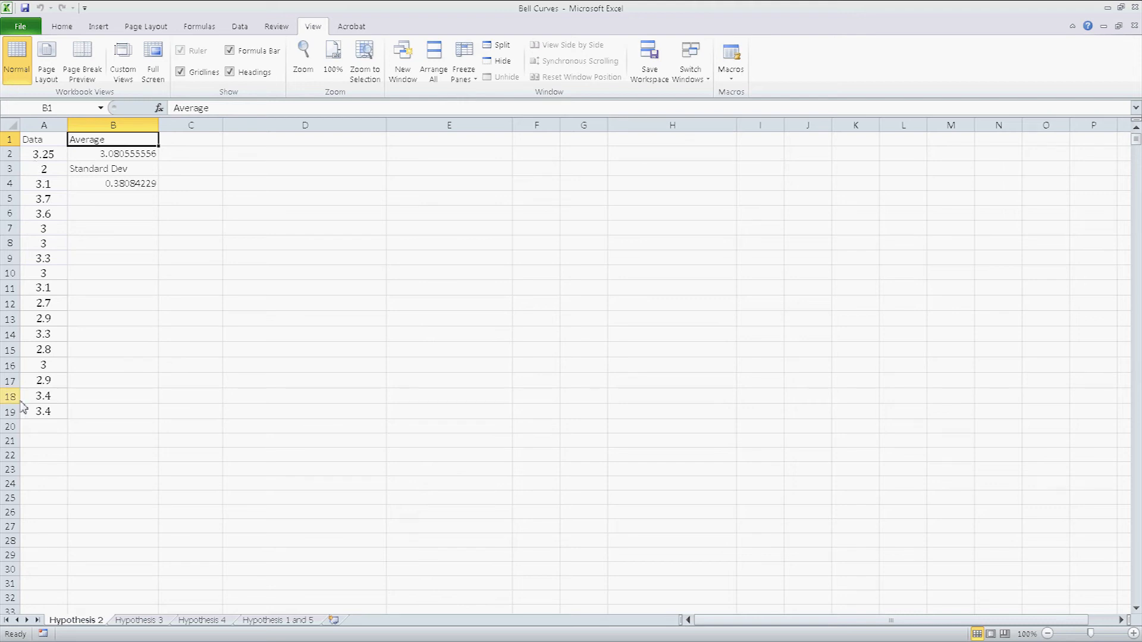
pyautogui.moveTo(51, 263)
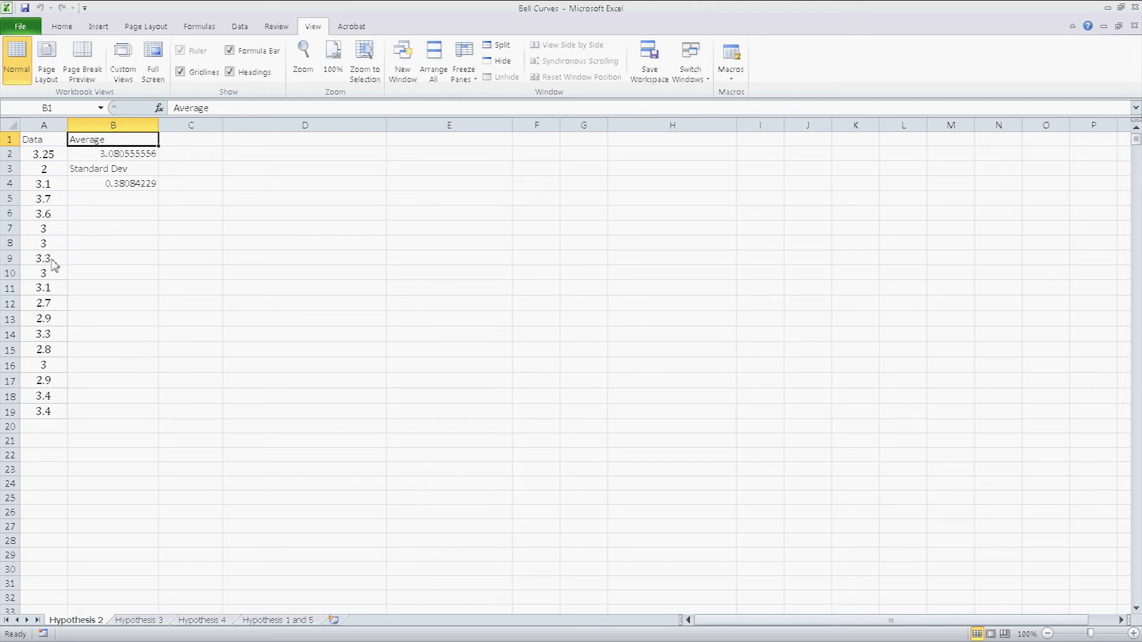
pyautogui.moveTo(45, 304)
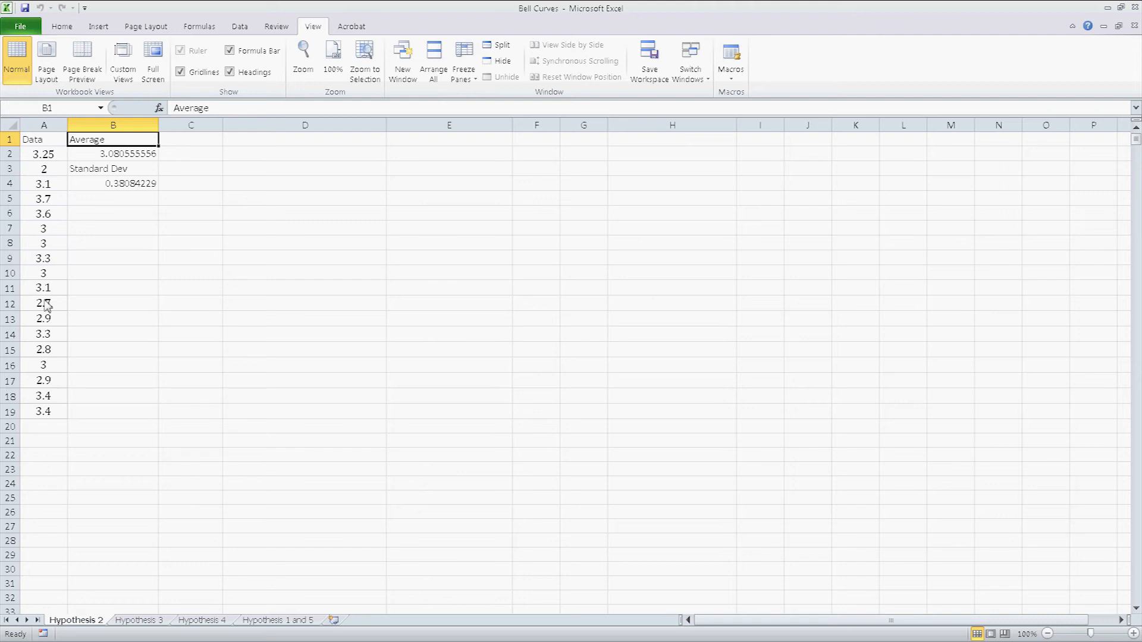
pyautogui.moveTo(58, 303)
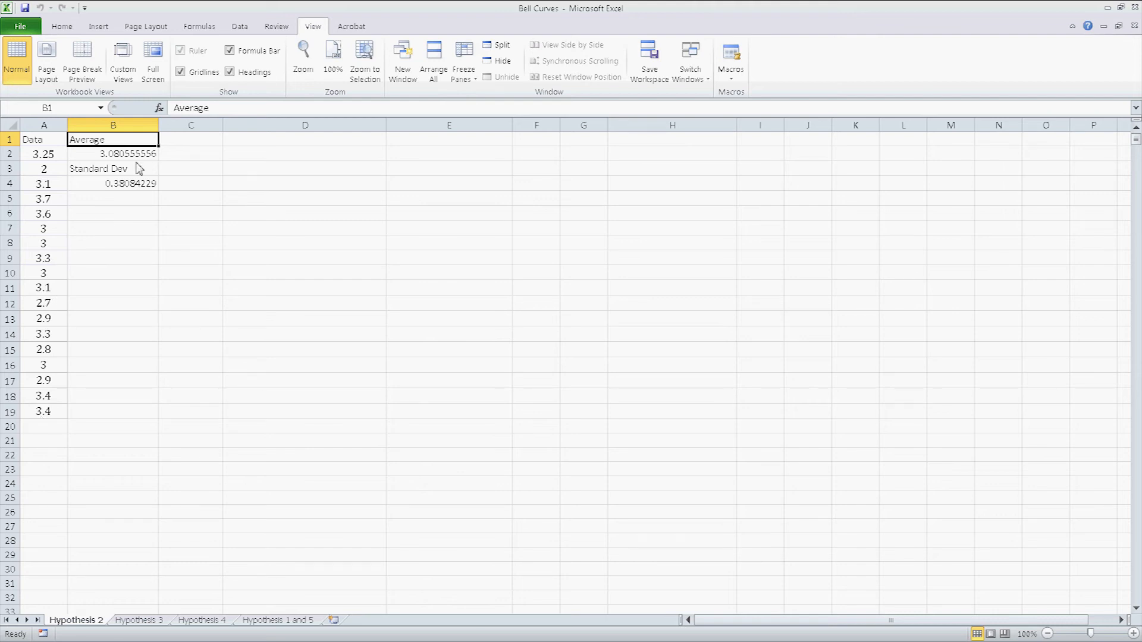
pyautogui.moveTo(120, 278)
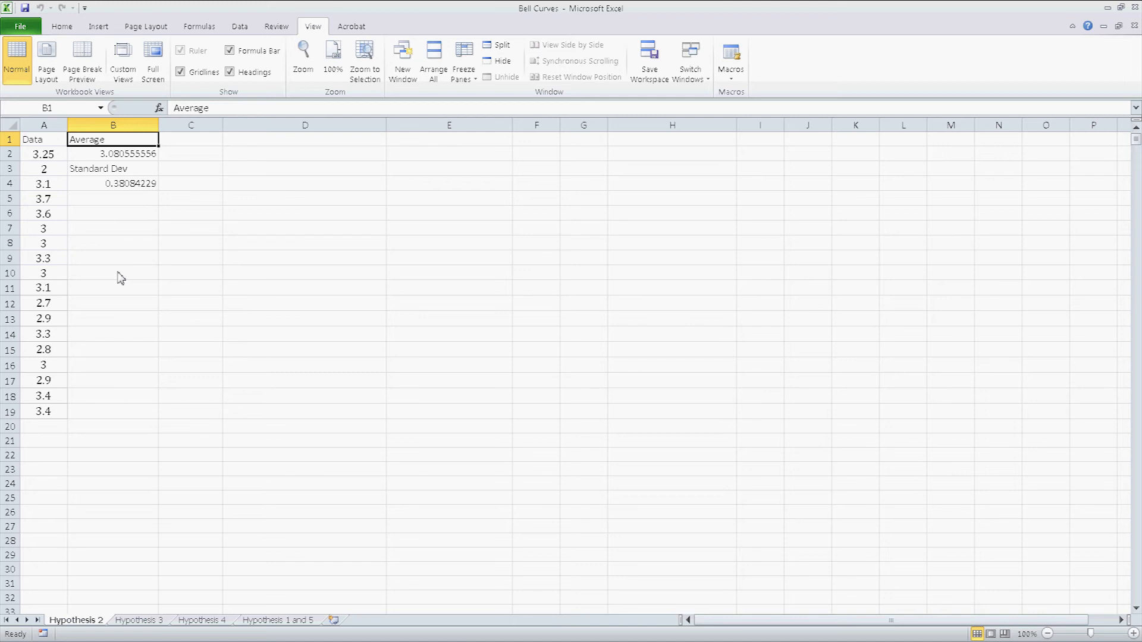
pyautogui.click(305, 168)
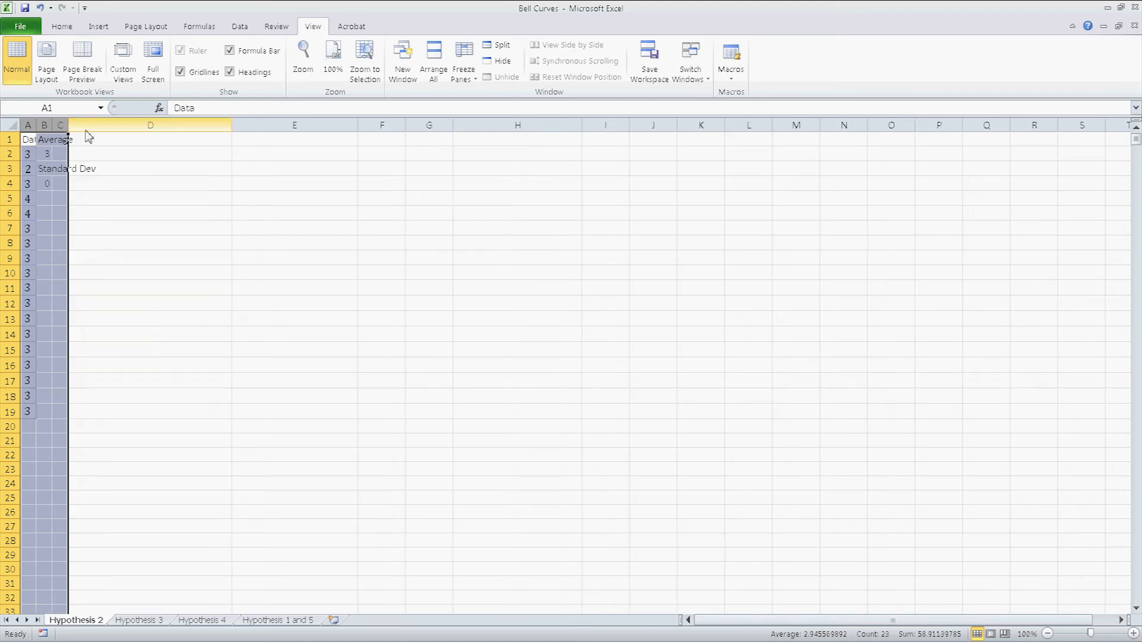
pyautogui.moveTo(159, 191)
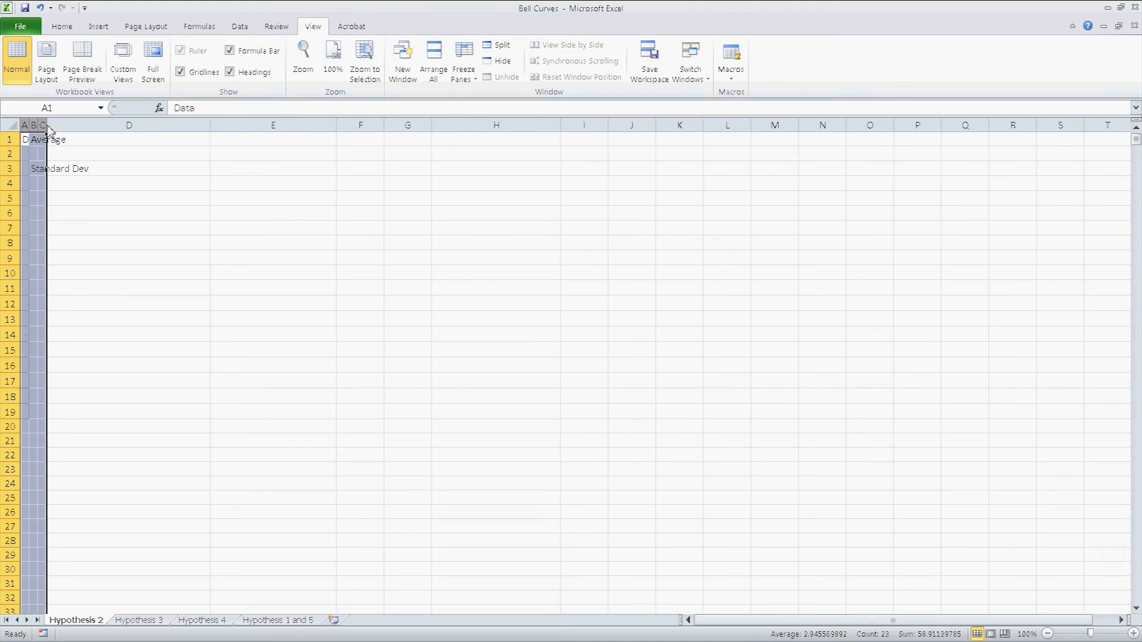
# Shrink columns A and B until values show rounded, then select cell A1
pyautogui.click(129, 153)
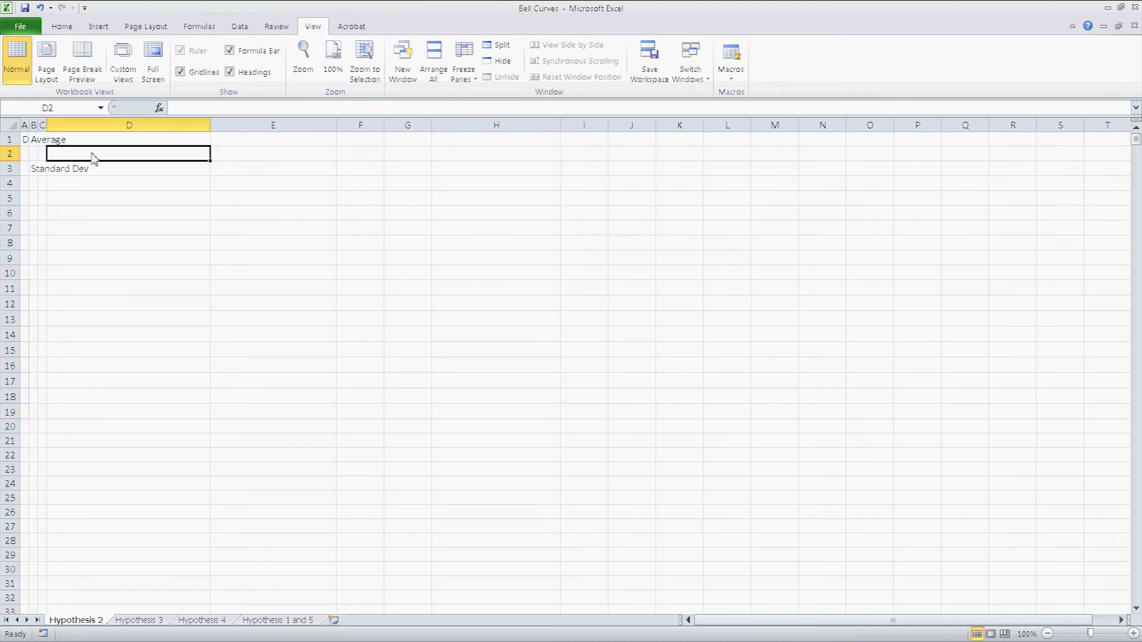
pyautogui.moveTo(69, 139)
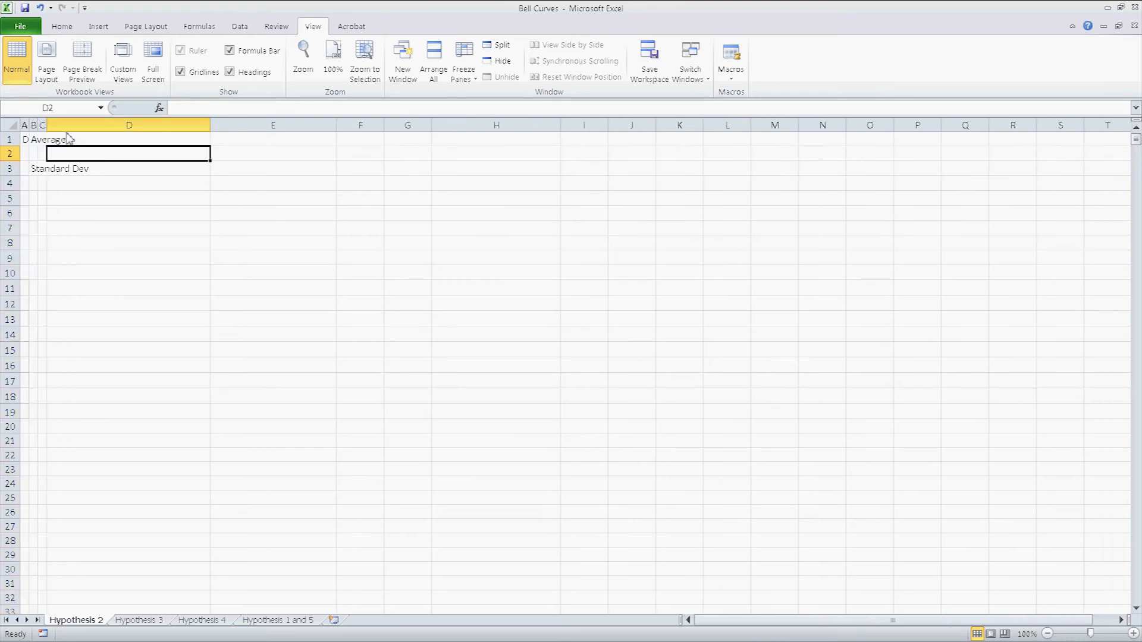
pyautogui.moveTo(77, 182)
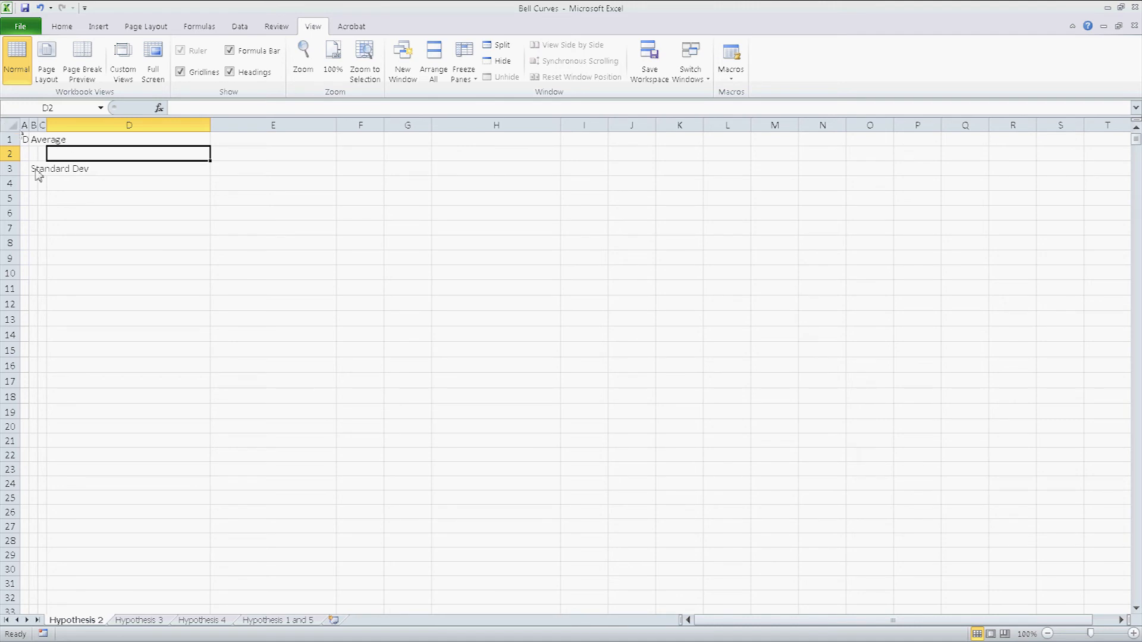
pyautogui.moveTo(65, 217)
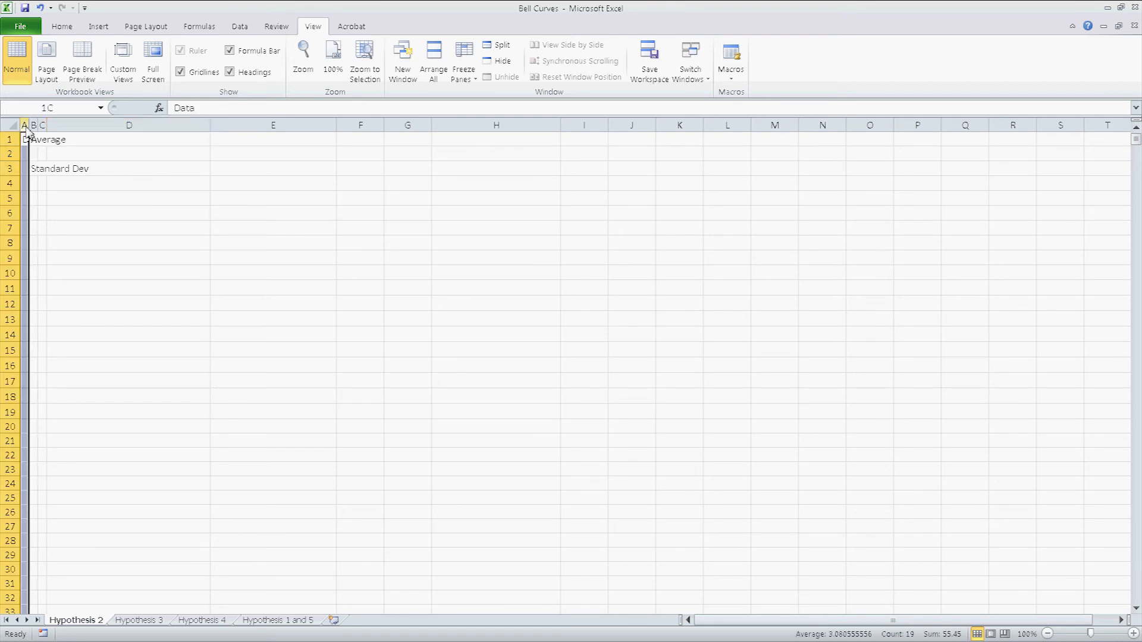
pyautogui.click(24, 125)
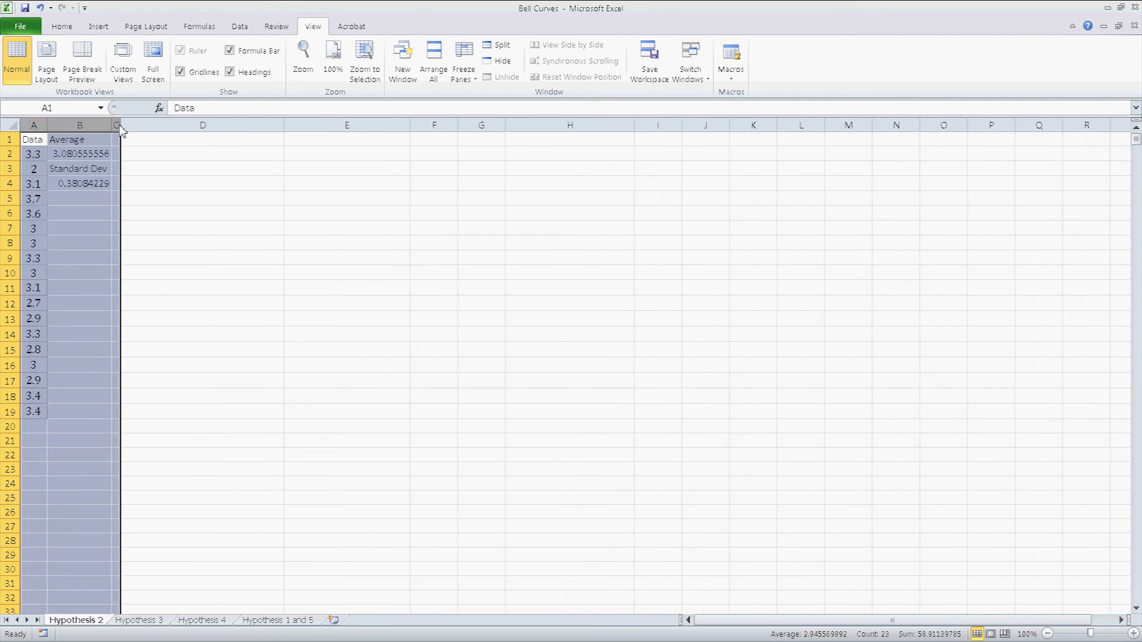
pyautogui.moveTo(121, 125); pyautogui.dragTo(117, 124)
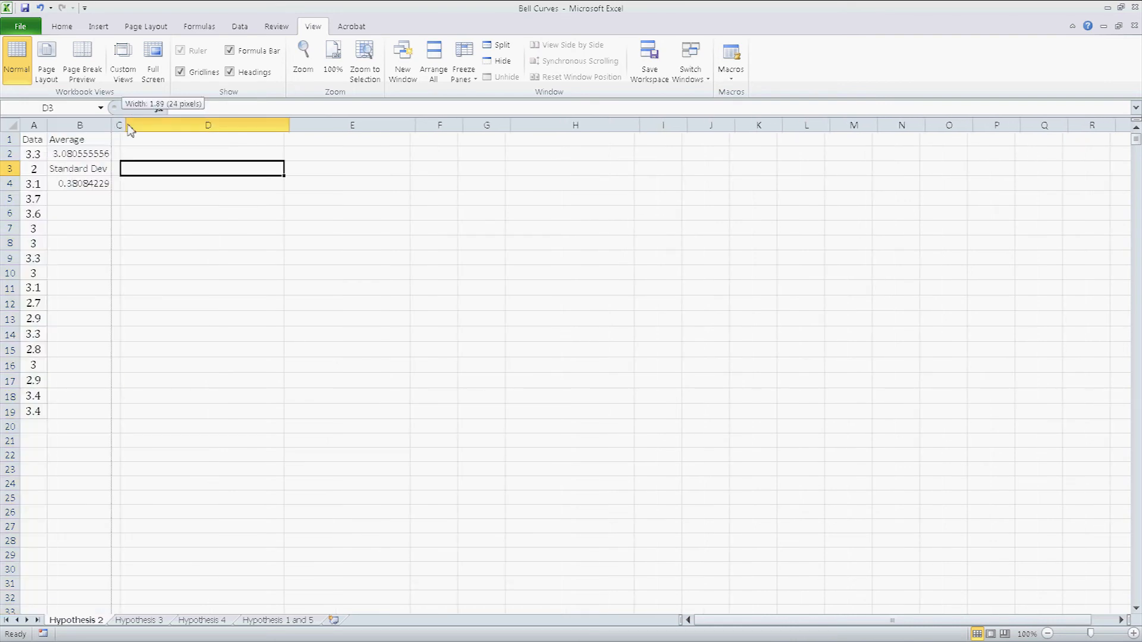
pyautogui.moveTo(137, 125); pyautogui.dragTo(117, 125)
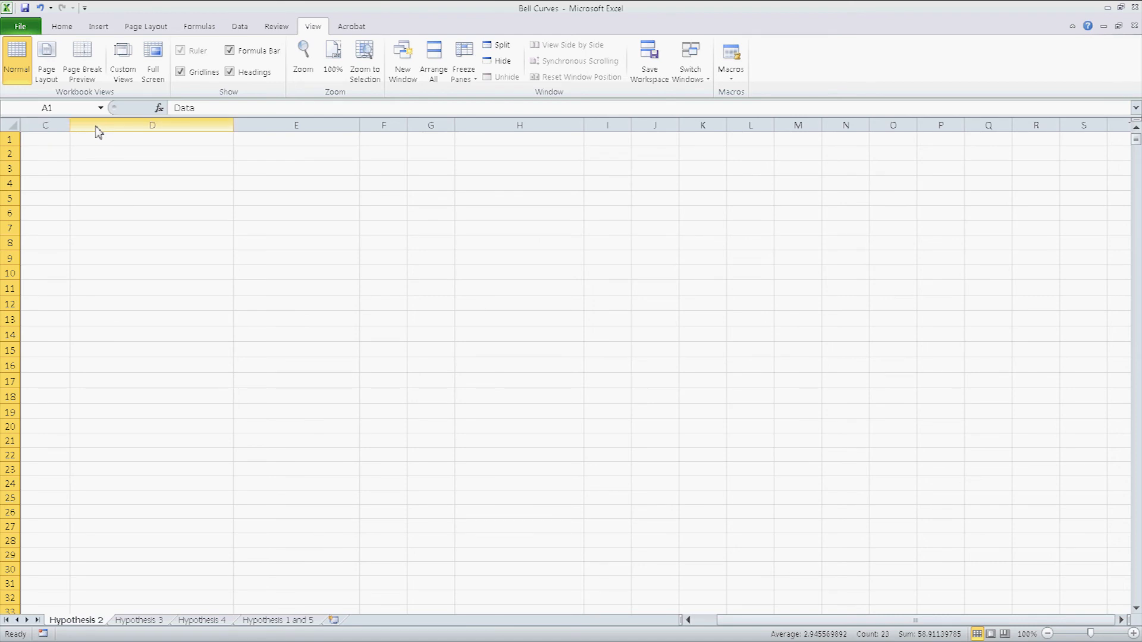
pyautogui.hscroll(-3)
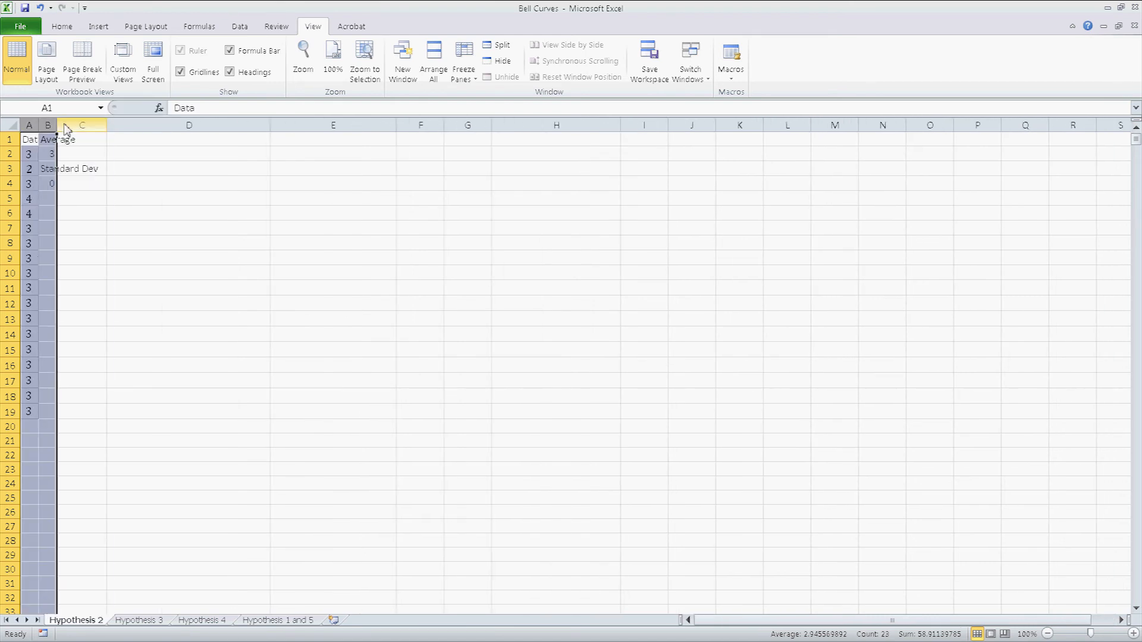
pyautogui.click(189, 198)
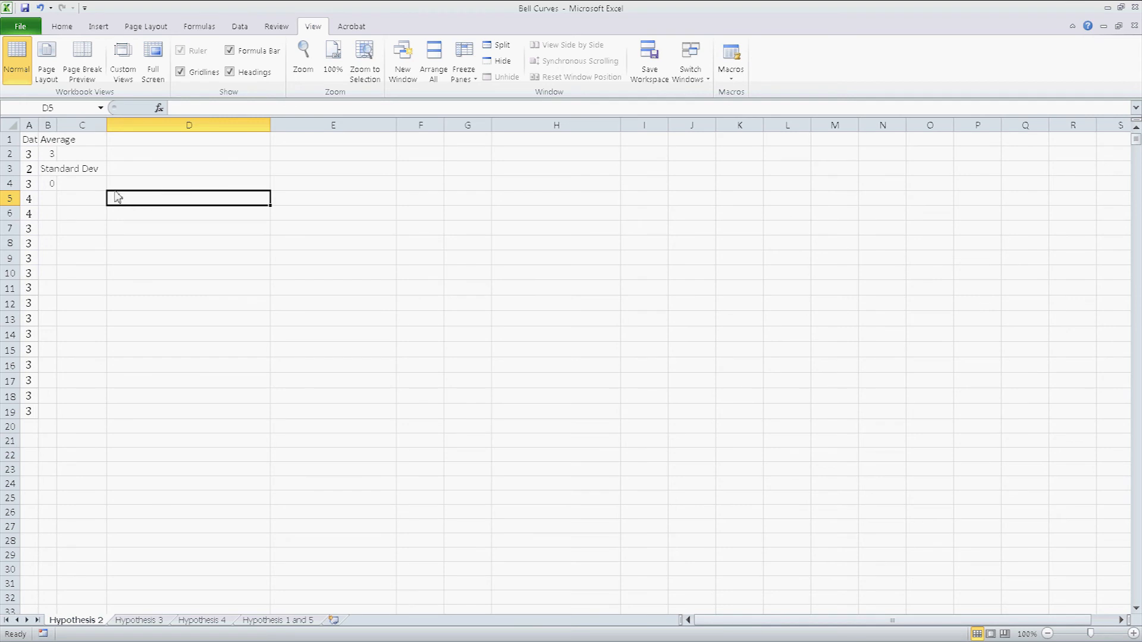
pyautogui.moveTo(697, 93)
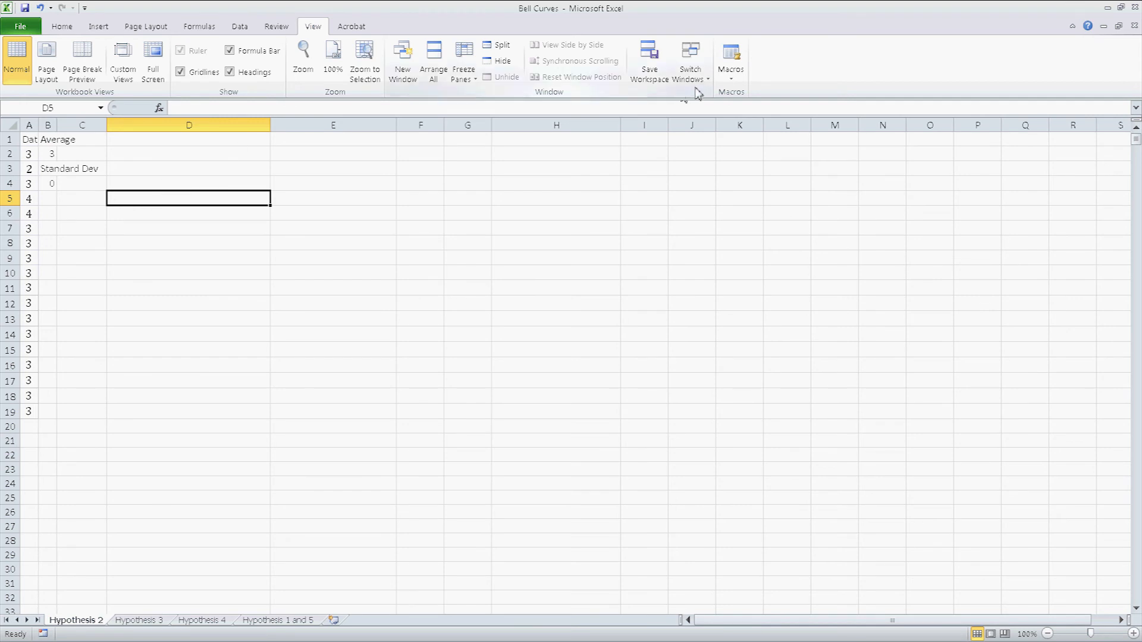
pyautogui.click(29, 139)
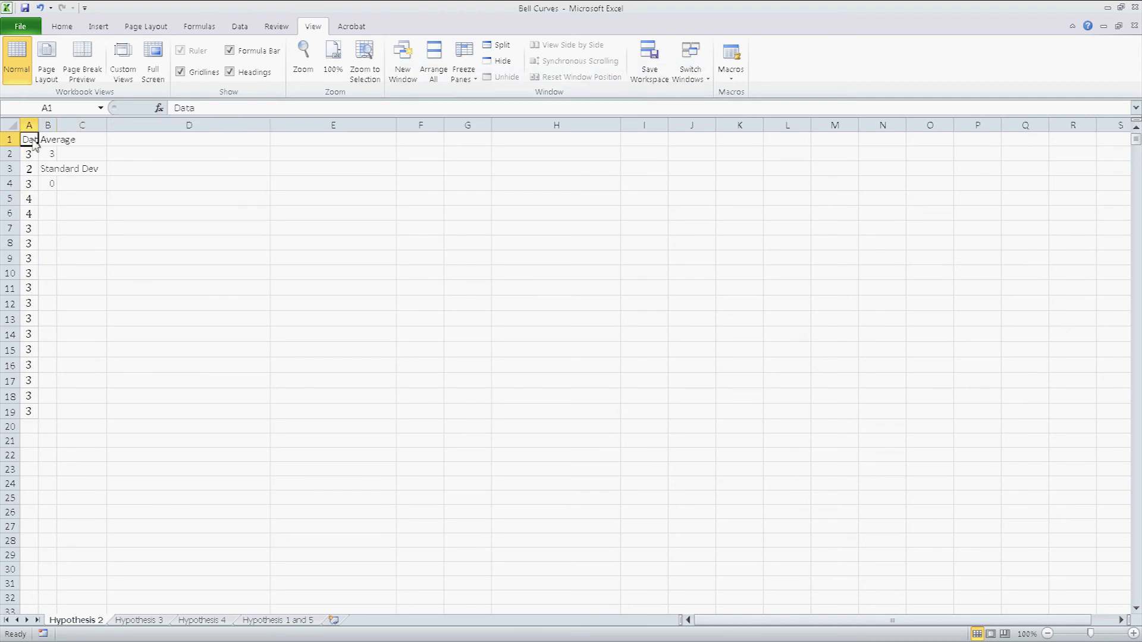
# Start recording a new macro assigned to the Ctrl+G shortcut
pyautogui.click(730, 62)
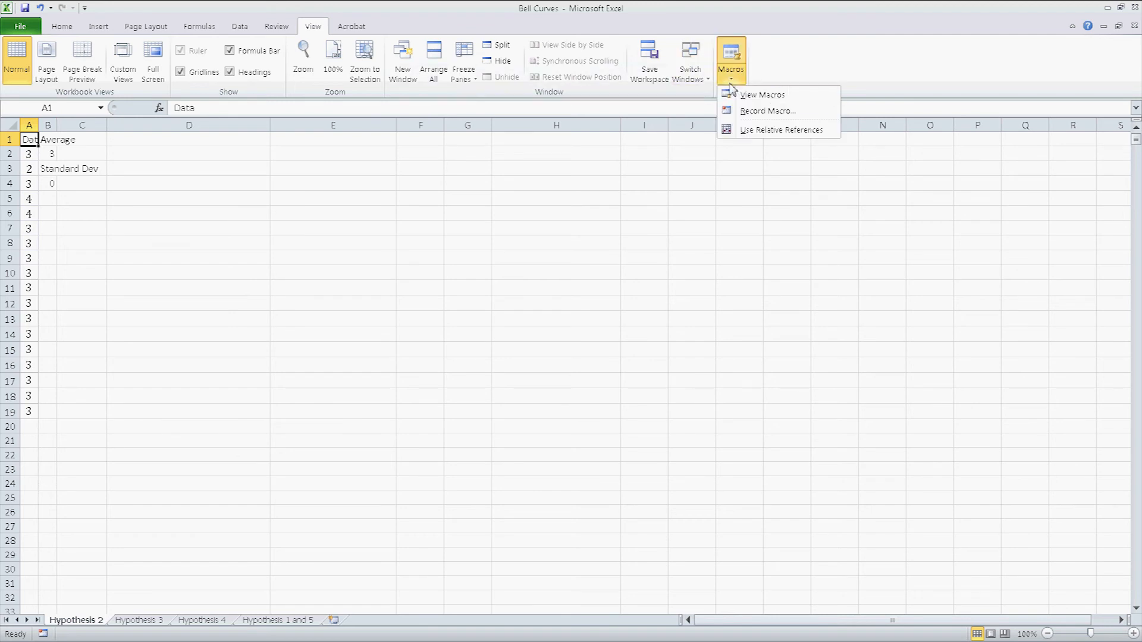
pyautogui.click(767, 110)
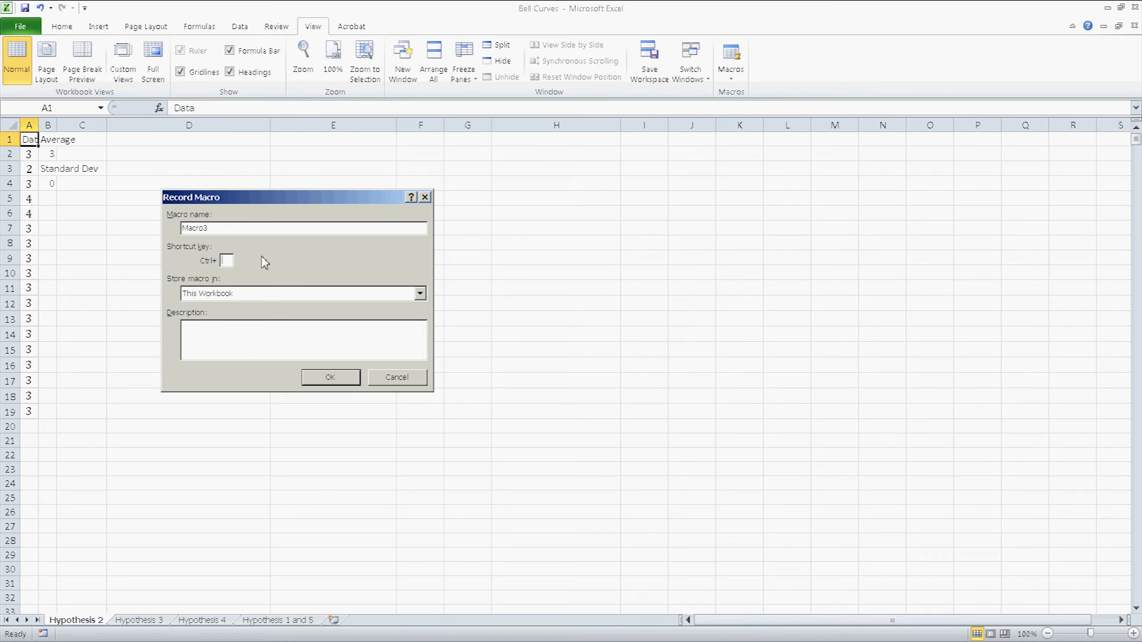
pyautogui.write('g')
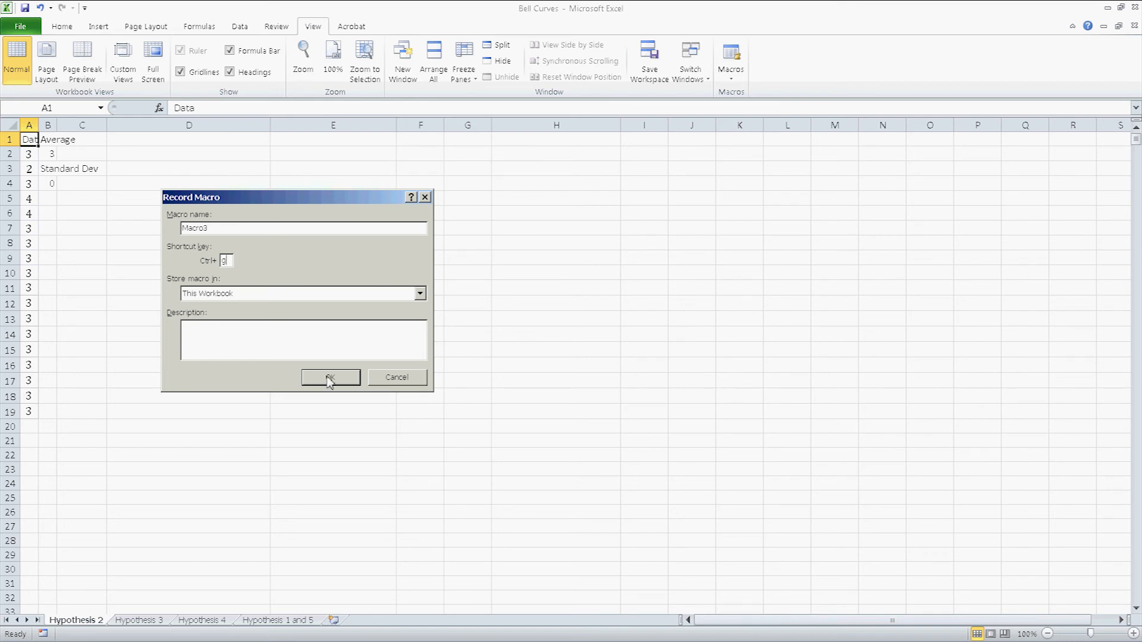
pyautogui.click(329, 377)
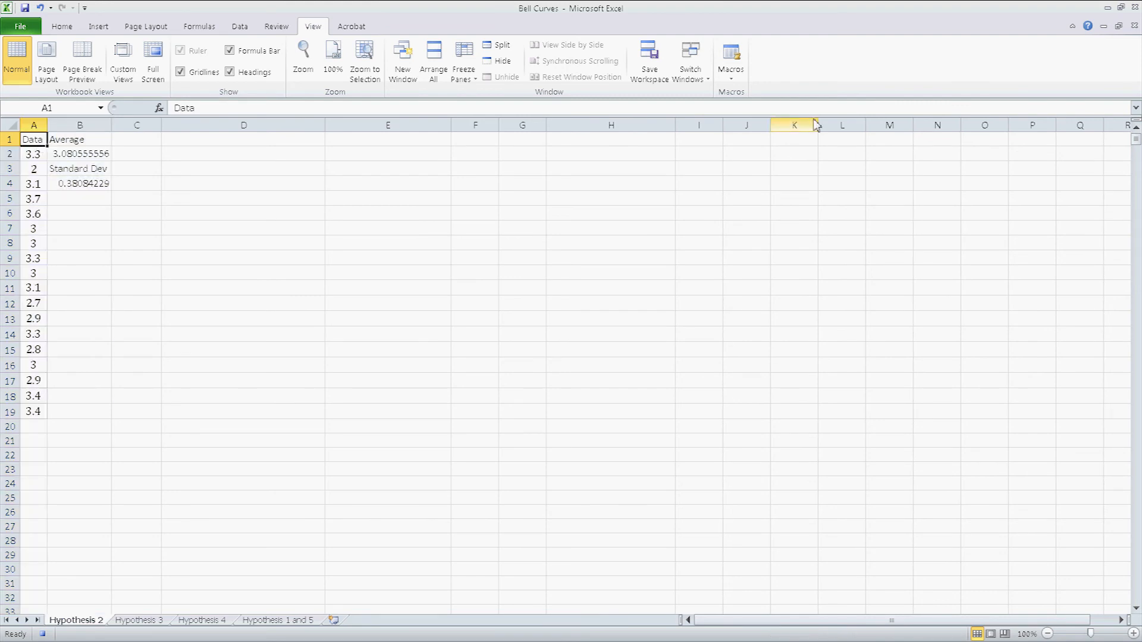
pyautogui.moveTo(72, 630)
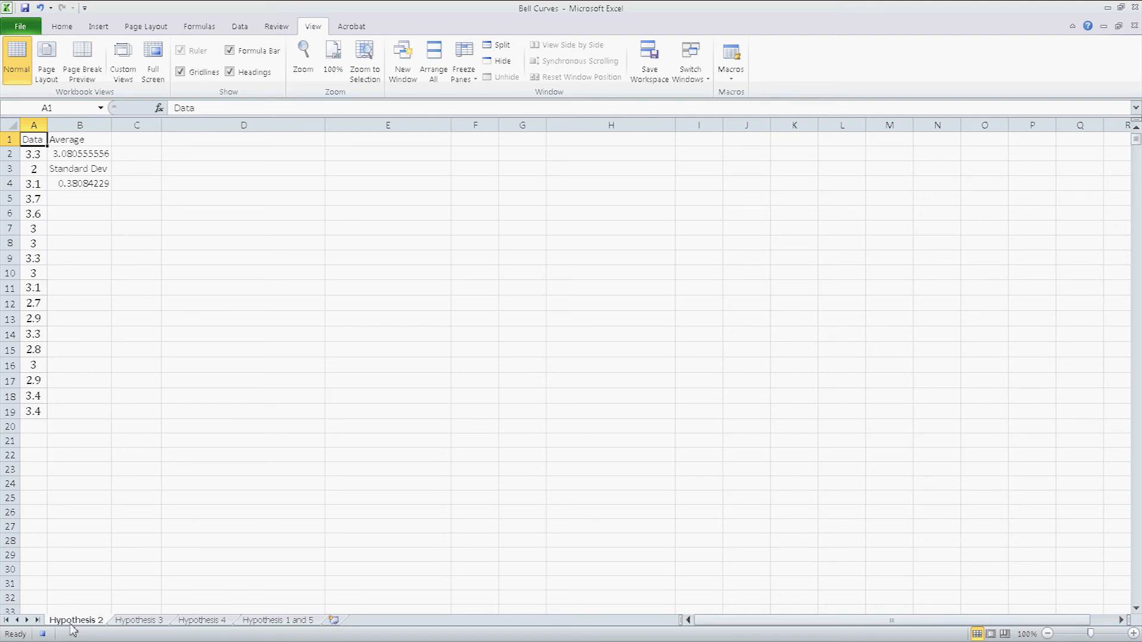
pyautogui.moveTo(327, 234)
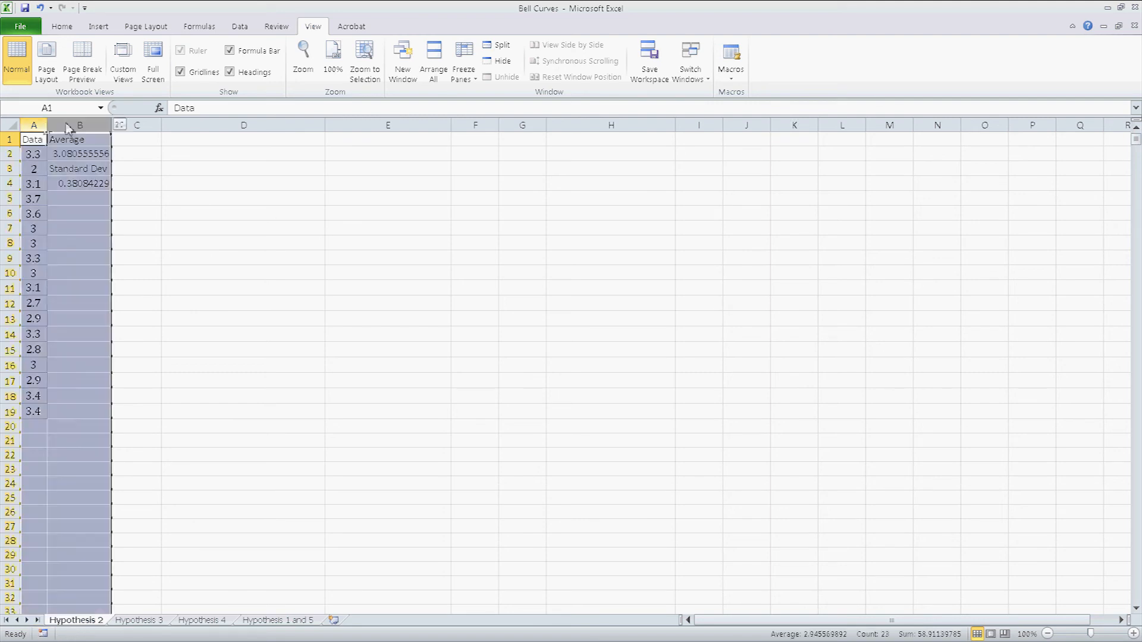
# Narrow columns A through P so Average and Standard Dev display rounded as 3.1 and 0.4
pyautogui.moveTo(111, 125); pyautogui.dragTo(71, 124)
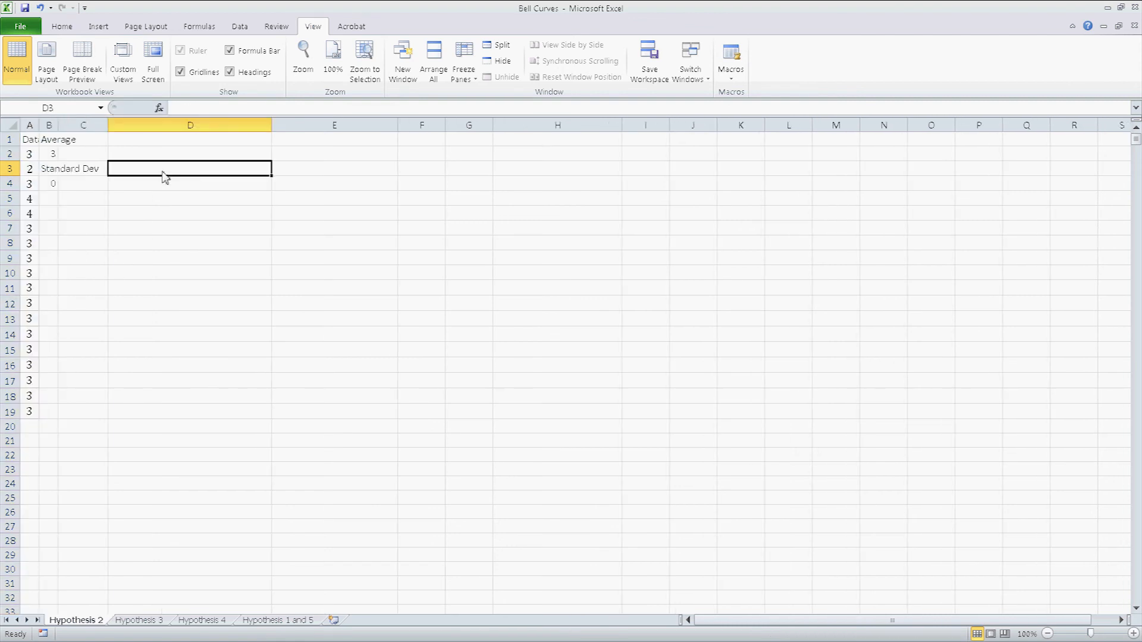
pyautogui.click(32, 139)
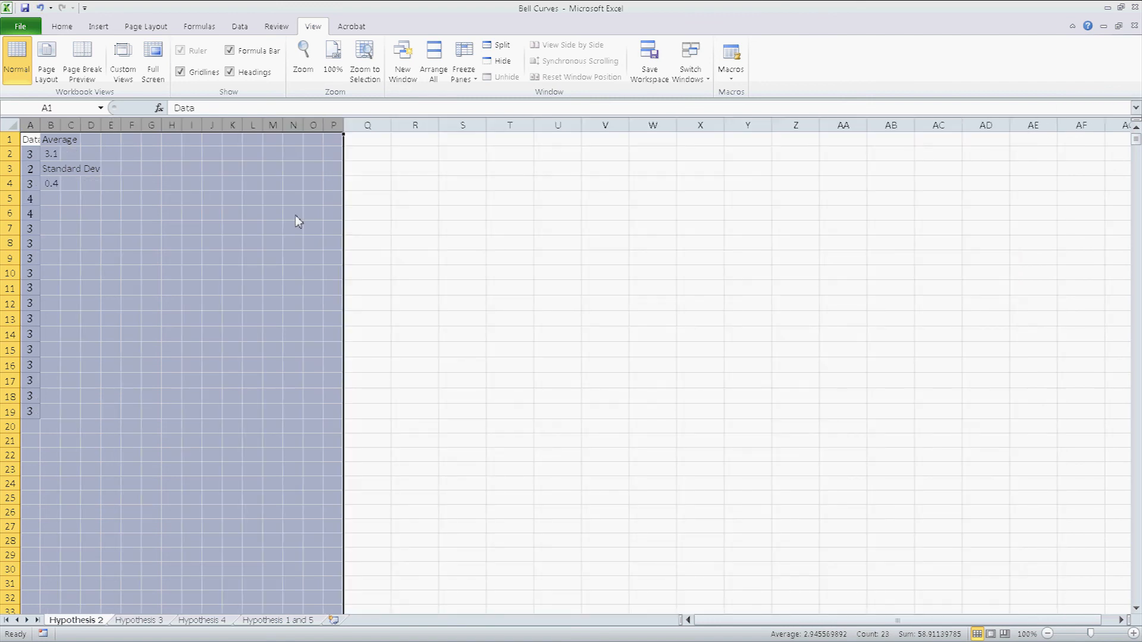
pyautogui.click(273, 153)
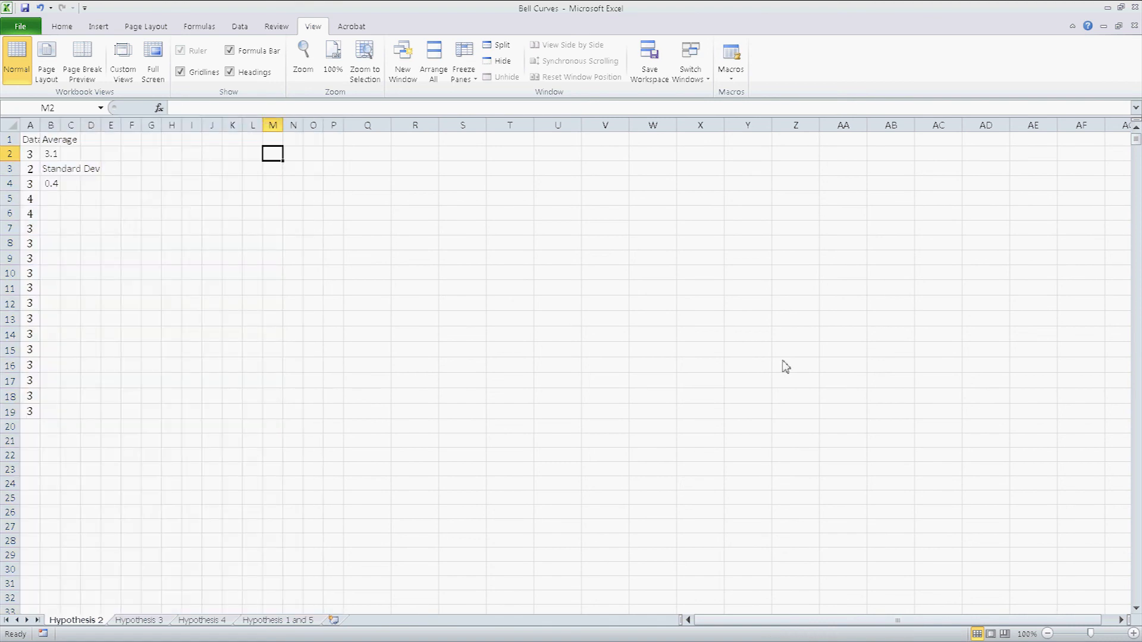
pyautogui.moveTo(774, 364)
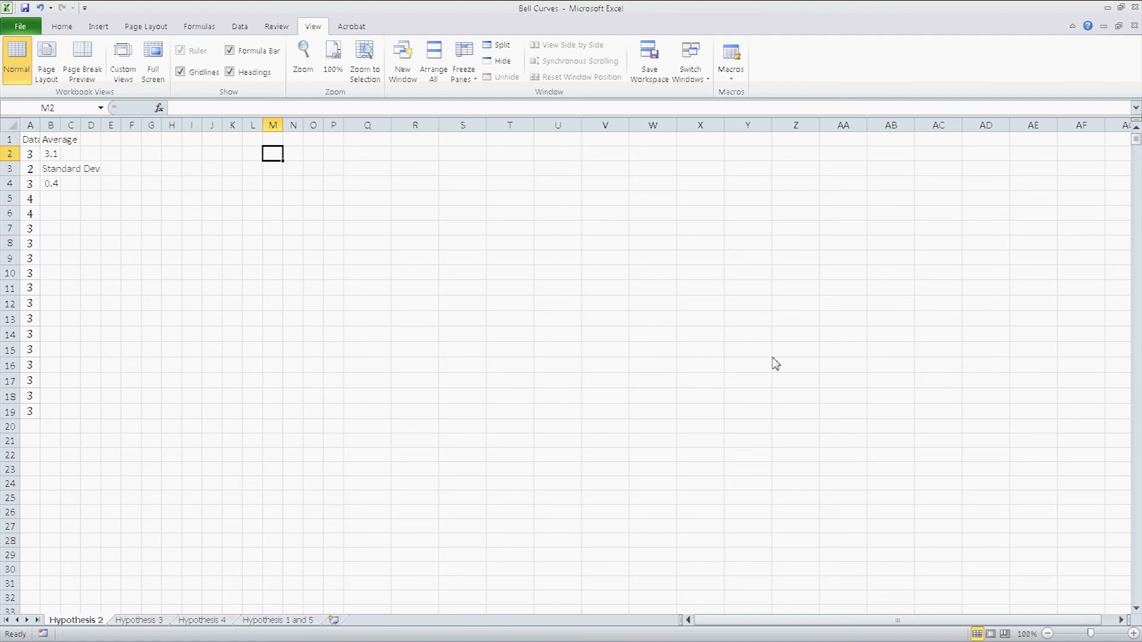
pyautogui.moveTo(124, 393)
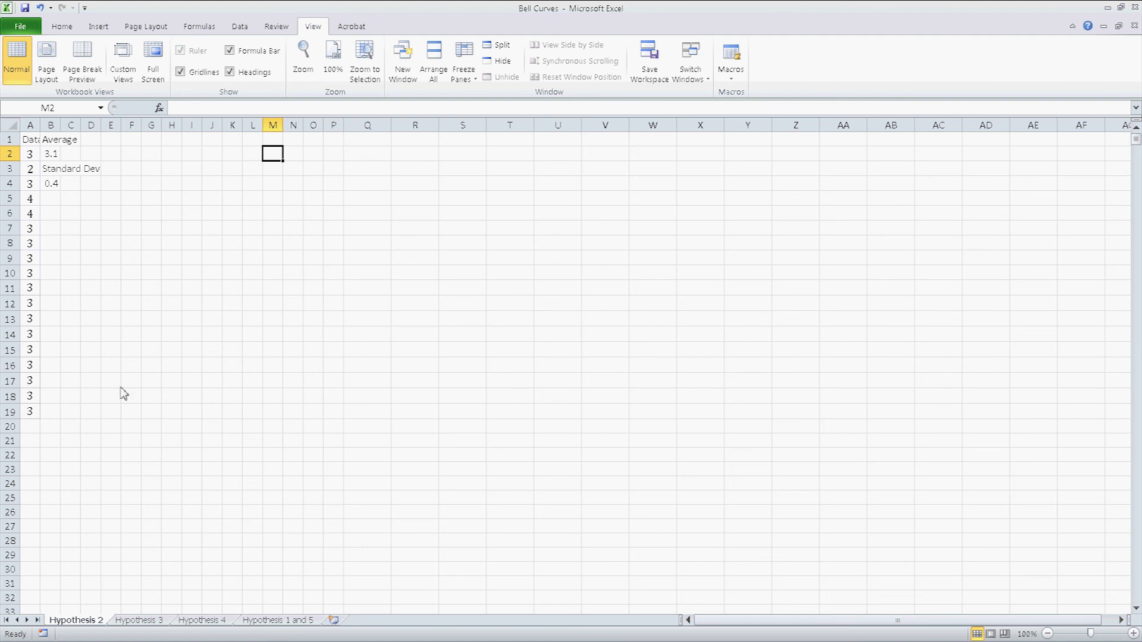
pyautogui.moveTo(942, 311)
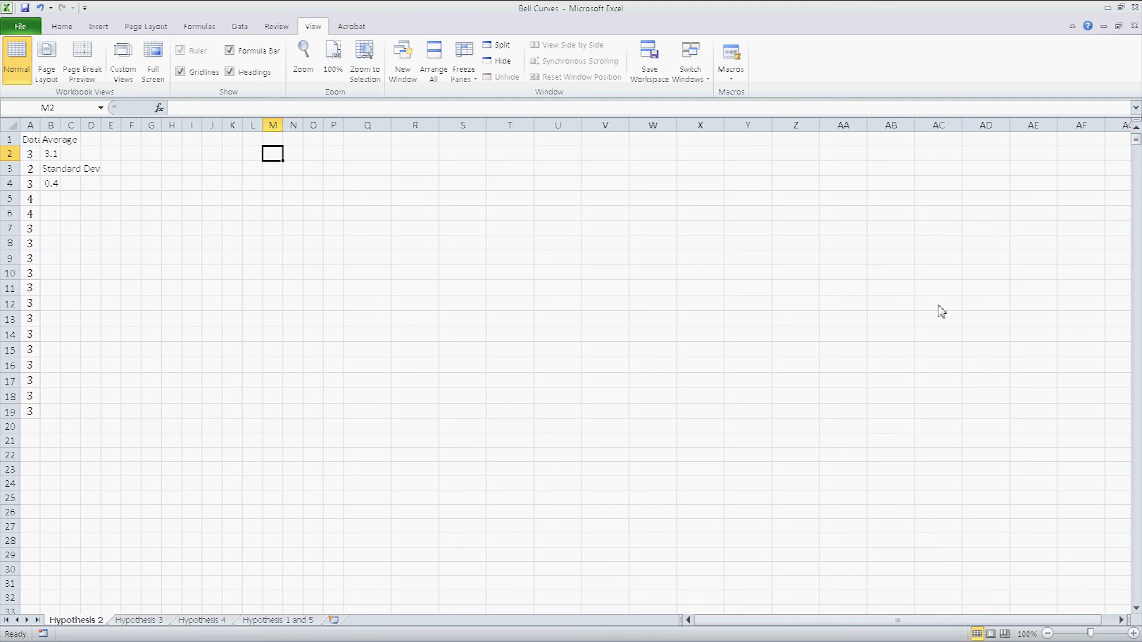
pyautogui.click(137, 620)
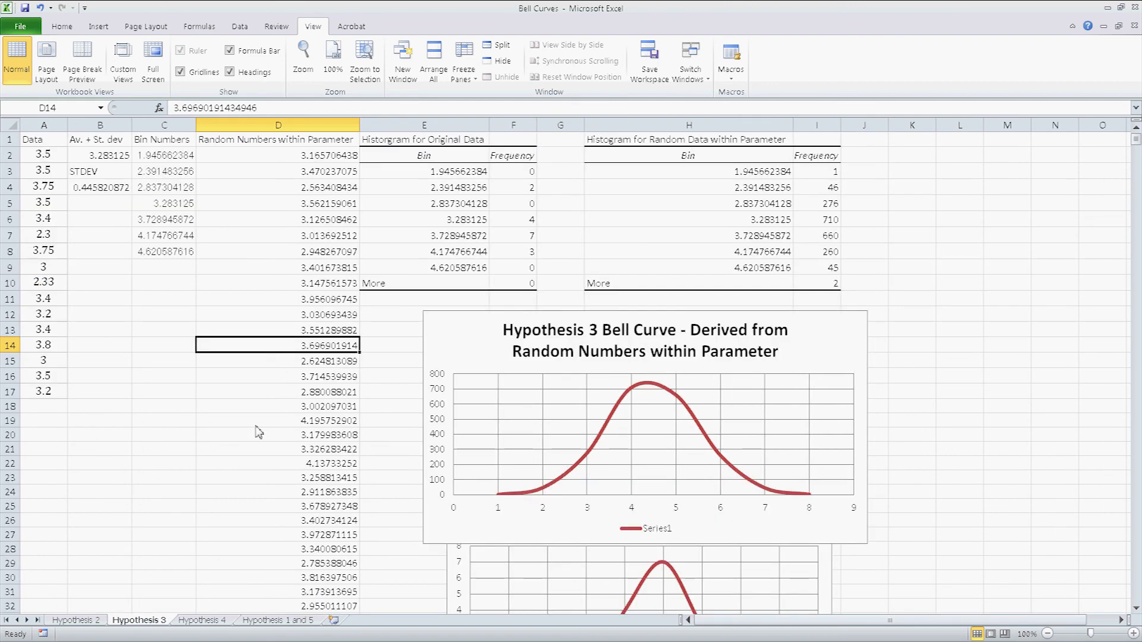
pyautogui.moveTo(186, 283)
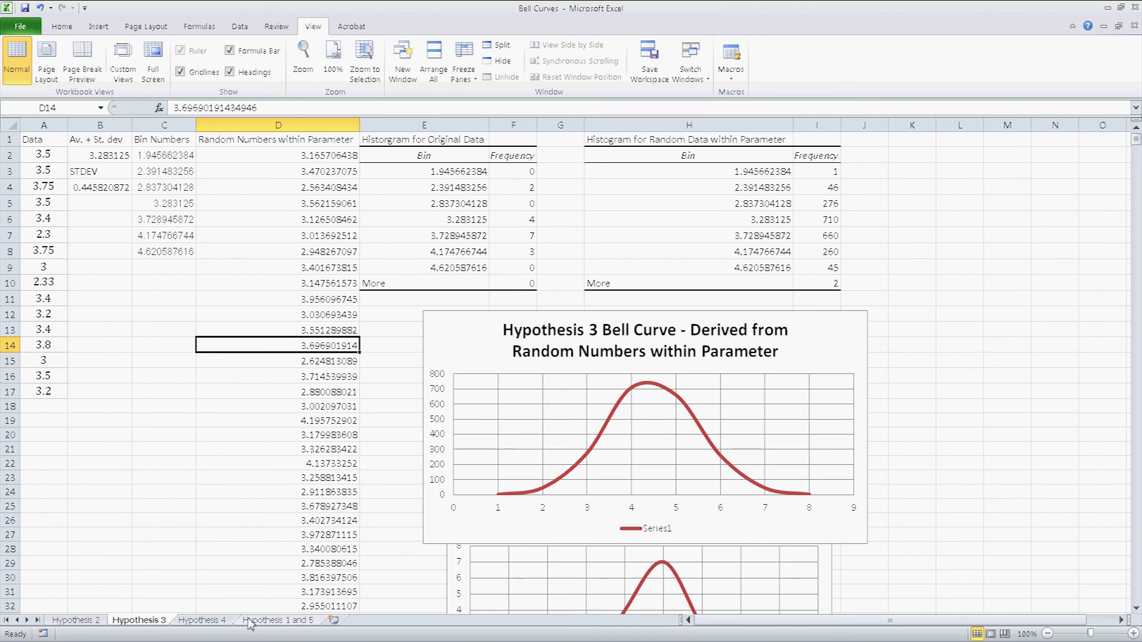
pyautogui.moveTo(94, 622)
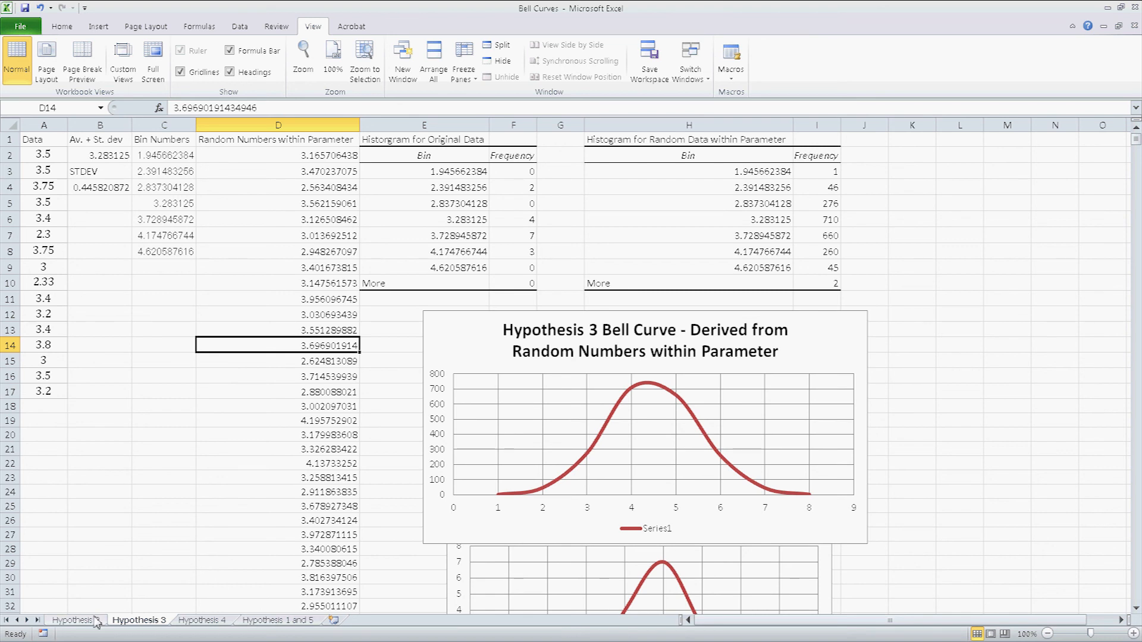
pyautogui.click(75, 620)
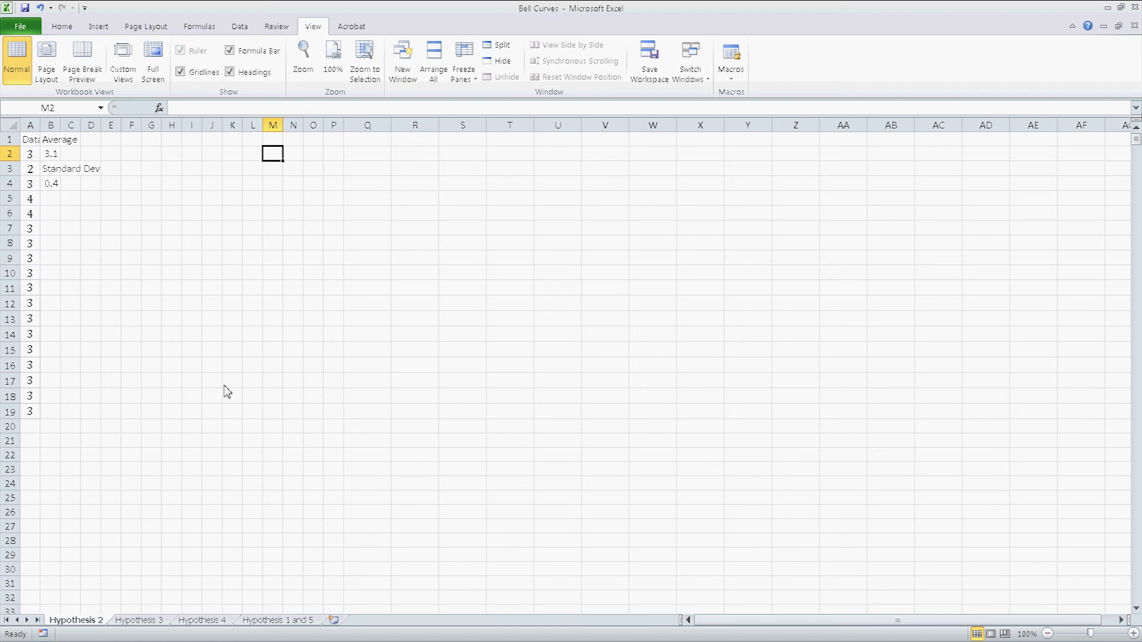
pyautogui.moveTo(223, 362)
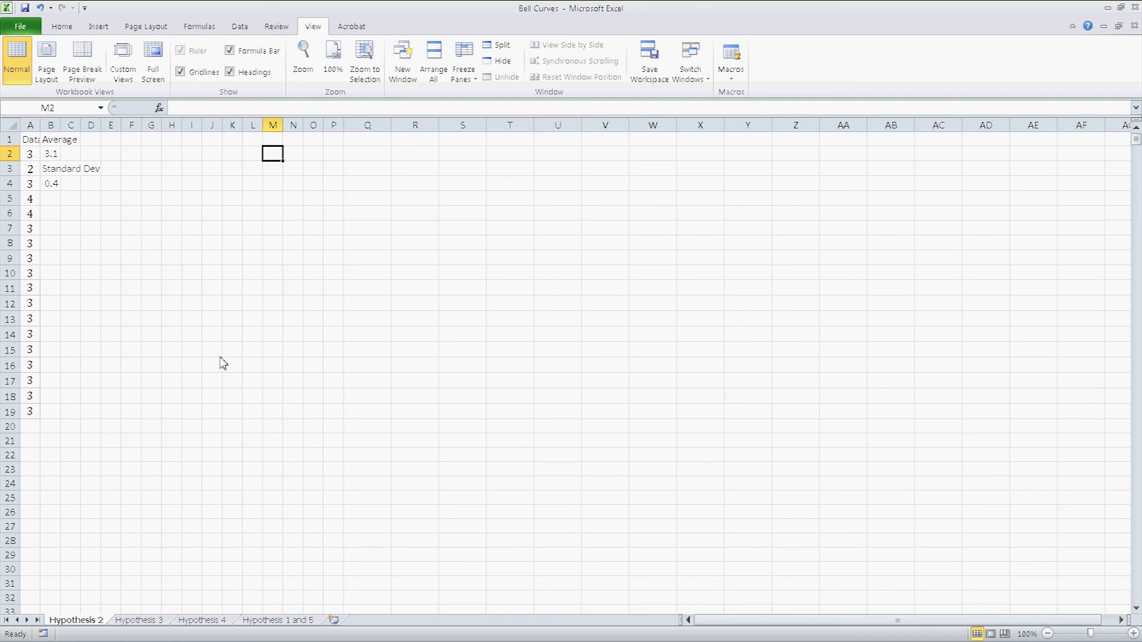